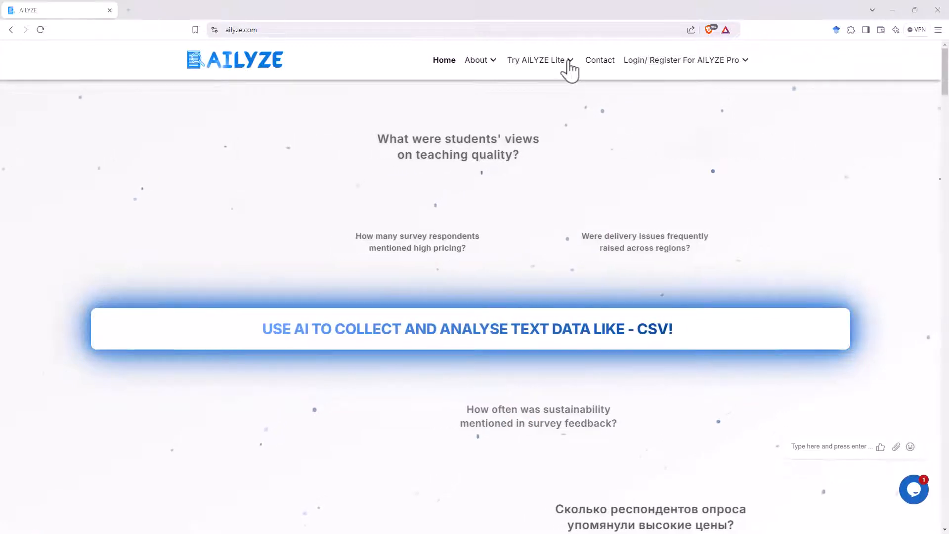
- Highlight the 'GDPR compliance' phrase on the AILYZE homepage
{"action": "left_click", "coordinate": [534, 60]}
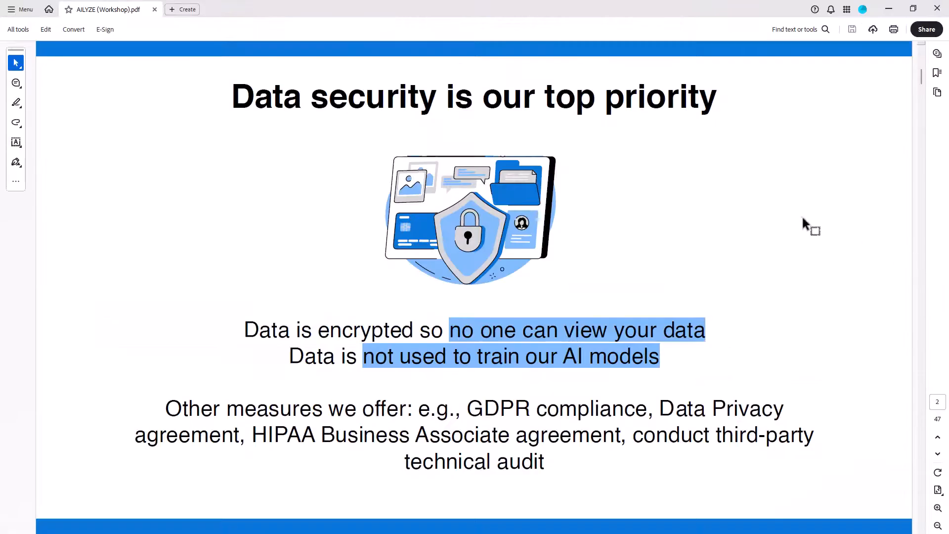
{"action": "mouse_move", "coordinate": [841, 218]}
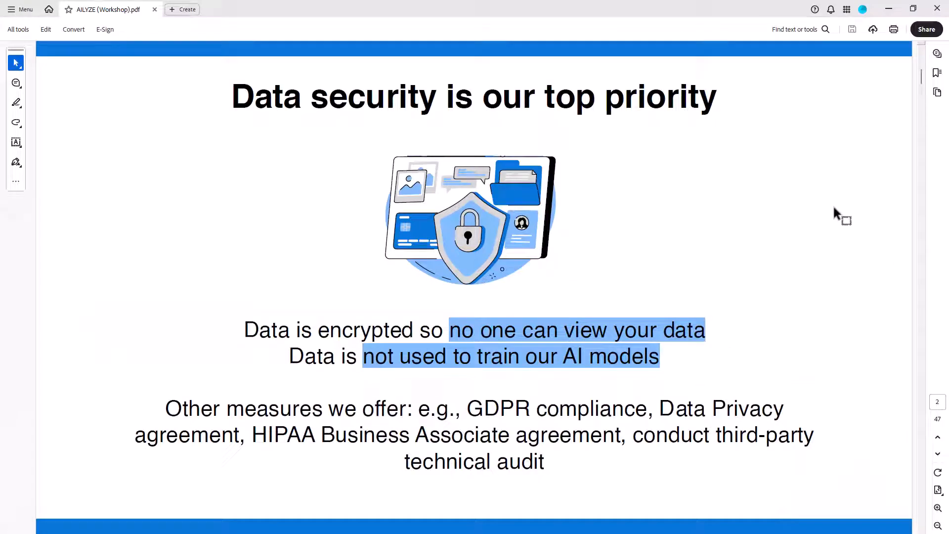
{"action": "mouse_move", "coordinate": [577, 140]}
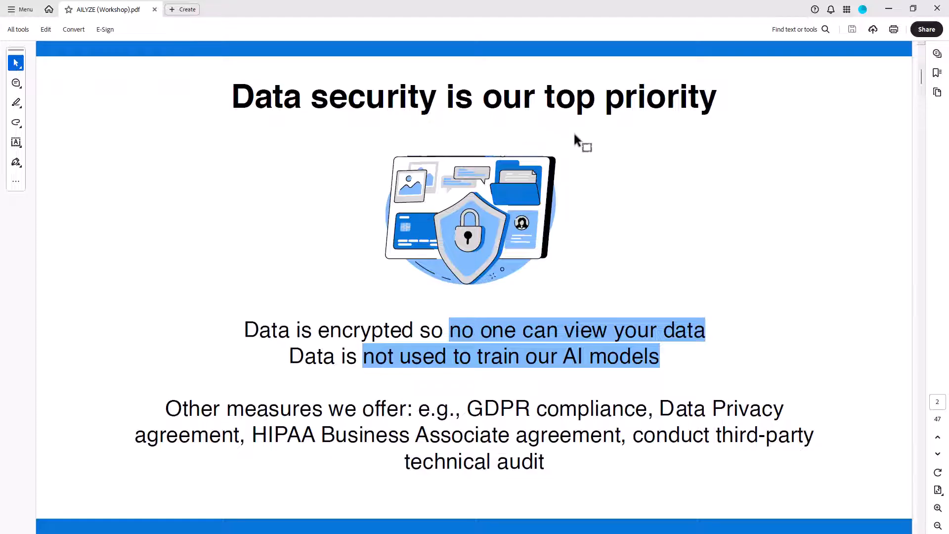
{"action": "mouse_move", "coordinate": [819, 208]}
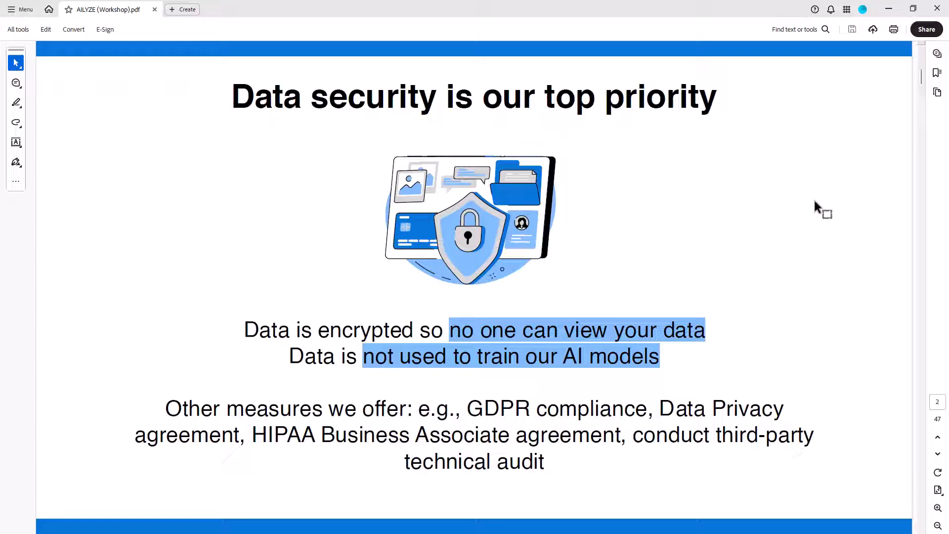
{"action": "mouse_move", "coordinate": [809, 257]}
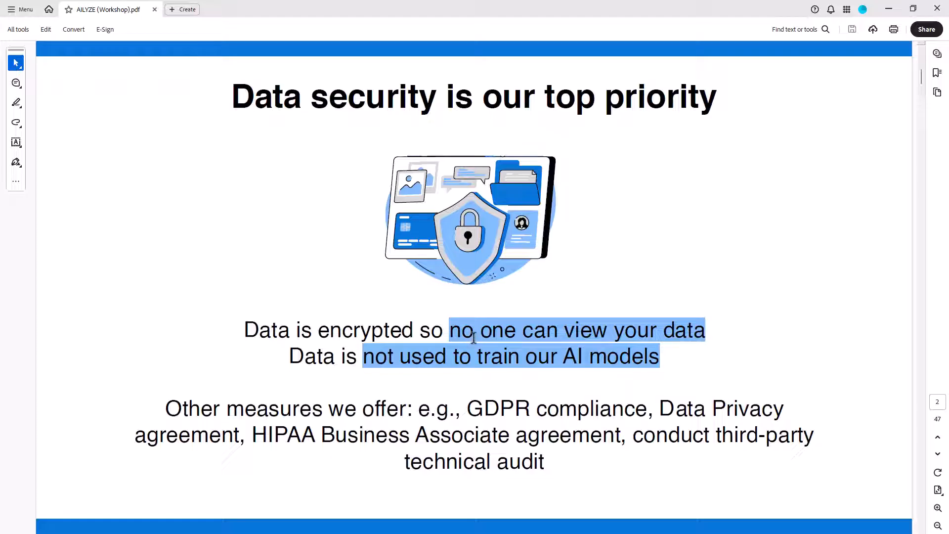
{"action": "mouse_move", "coordinate": [647, 335]}
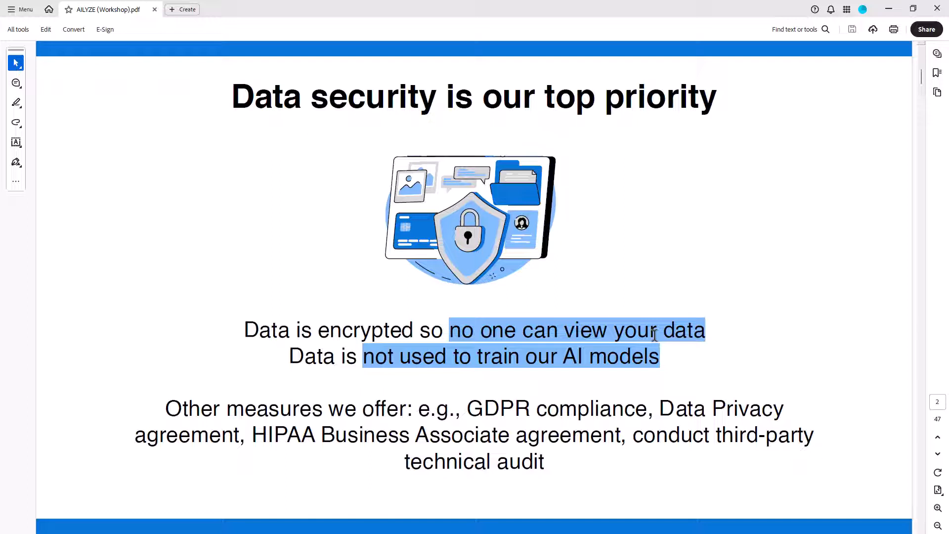
{"action": "mouse_move", "coordinate": [524, 405]}
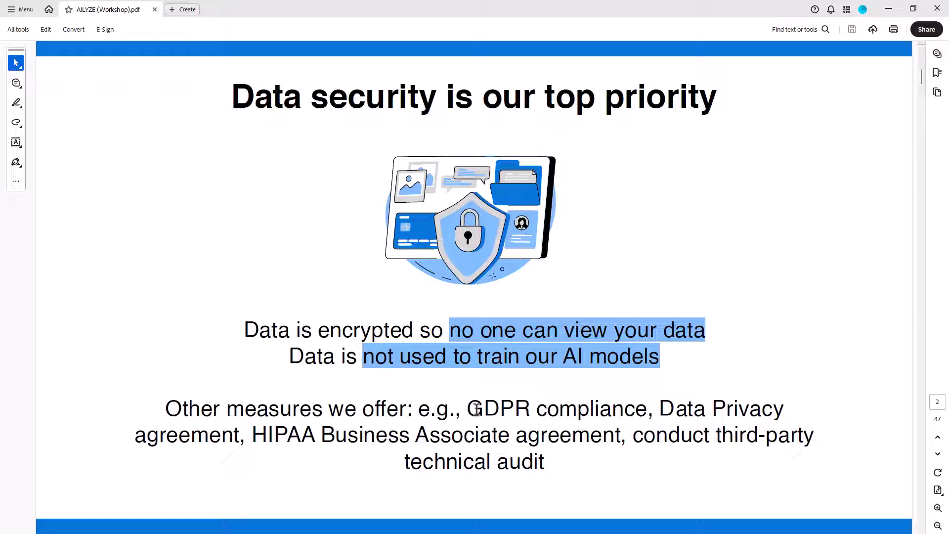
{"action": "double_click", "coordinate": [553, 408]}
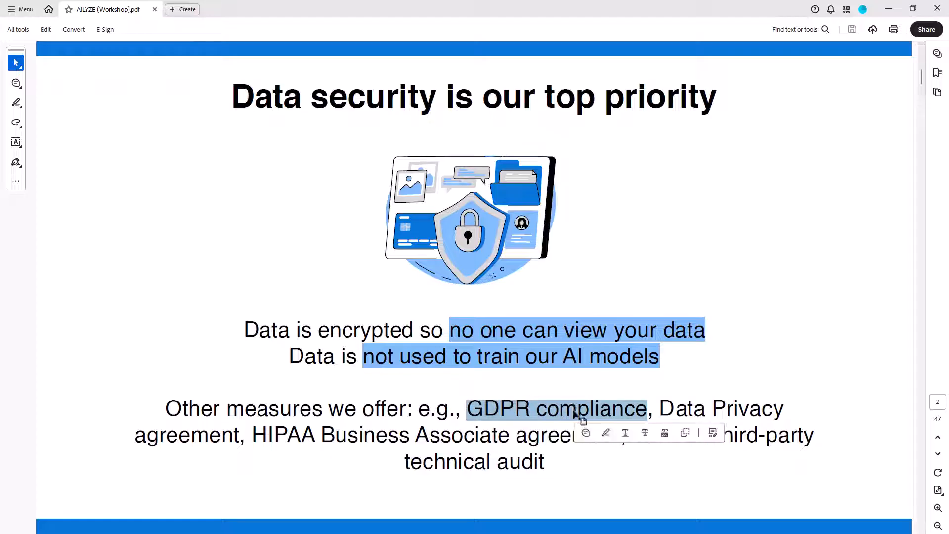
{"action": "mouse_move", "coordinate": [811, 336]}
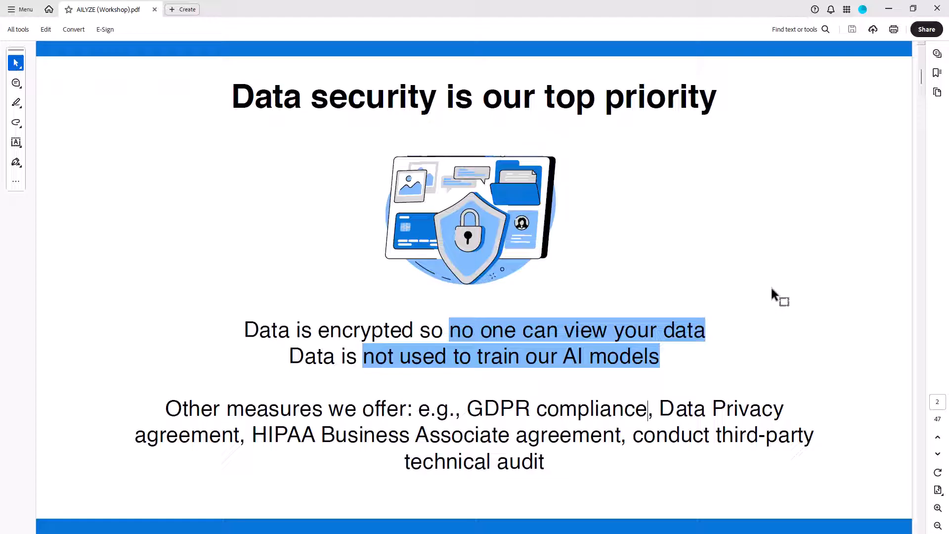
{"action": "mouse_move", "coordinate": [822, 179]}
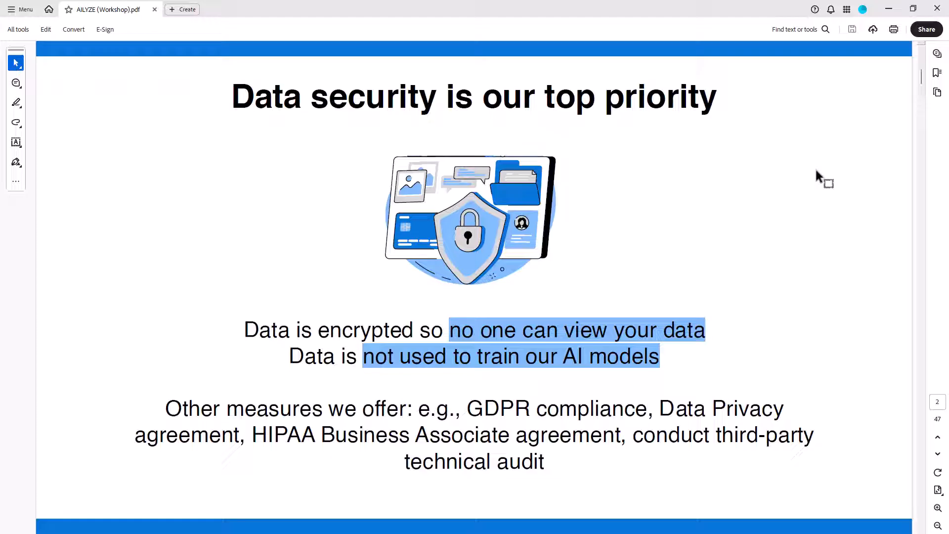
{"action": "left_click", "coordinate": [647, 409]}
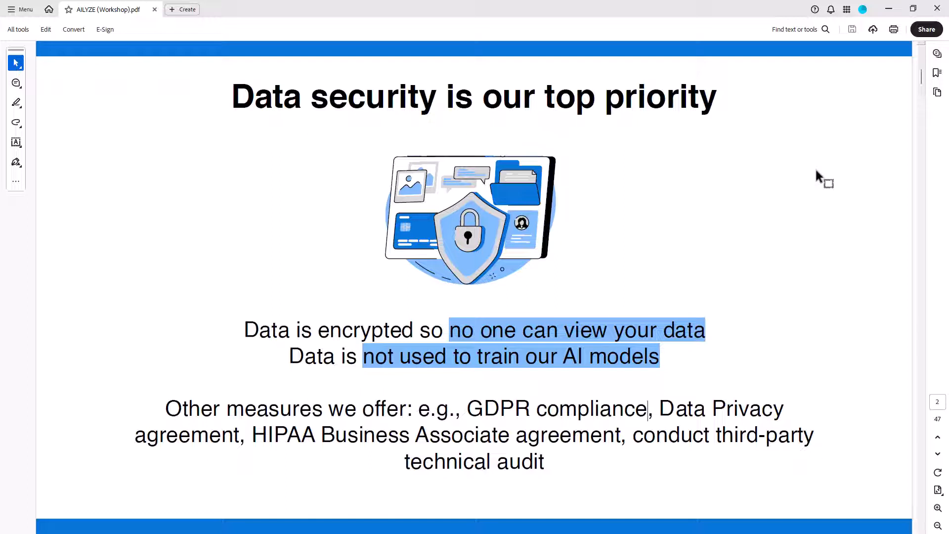
{"action": "mouse_move", "coordinate": [808, 282]}
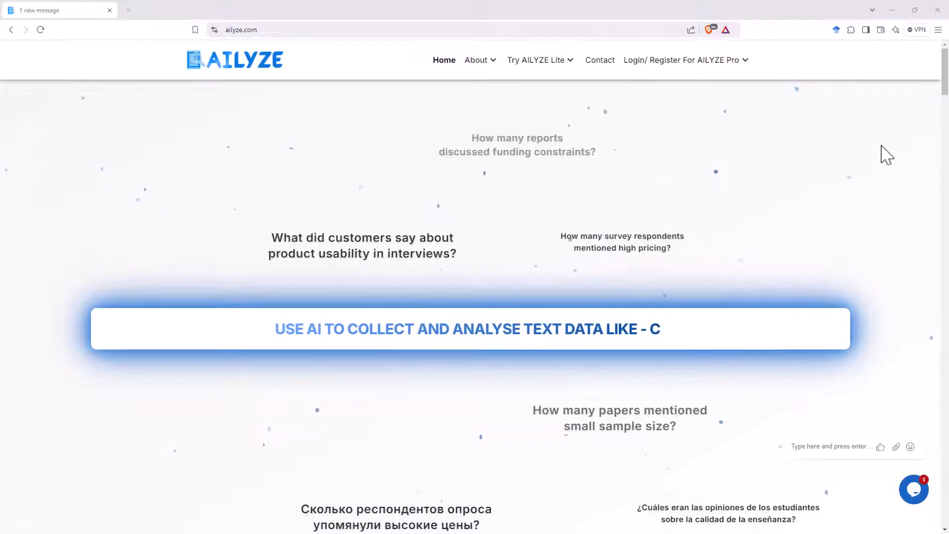
- Scroll to the blue feature section and start the 'Speak with a demo AI bot for free' video
{"action": "scroll", "scroll_direction": "down", "scroll_amount": 3}
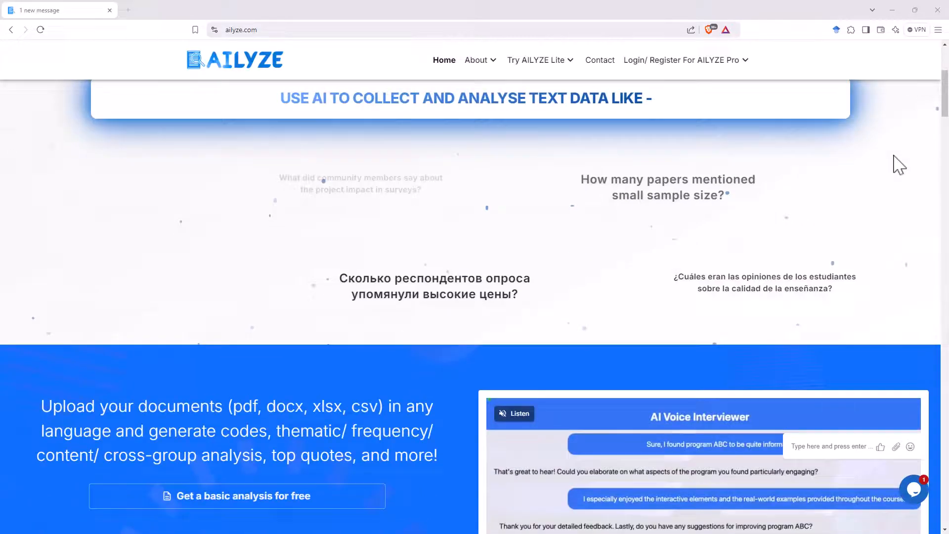
{"action": "scroll", "scroll_direction": "down", "scroll_amount": 3}
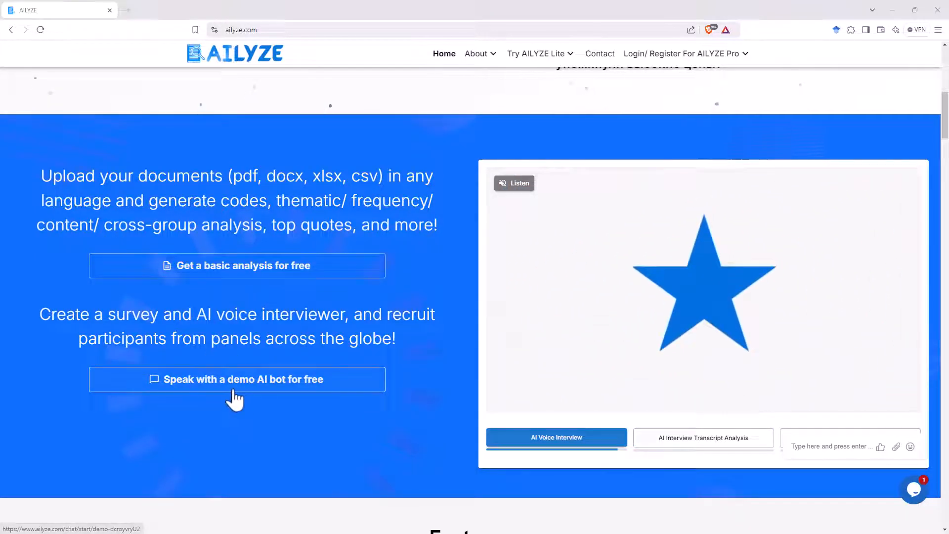
{"action": "left_click", "coordinate": [704, 437]}
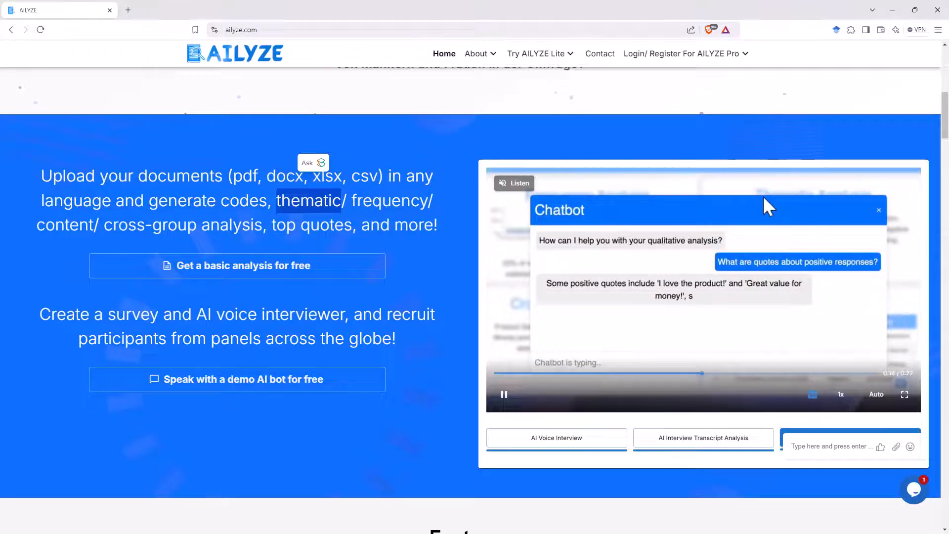
{"action": "left_click", "coordinate": [878, 210]}
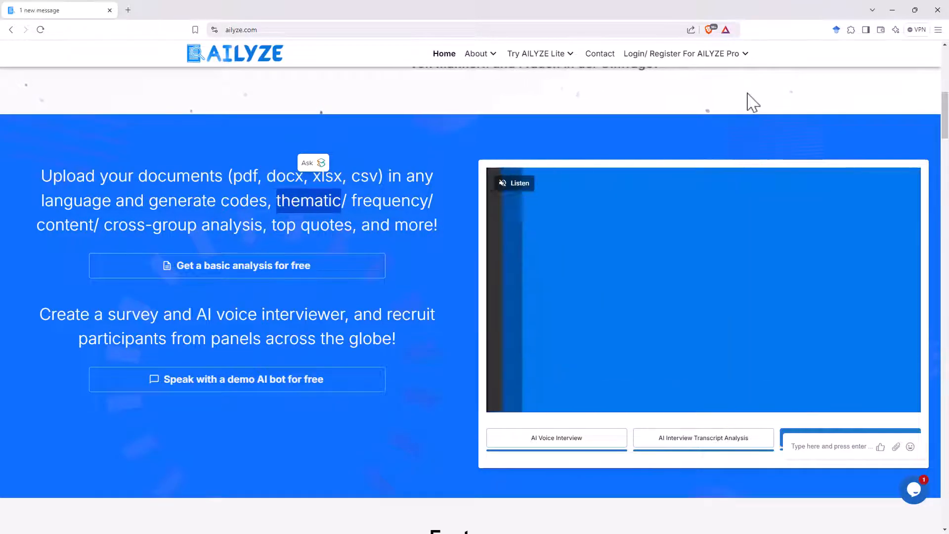
- Collapse the Phenomenology case study, then browse Evaluation, Market & Product Research and UX & Product Design use cases
{"action": "scroll", "scroll_direction": "down", "scroll_amount": 3}
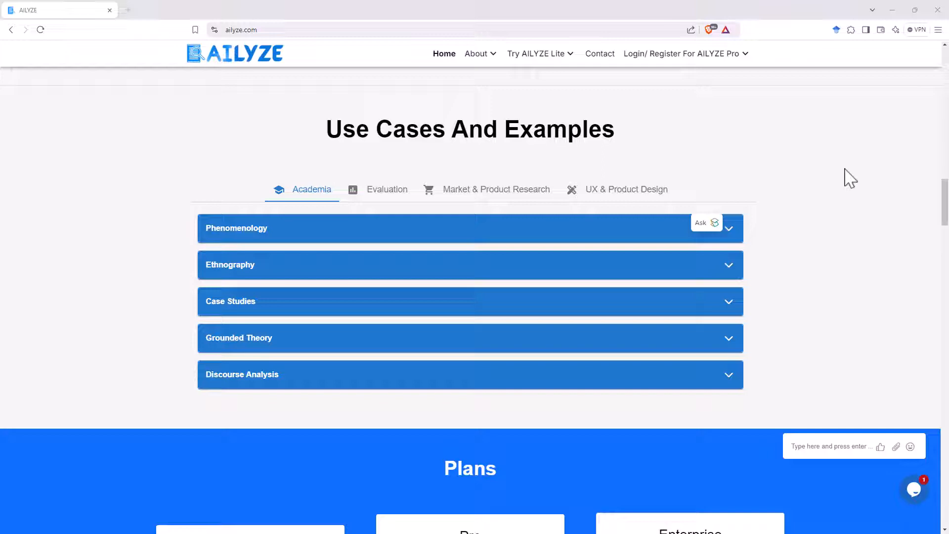
{"action": "mouse_move", "coordinate": [757, 234]}
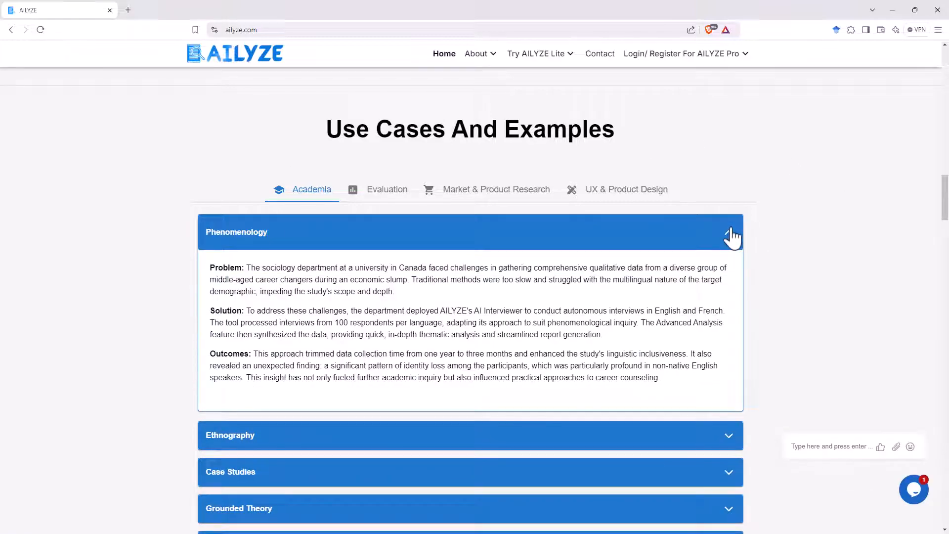
{"action": "left_click", "coordinate": [731, 232]}
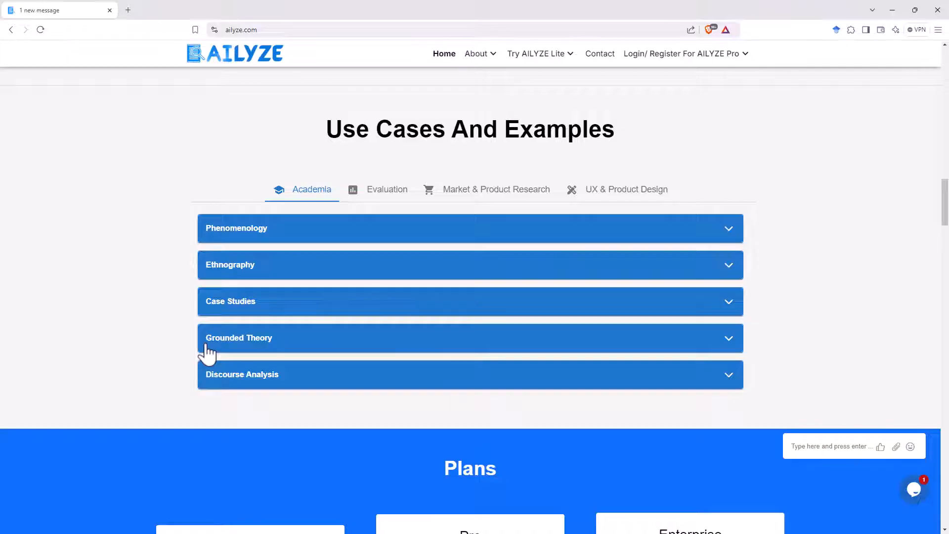
{"action": "mouse_move", "coordinate": [278, 353]}
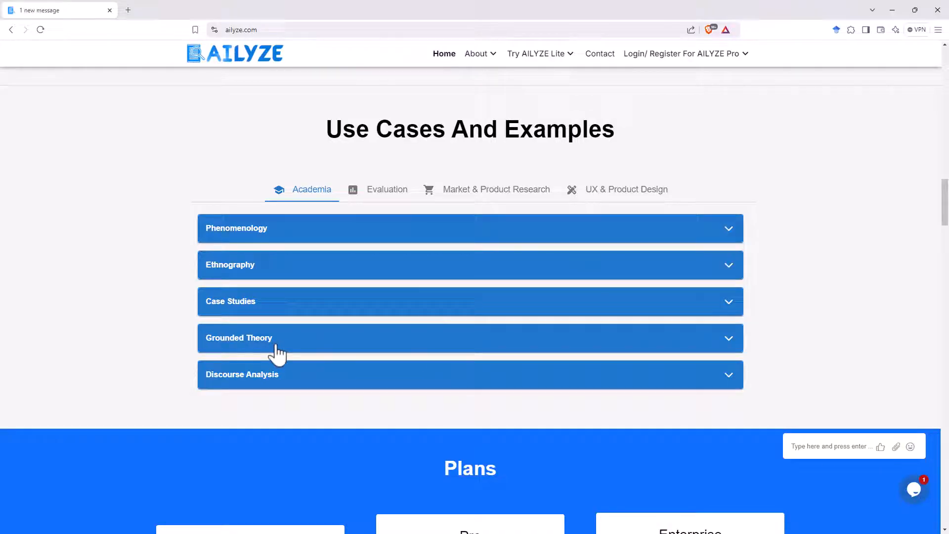
{"action": "mouse_move", "coordinate": [273, 353]}
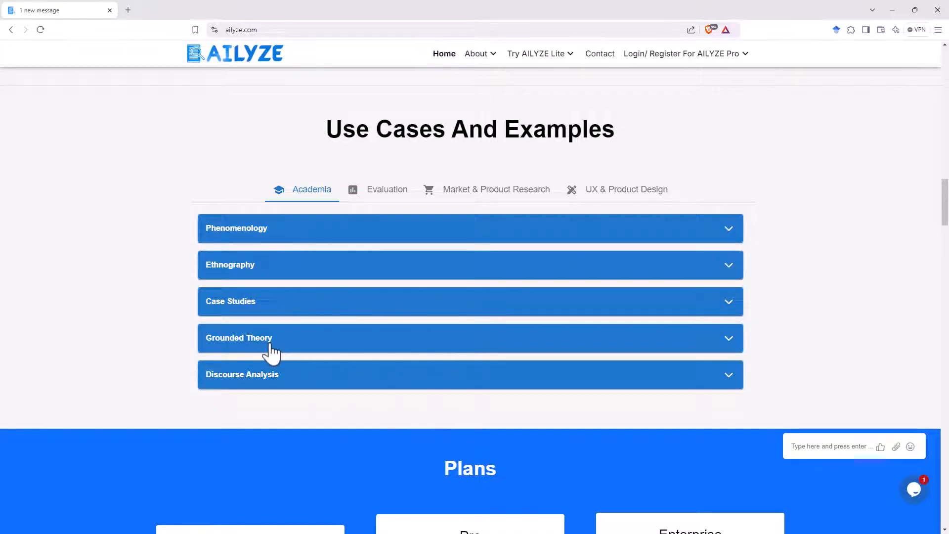
{"action": "mouse_move", "coordinate": [254, 293]}
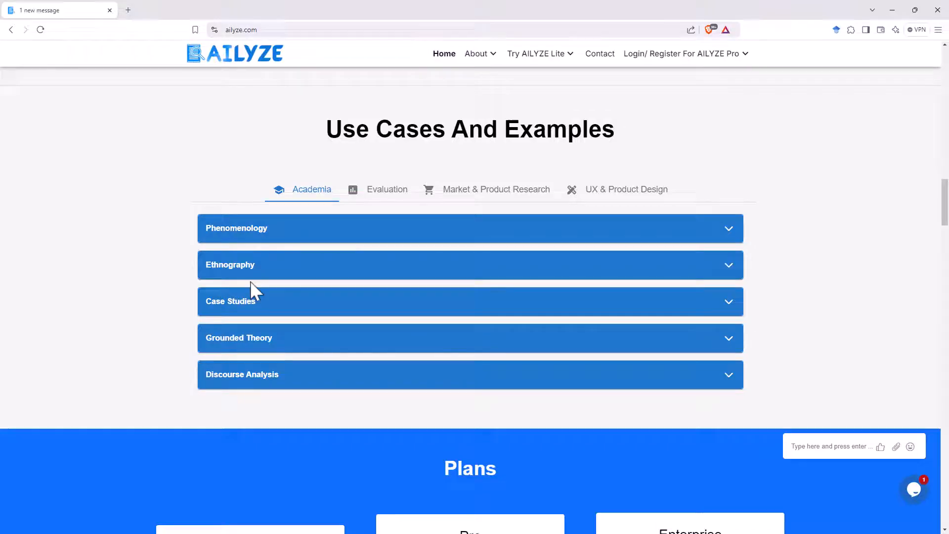
{"action": "mouse_move", "coordinate": [275, 278]}
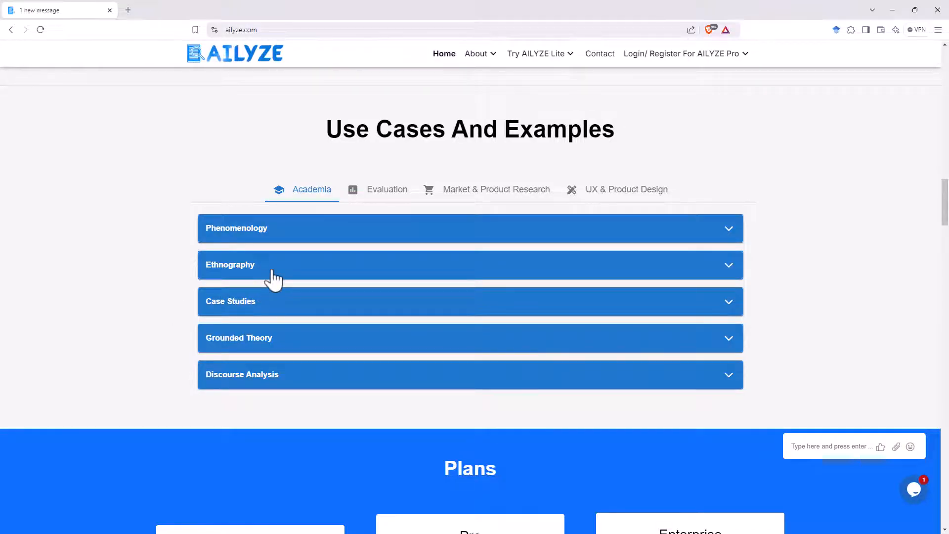
{"action": "mouse_move", "coordinate": [806, 182]}
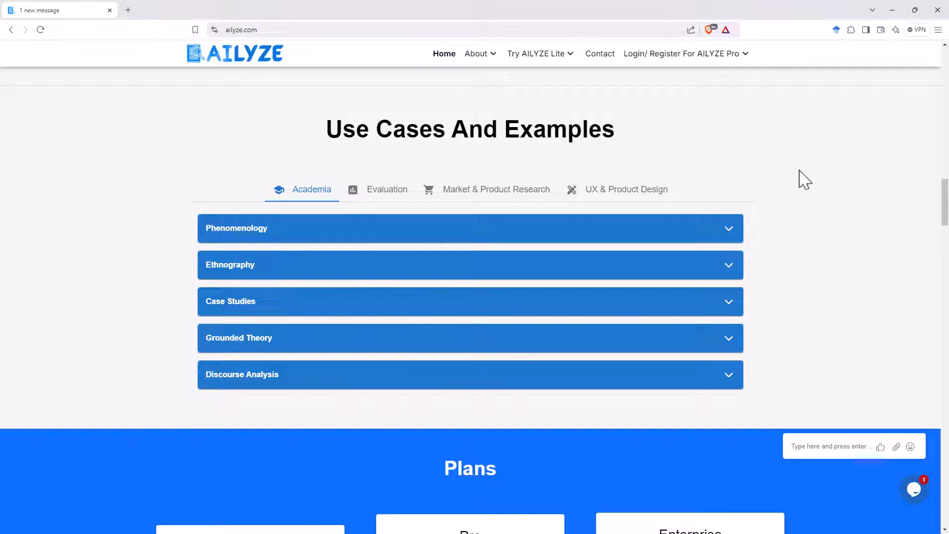
{"action": "mouse_move", "coordinate": [790, 170]}
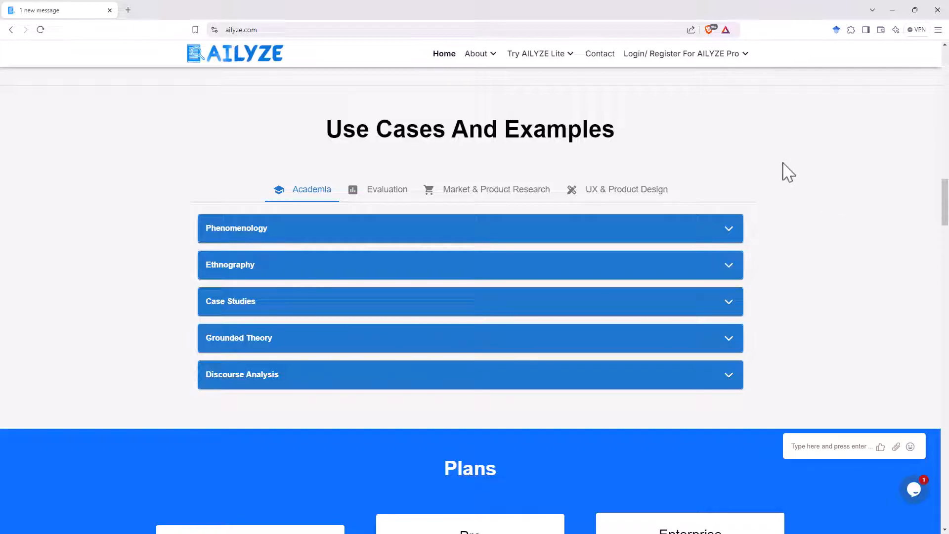
{"action": "mouse_move", "coordinate": [353, 404]}
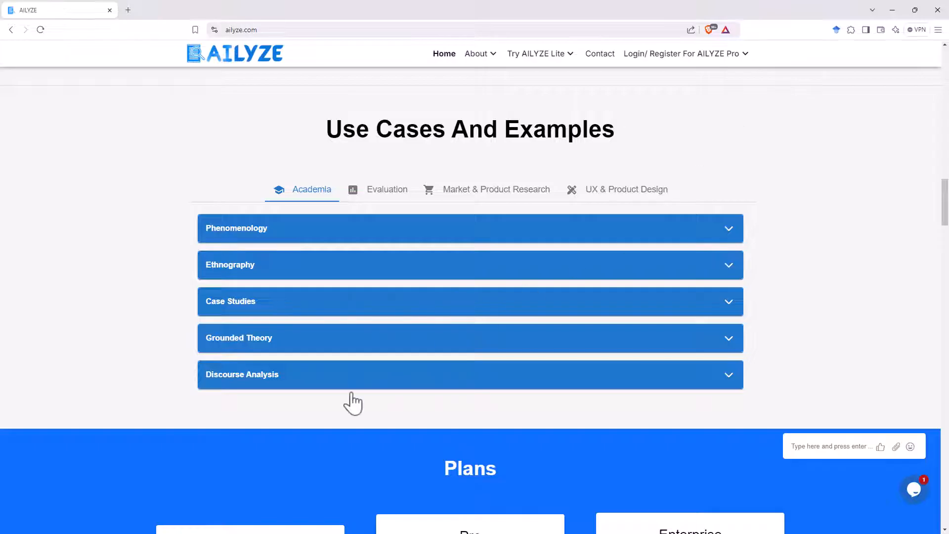
{"action": "mouse_move", "coordinate": [393, 199]}
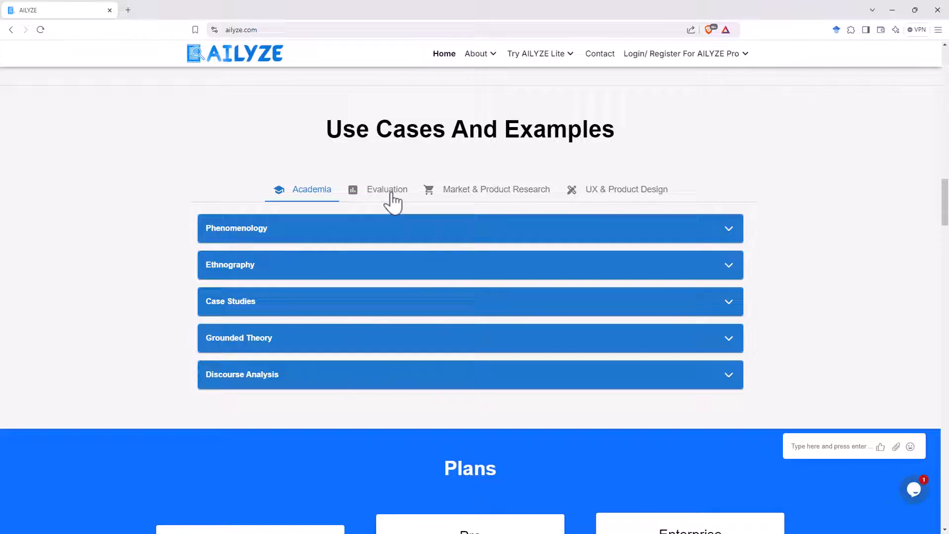
{"action": "left_click", "coordinate": [387, 188]}
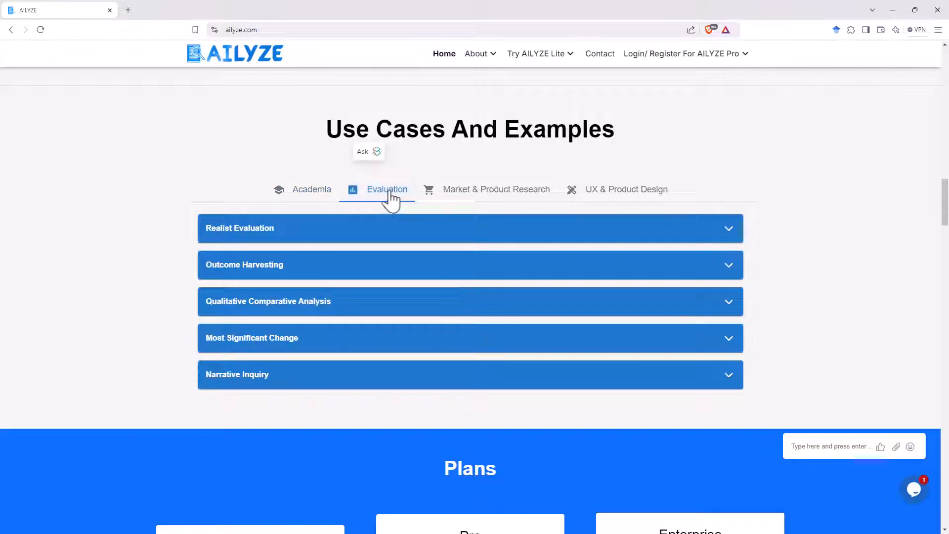
{"action": "left_click", "coordinate": [495, 189]}
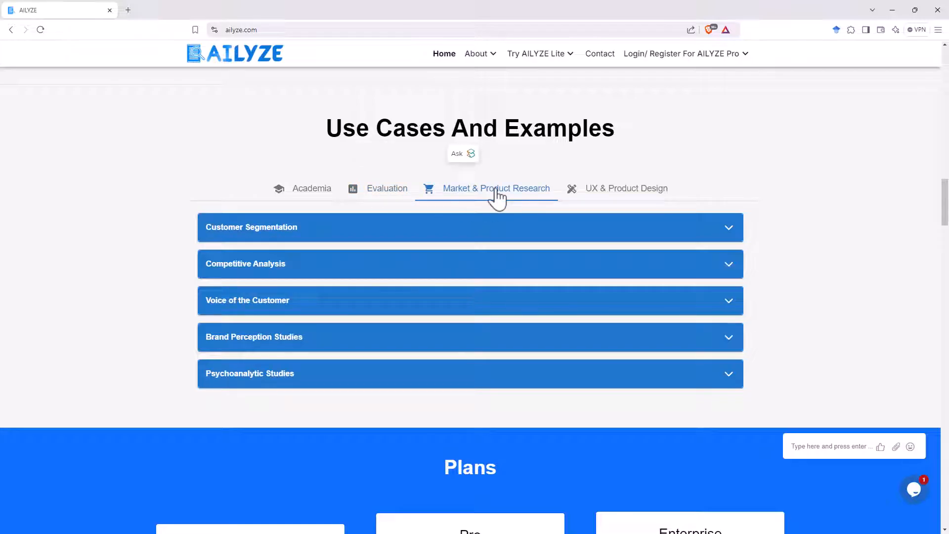
{"action": "left_click", "coordinate": [626, 188]}
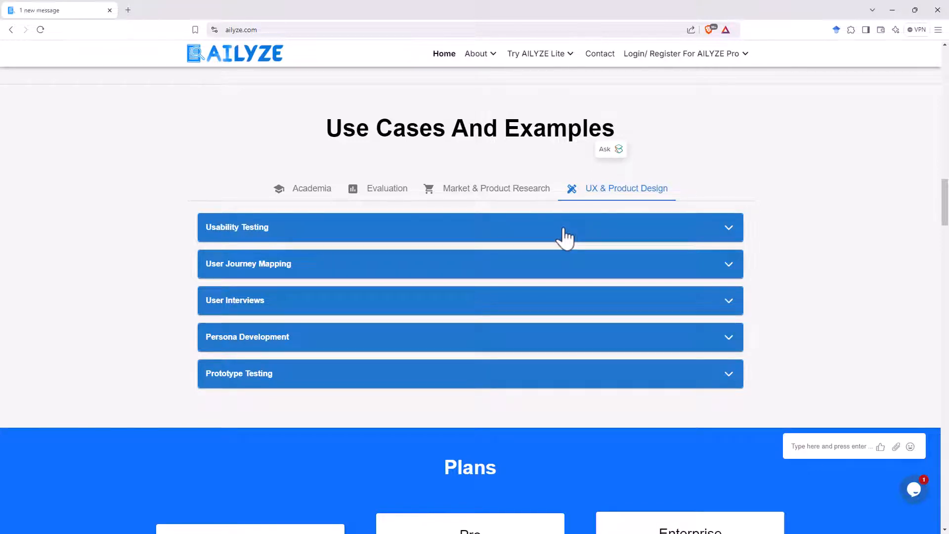
{"action": "mouse_move", "coordinate": [575, 231]}
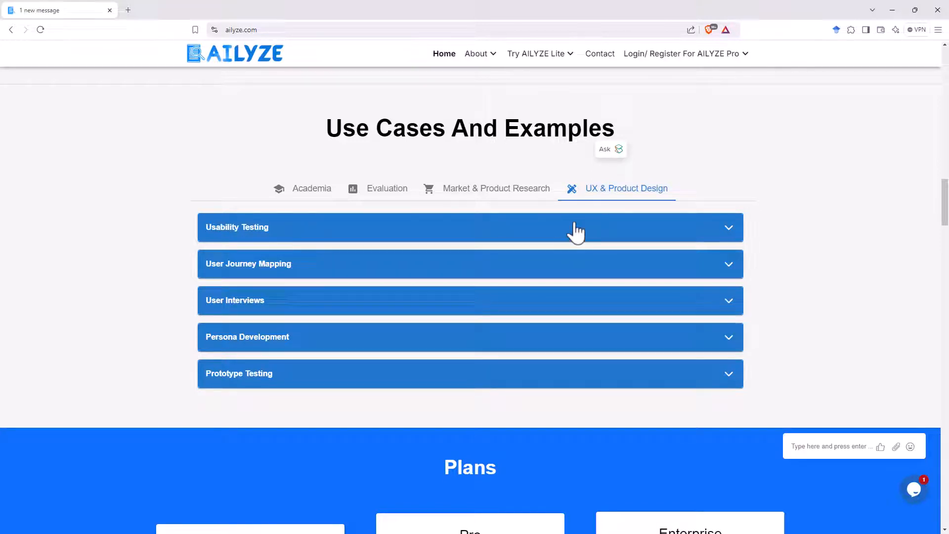
- Highlight Basic Analysis in the Lite and Pro plans, then return to the homepage top
{"action": "scroll", "scroll_direction": "down", "scroll_amount": 3}
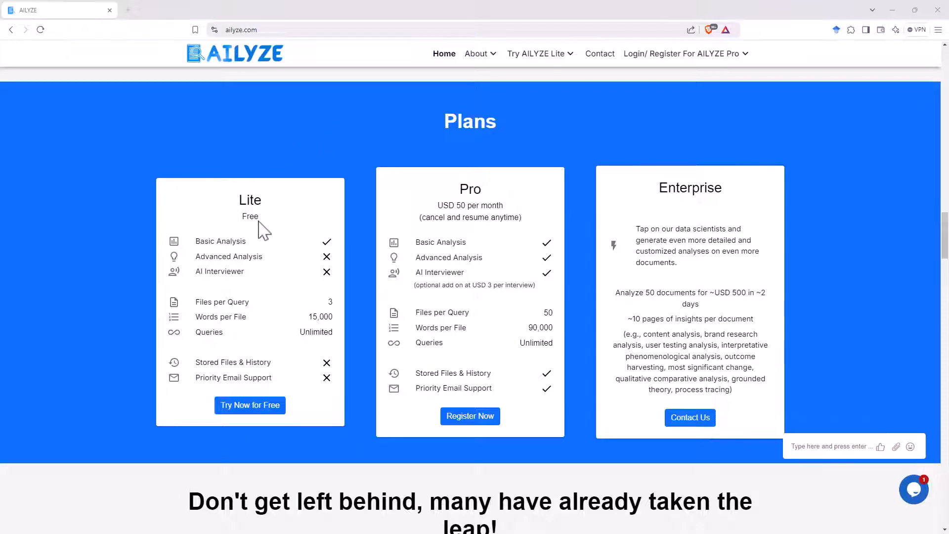
{"action": "mouse_move", "coordinate": [471, 195]}
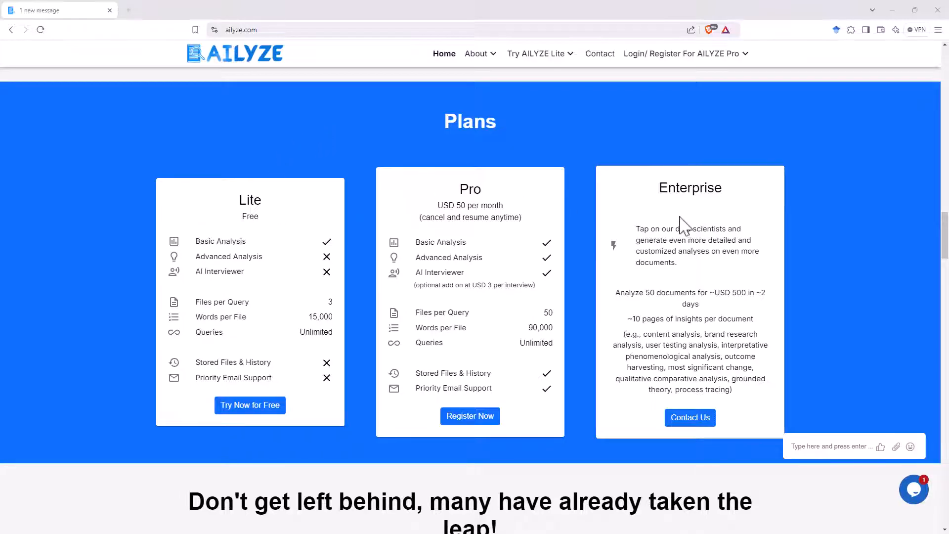
{"action": "mouse_move", "coordinate": [654, 206]}
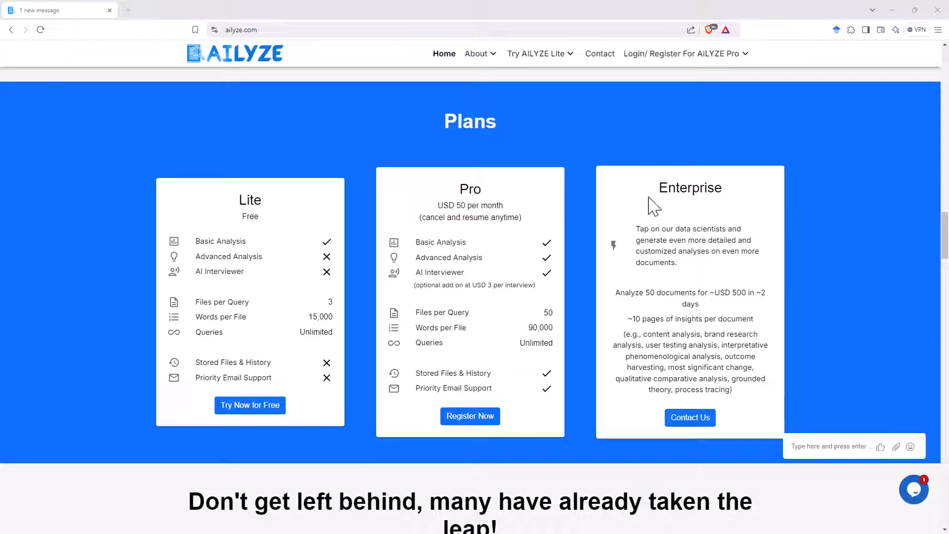
{"action": "mouse_move", "coordinate": [663, 190]}
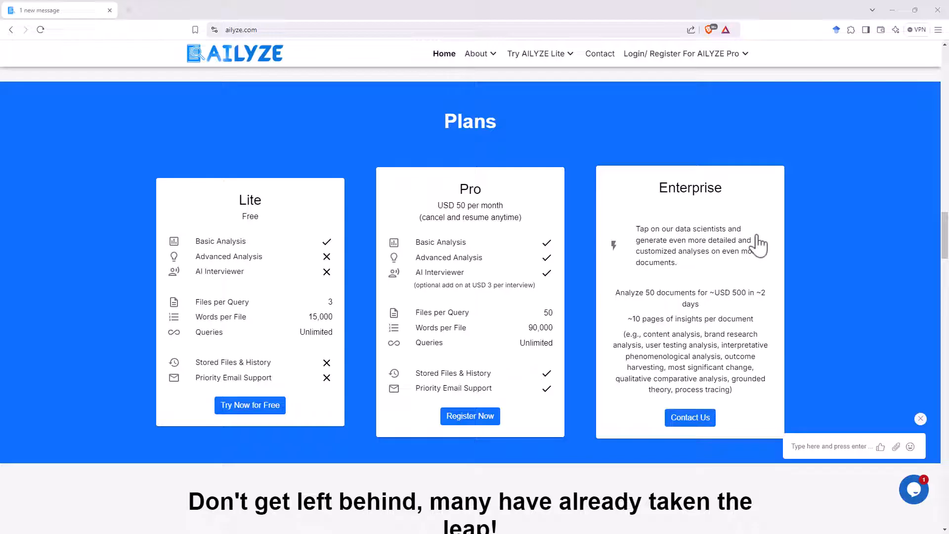
{"action": "mouse_move", "coordinate": [765, 390]}
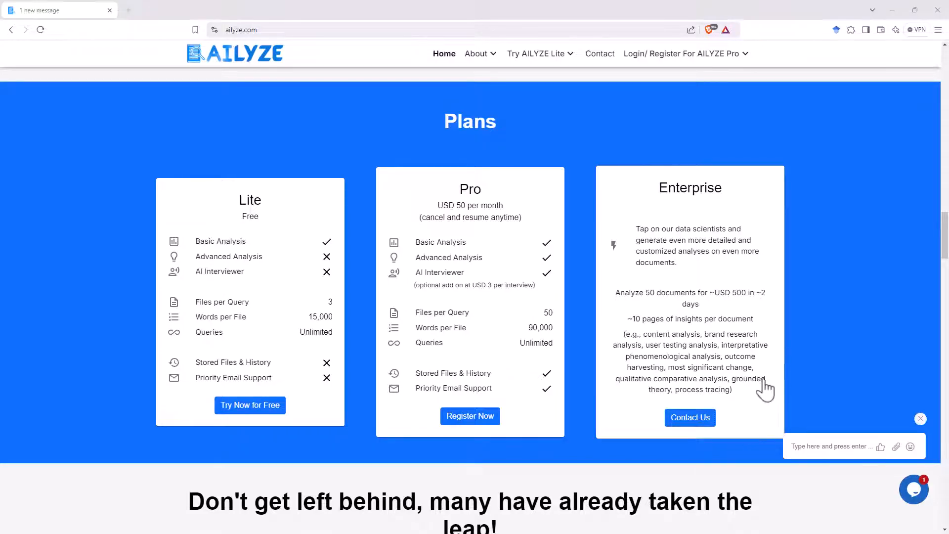
{"action": "mouse_move", "coordinate": [791, 344]}
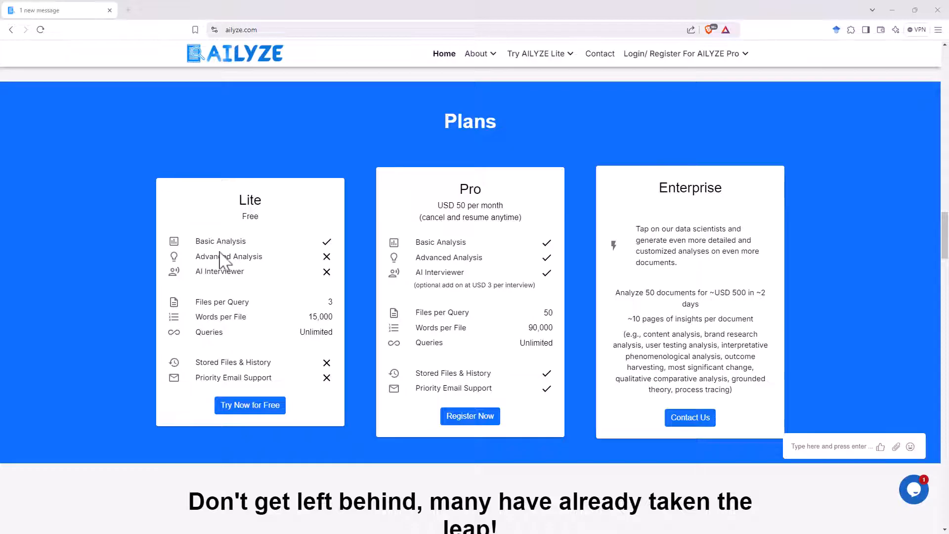
{"action": "double_click", "coordinate": [221, 240]}
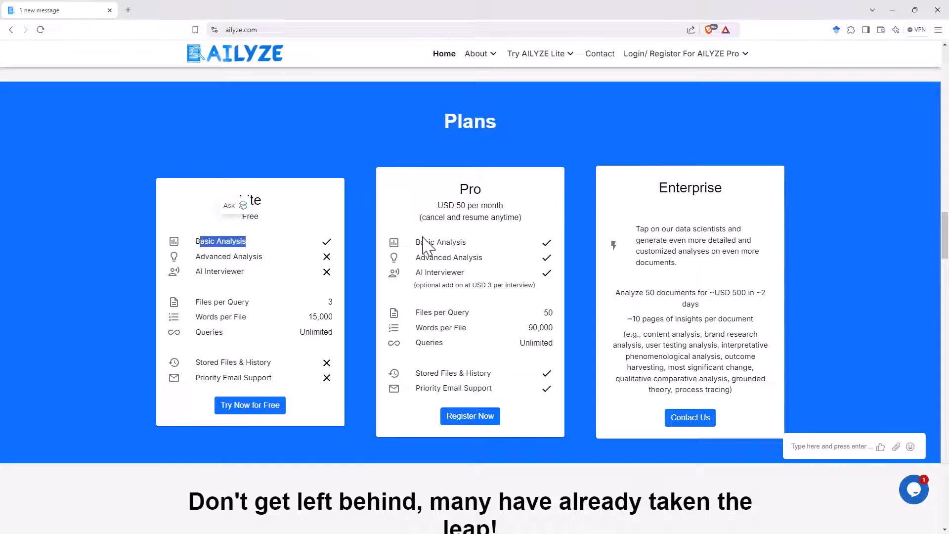
{"action": "double_click", "coordinate": [449, 257]}
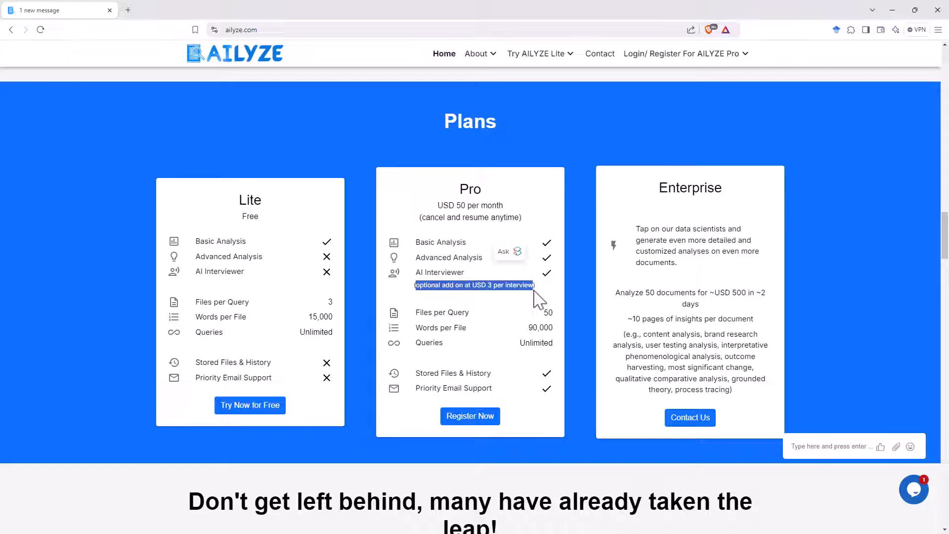
{"action": "mouse_move", "coordinate": [531, 300]}
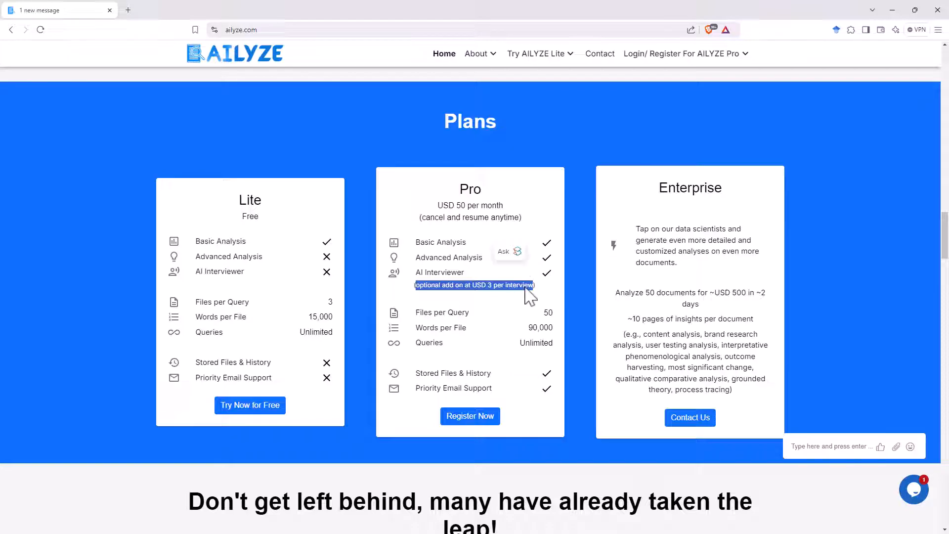
{"action": "left_click", "coordinate": [444, 60]}
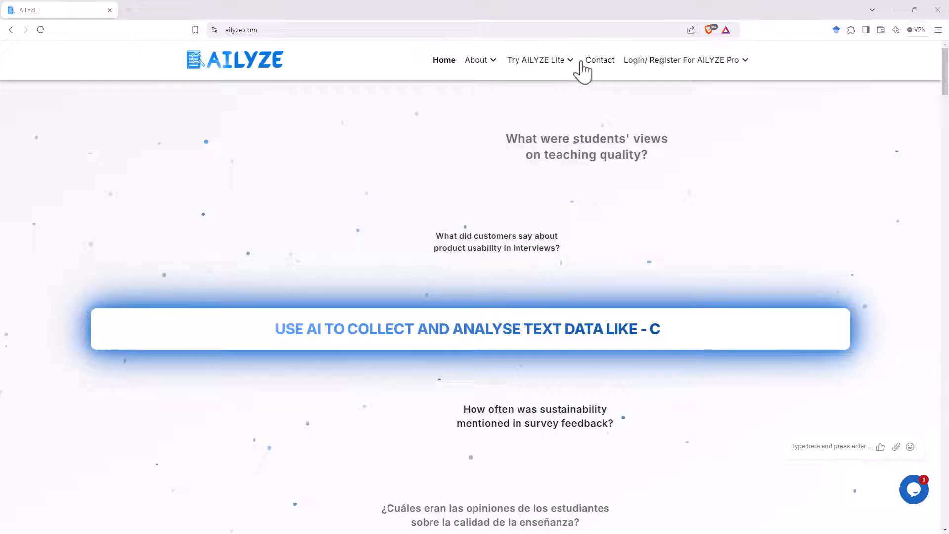
- Open the free AILYZE Lite file-upload analysis page
{"action": "left_click", "coordinate": [537, 60]}
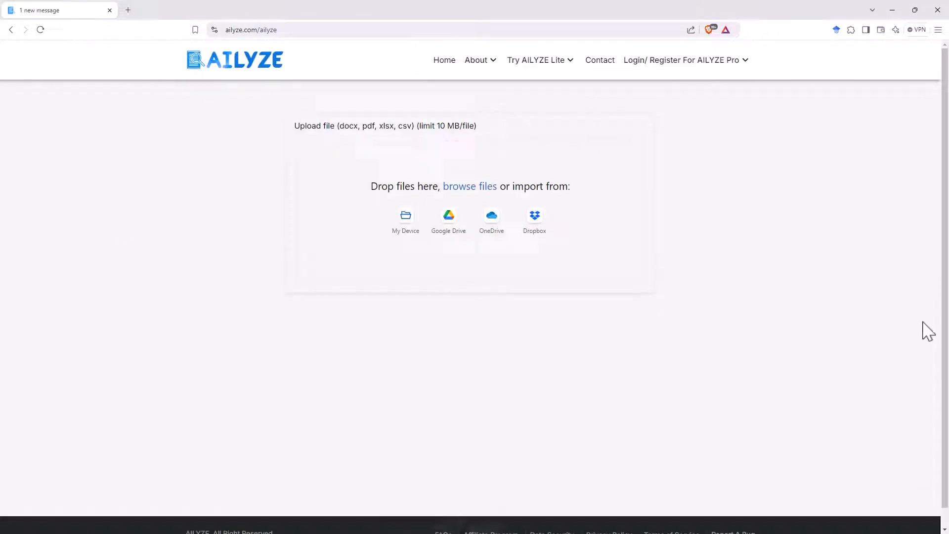
{"action": "mouse_move", "coordinate": [563, 186]}
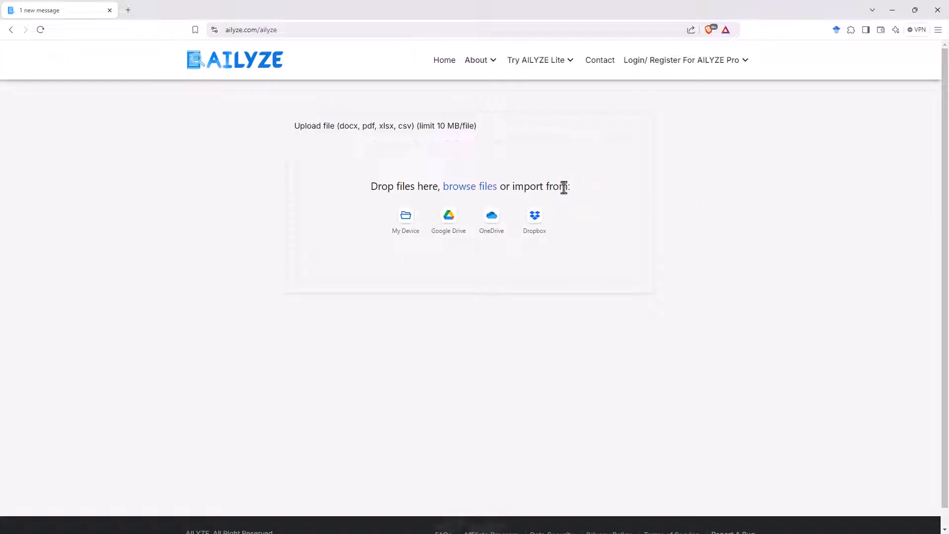
{"action": "mouse_move", "coordinate": [637, 165]}
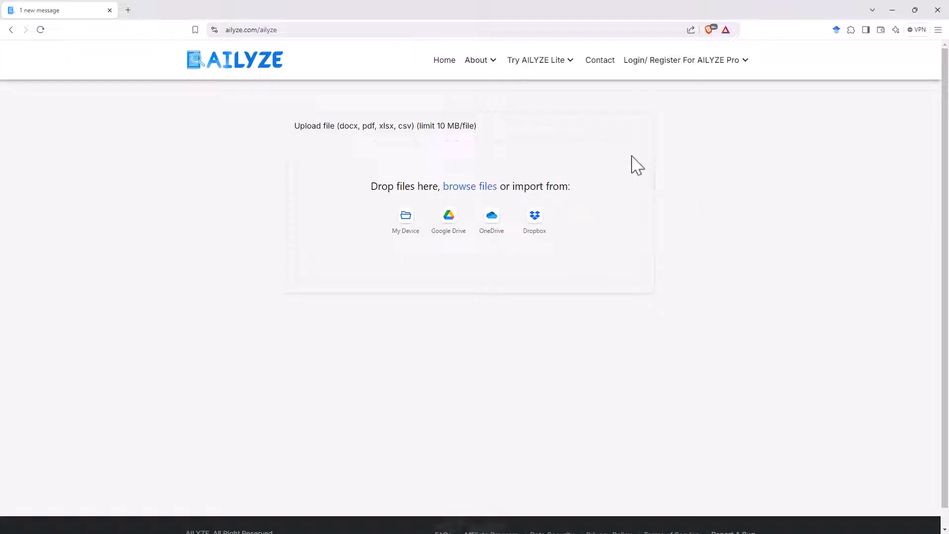
{"action": "mouse_move", "coordinate": [660, 72]}
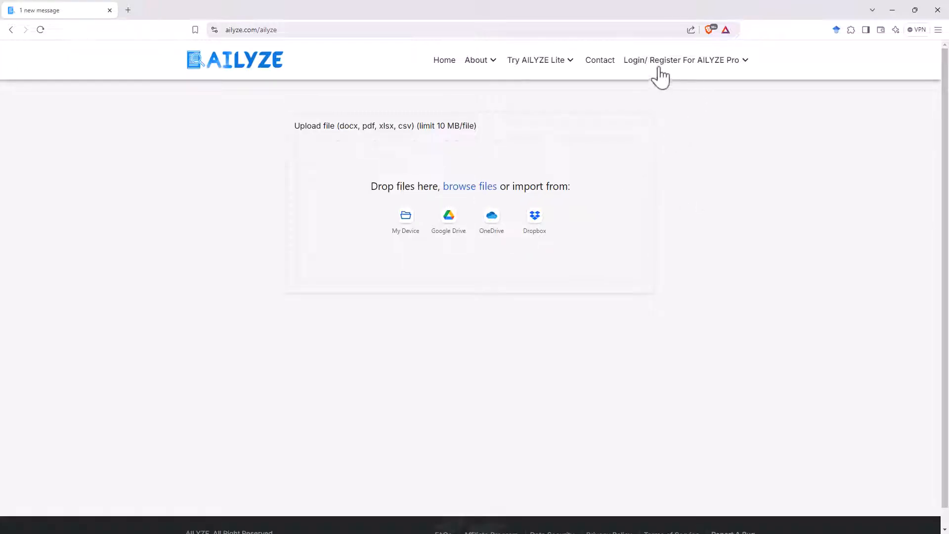
{"action": "mouse_move", "coordinate": [528, 283]}
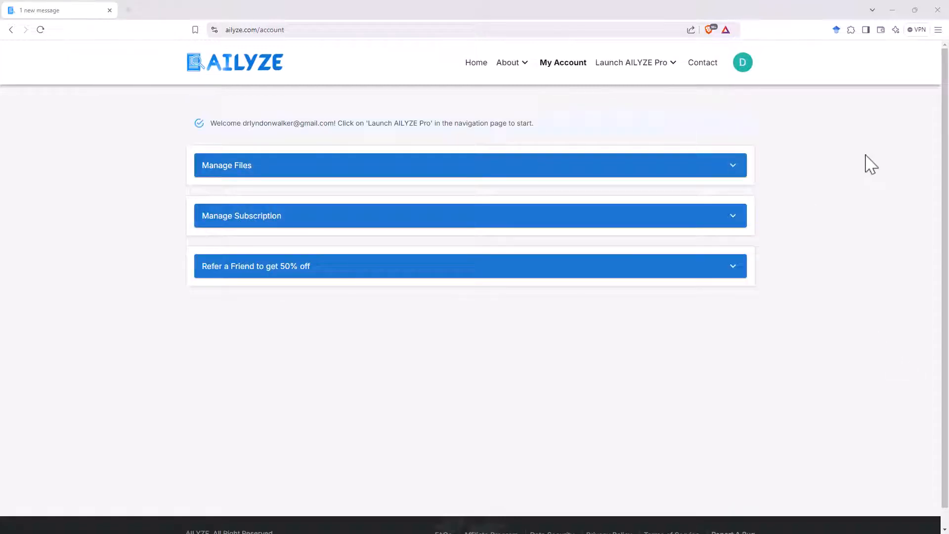
{"action": "mouse_move", "coordinate": [353, 103]}
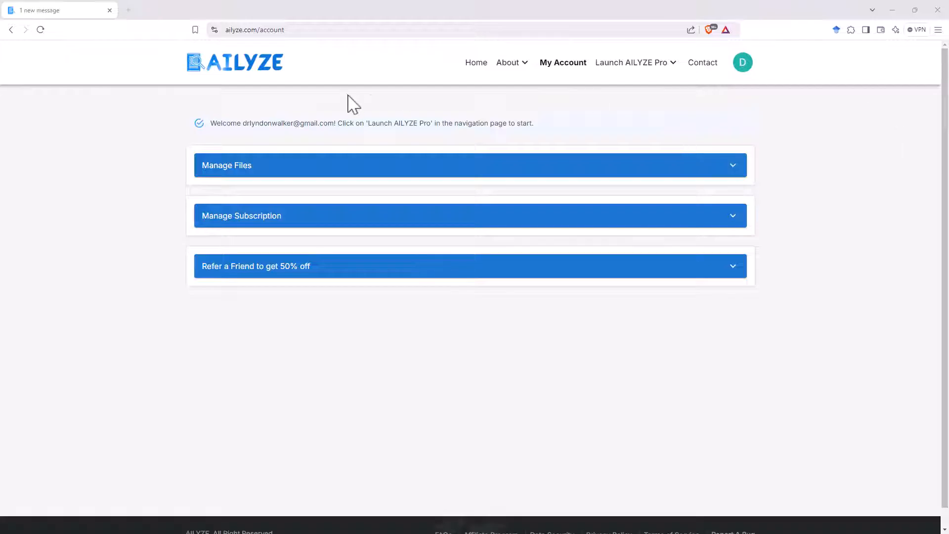
{"action": "mouse_move", "coordinate": [331, 175]}
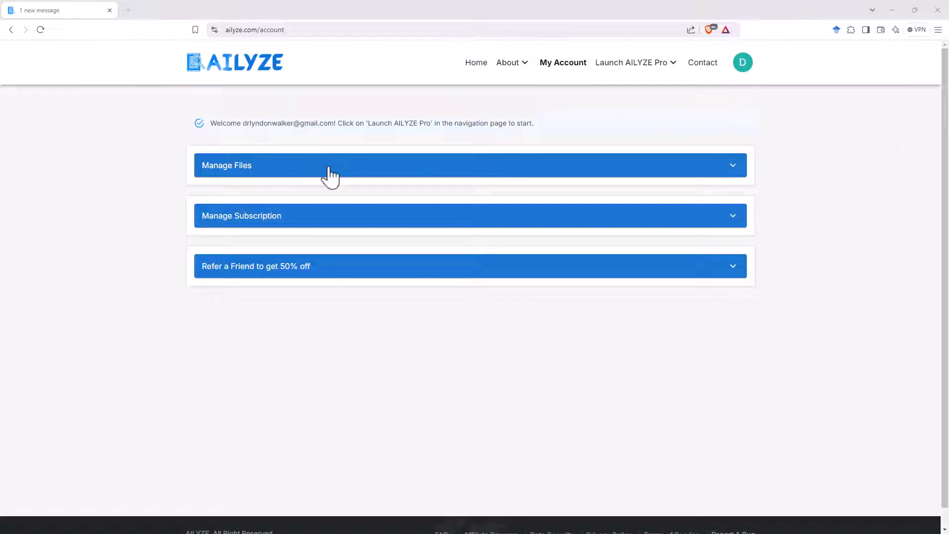
{"action": "mouse_move", "coordinate": [623, 76]}
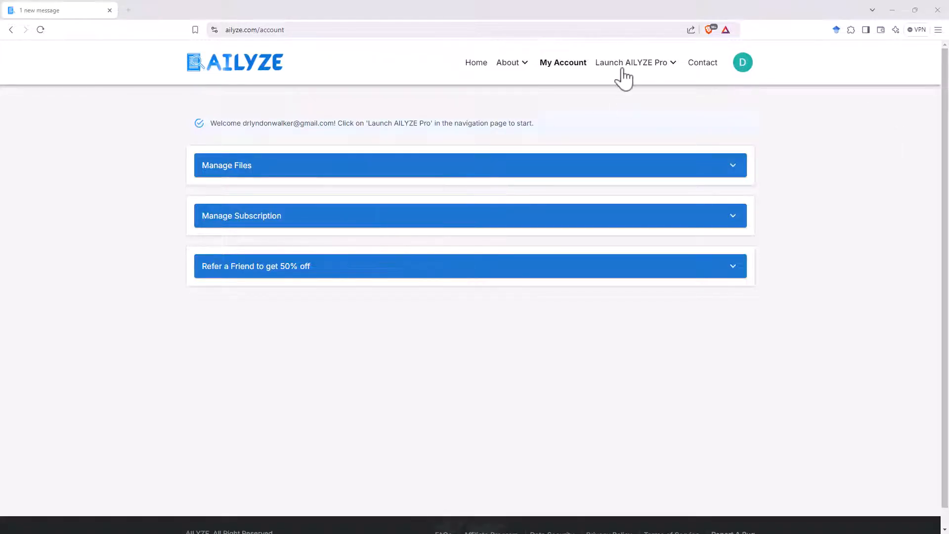
- Open Advanced Analysis (DOCX/PDF) from the Launch AILYZE Pro menu
{"action": "left_click", "coordinate": [631, 62]}
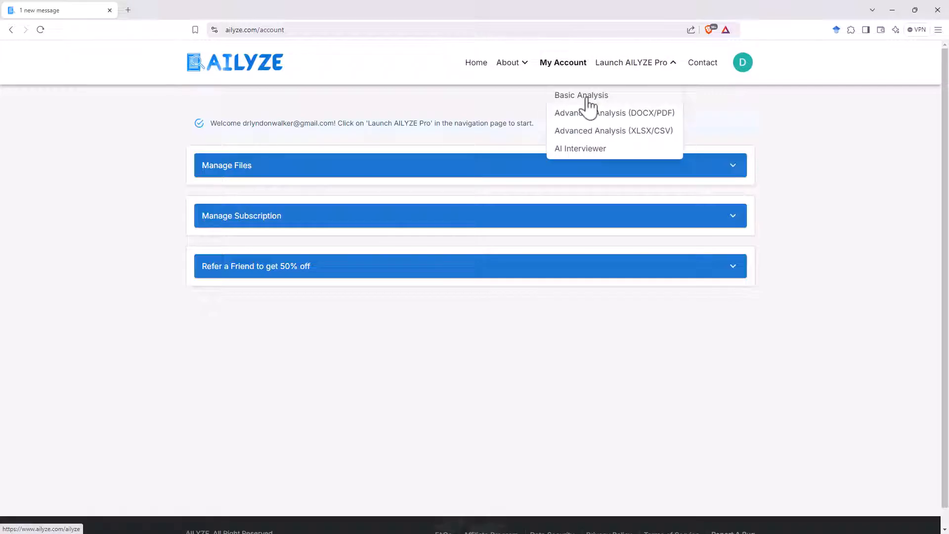
{"action": "mouse_move", "coordinate": [625, 135]}
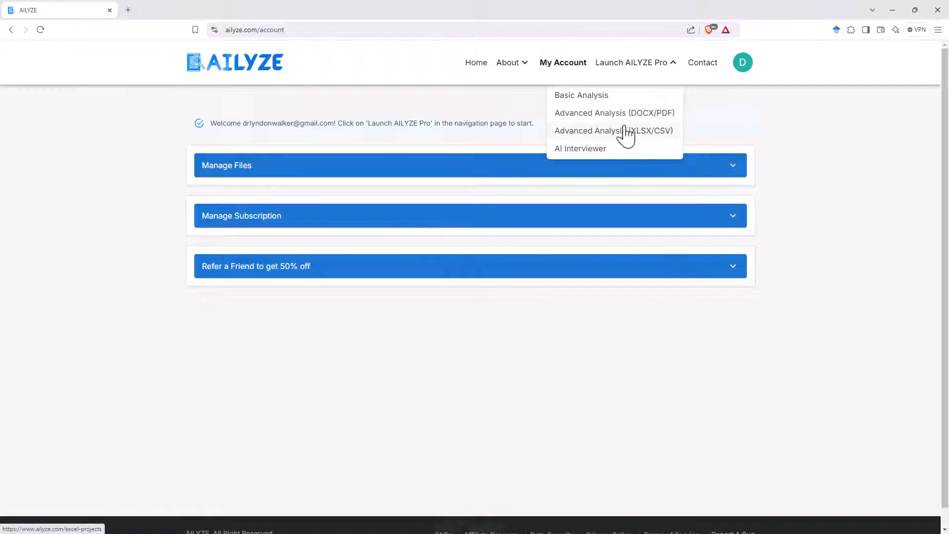
{"action": "mouse_move", "coordinate": [639, 143]}
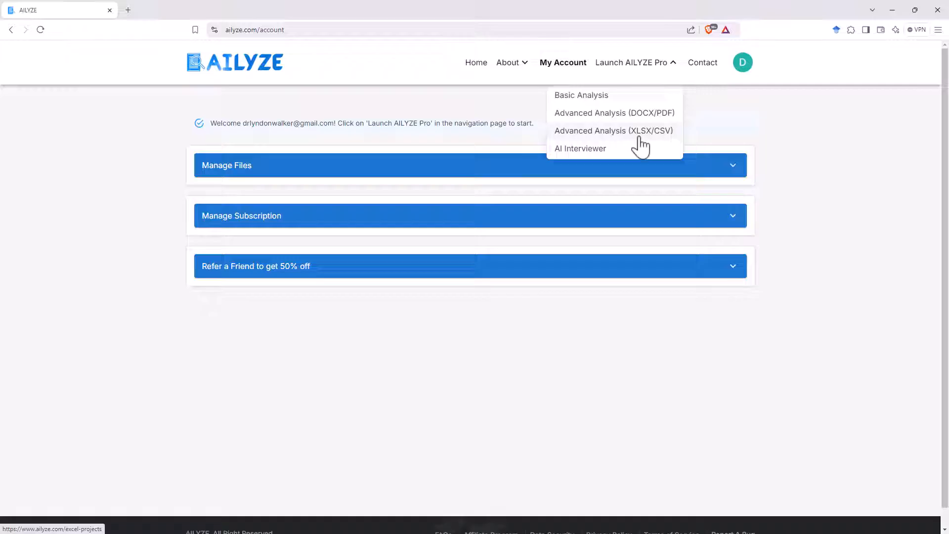
{"action": "mouse_move", "coordinate": [645, 130]}
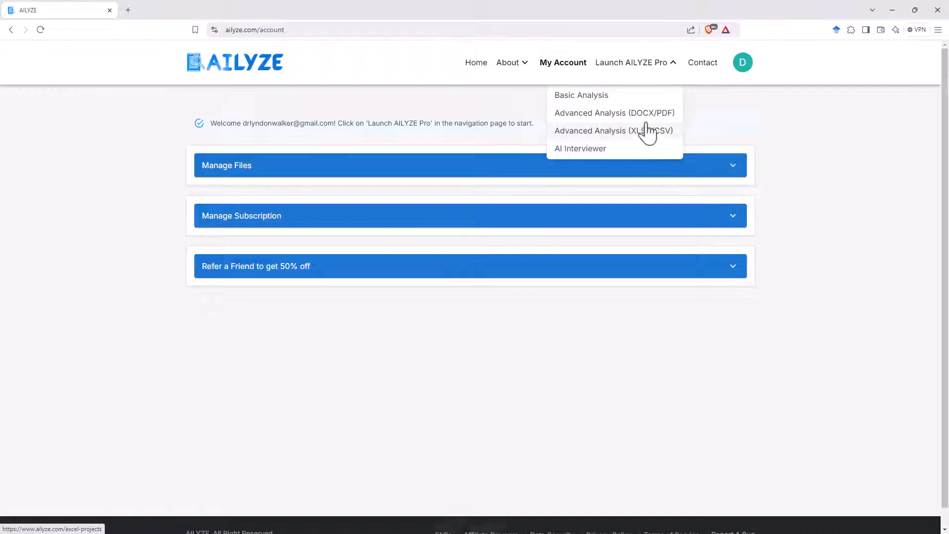
{"action": "mouse_move", "coordinate": [666, 115]}
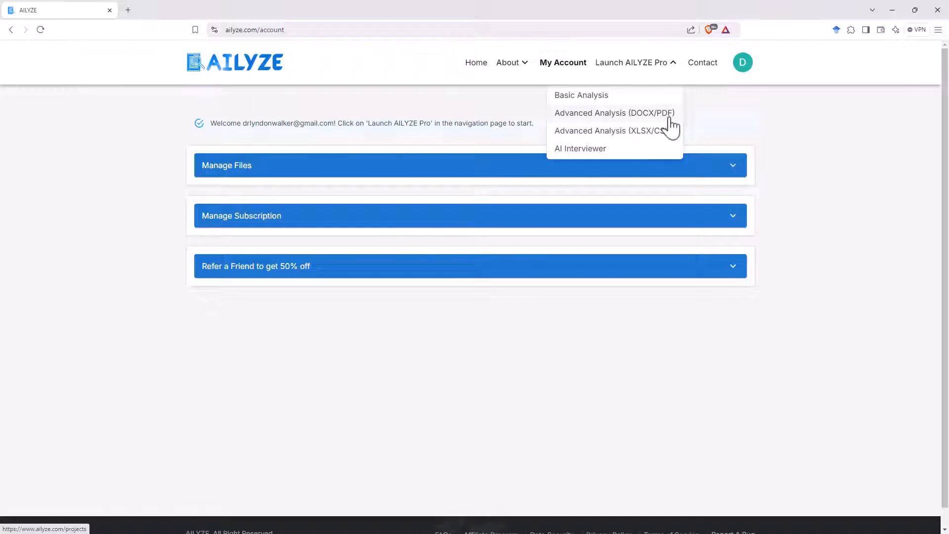
{"action": "mouse_move", "coordinate": [817, 148]}
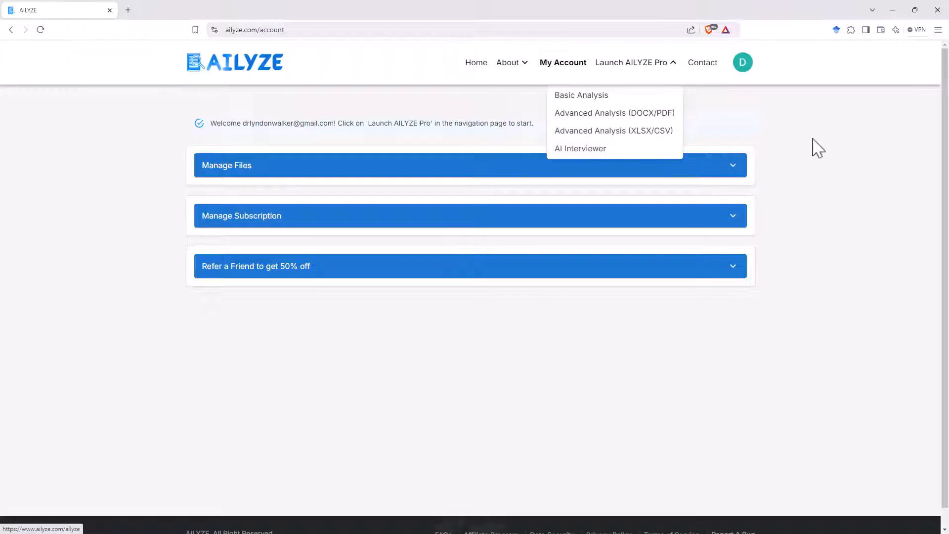
{"action": "left_click", "coordinate": [614, 112]}
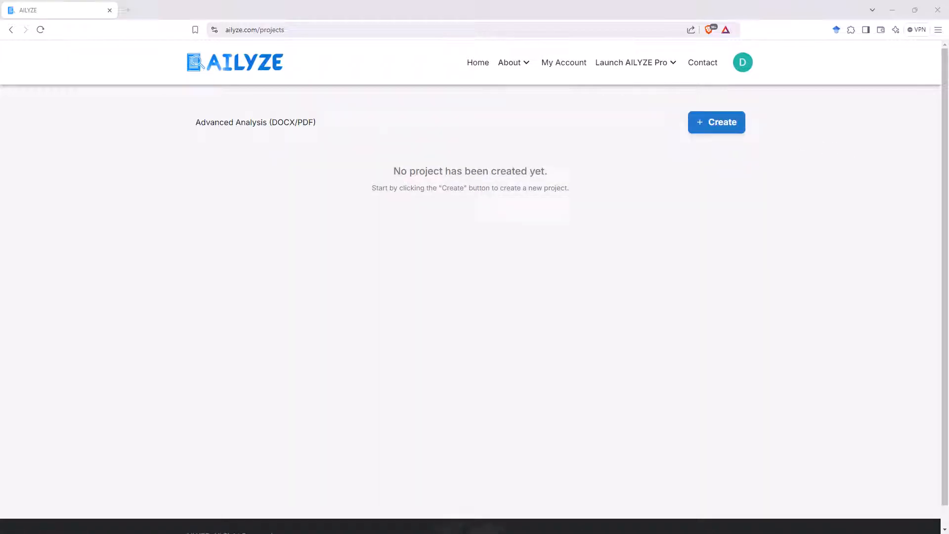
{"action": "mouse_move", "coordinate": [439, 219]}
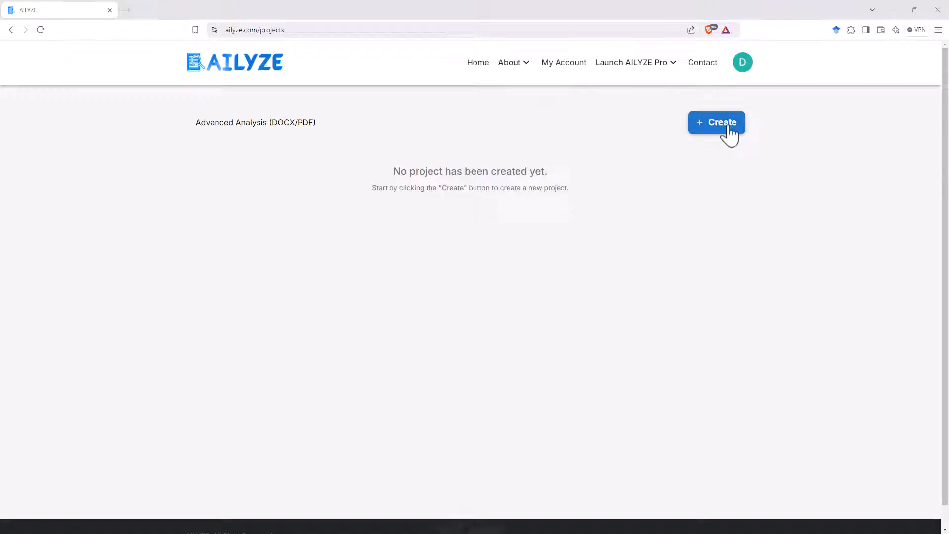
- Start a new Advanced Analysis project with + Create
{"action": "left_click", "coordinate": [716, 122]}
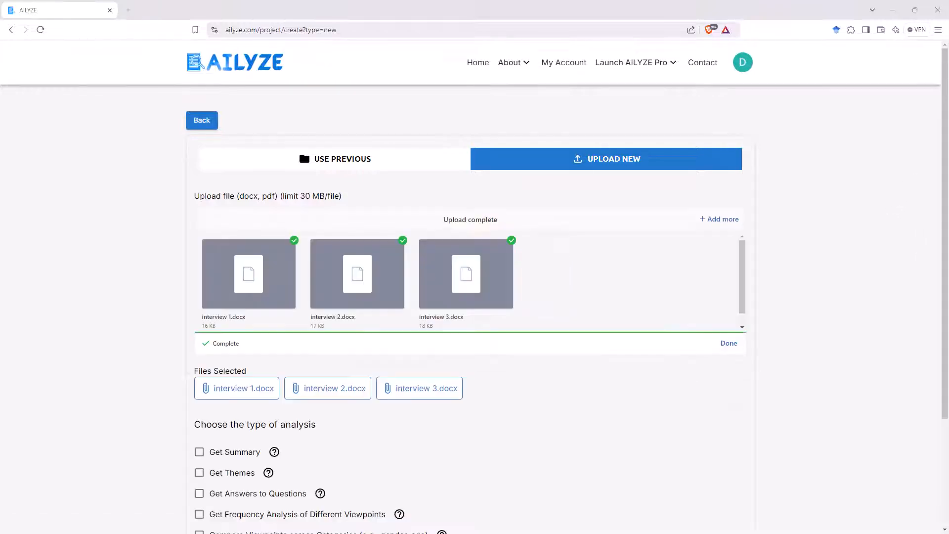
{"action": "mouse_move", "coordinate": [339, 329]}
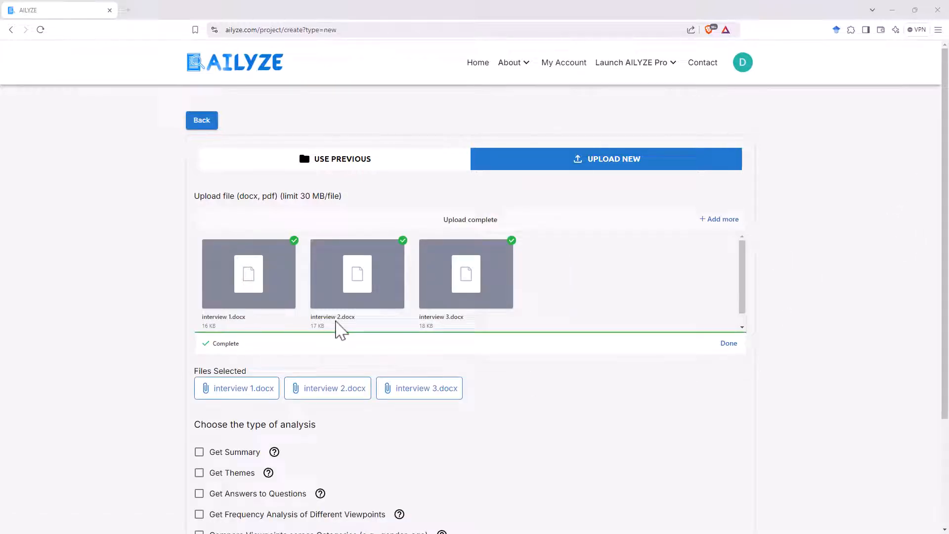
{"action": "mouse_move", "coordinate": [232, 287]}
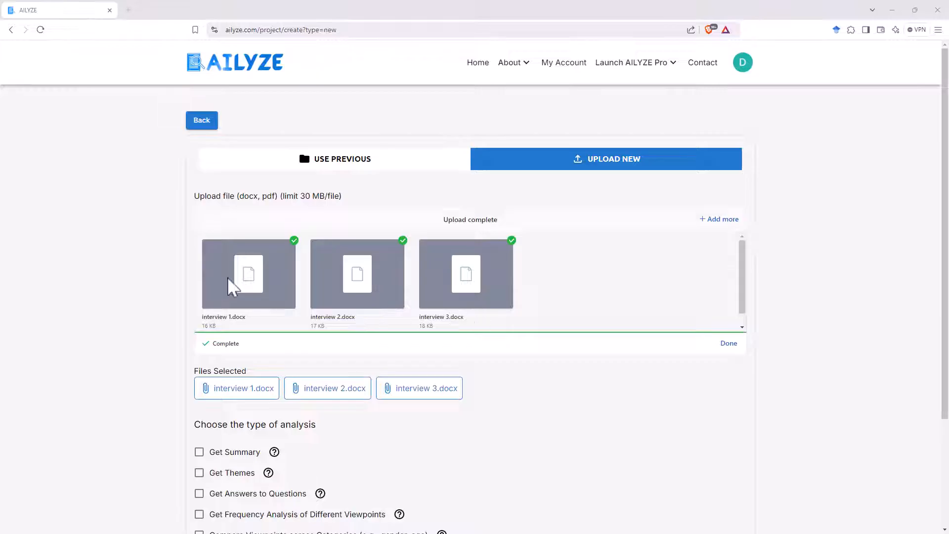
{"action": "mouse_move", "coordinate": [631, 265]}
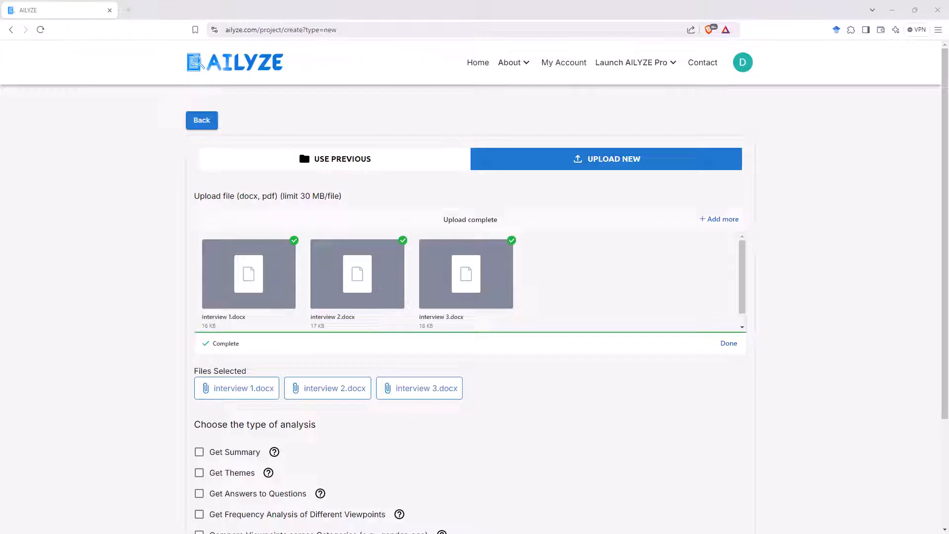
{"action": "mouse_move", "coordinate": [478, 294]}
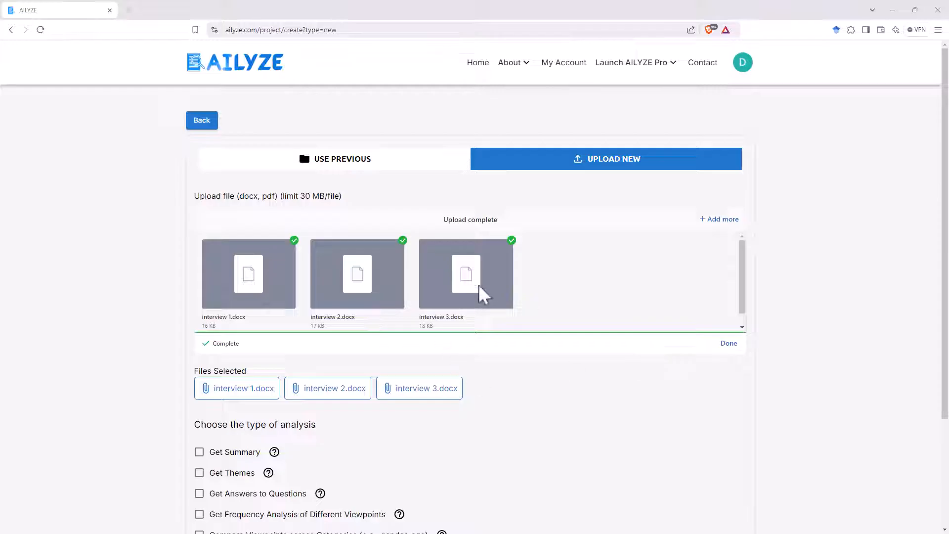
{"action": "mouse_move", "coordinate": [463, 285]}
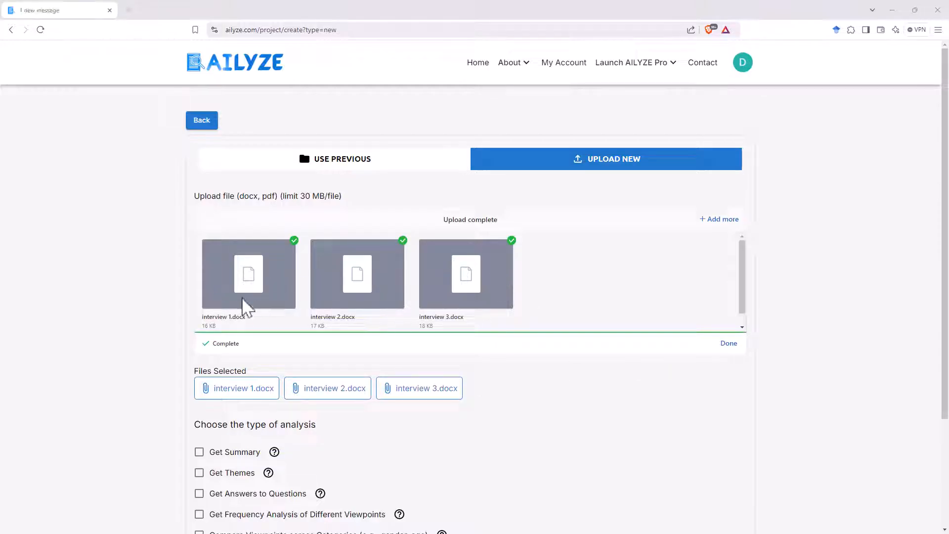
{"action": "mouse_move", "coordinate": [936, 271]}
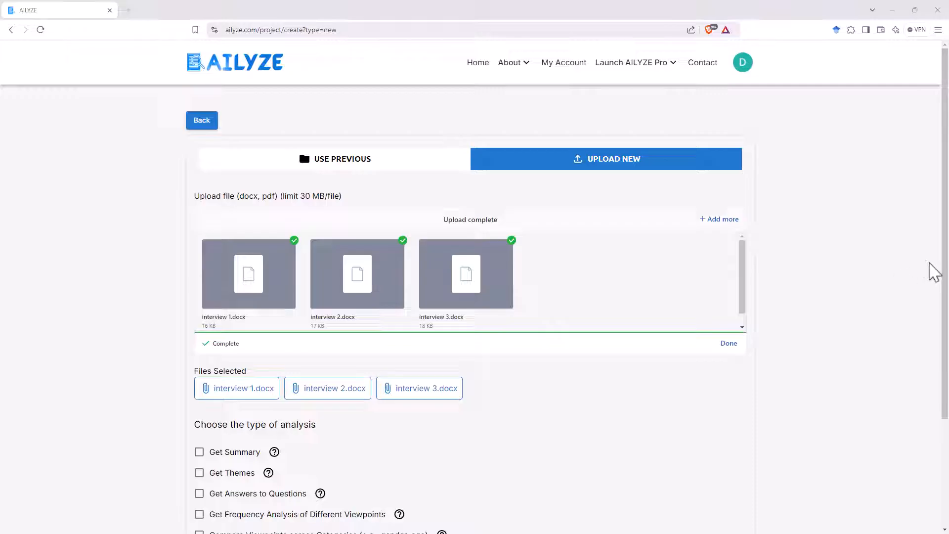
{"action": "mouse_move", "coordinate": [842, 356]}
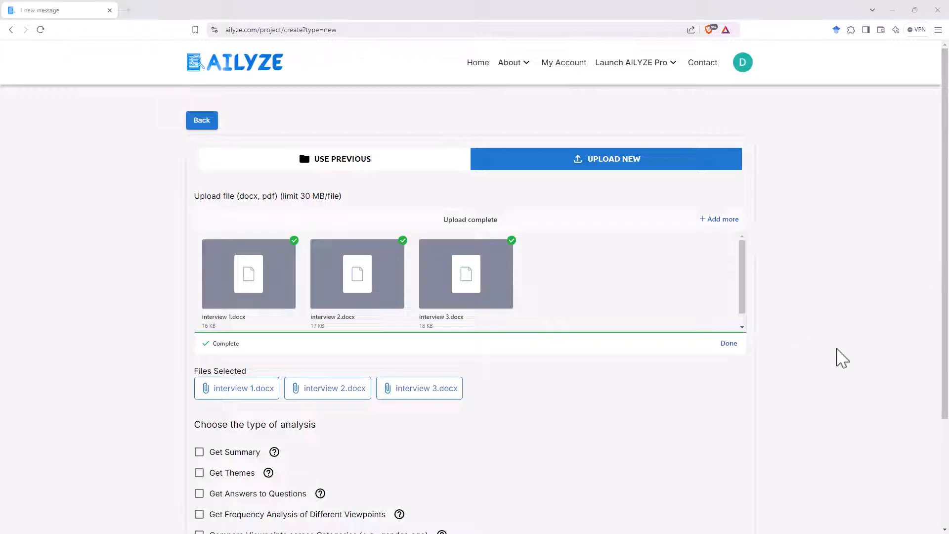
{"action": "scroll", "scroll_direction": "down", "scroll_amount": 3}
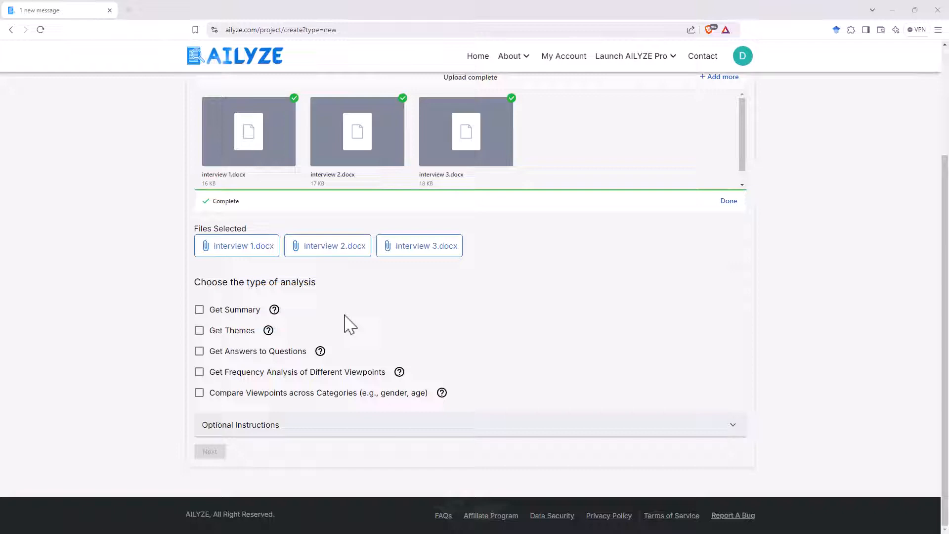
{"action": "mouse_move", "coordinate": [229, 339]}
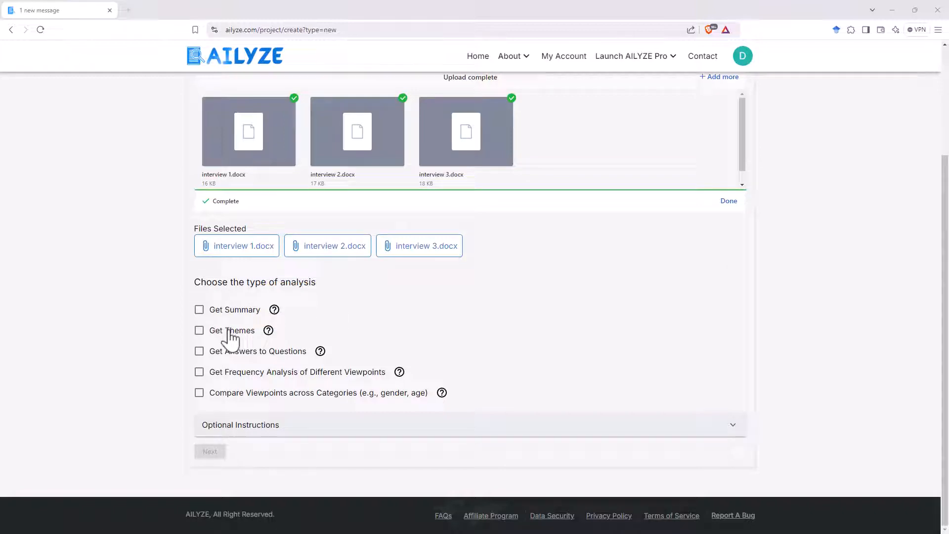
{"action": "mouse_move", "coordinate": [320, 398]}
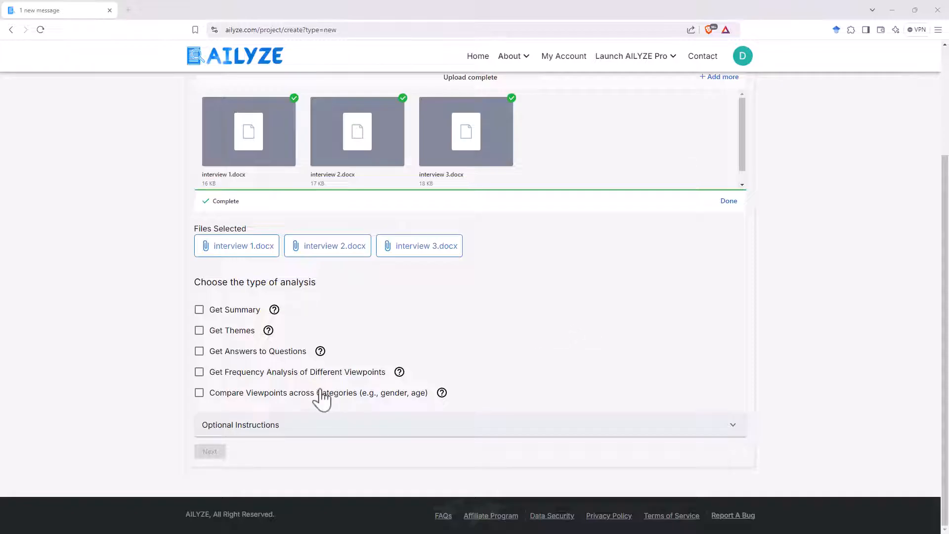
{"action": "mouse_move", "coordinate": [366, 404]}
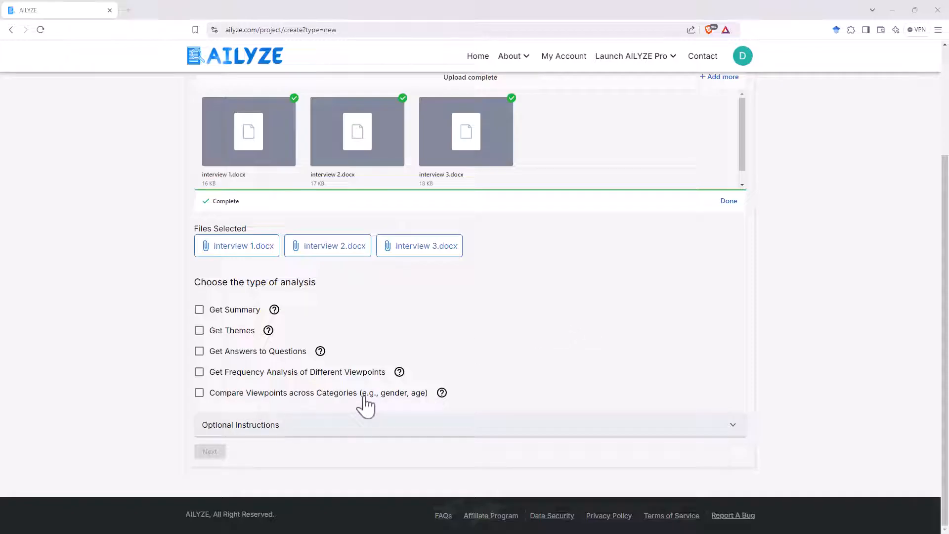
{"action": "mouse_move", "coordinate": [853, 236]}
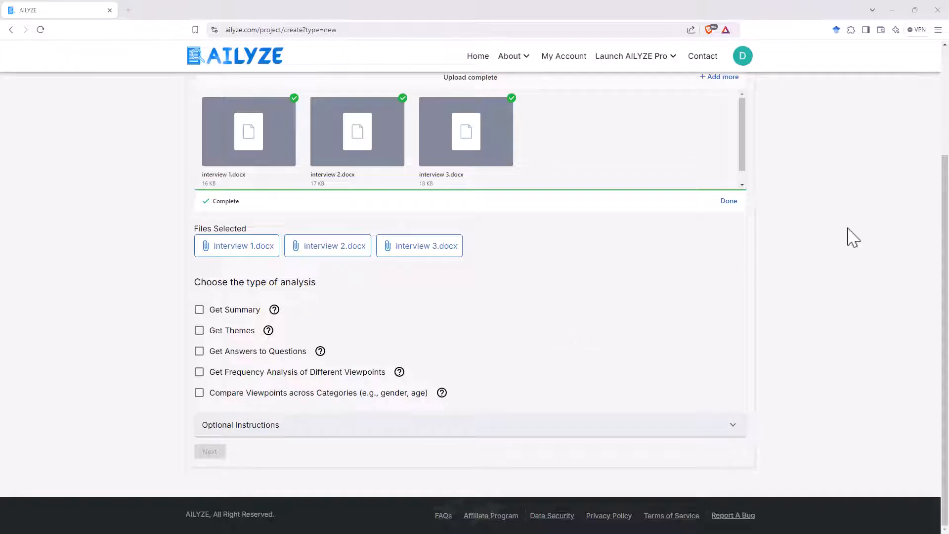
{"action": "mouse_move", "coordinate": [626, 401]}
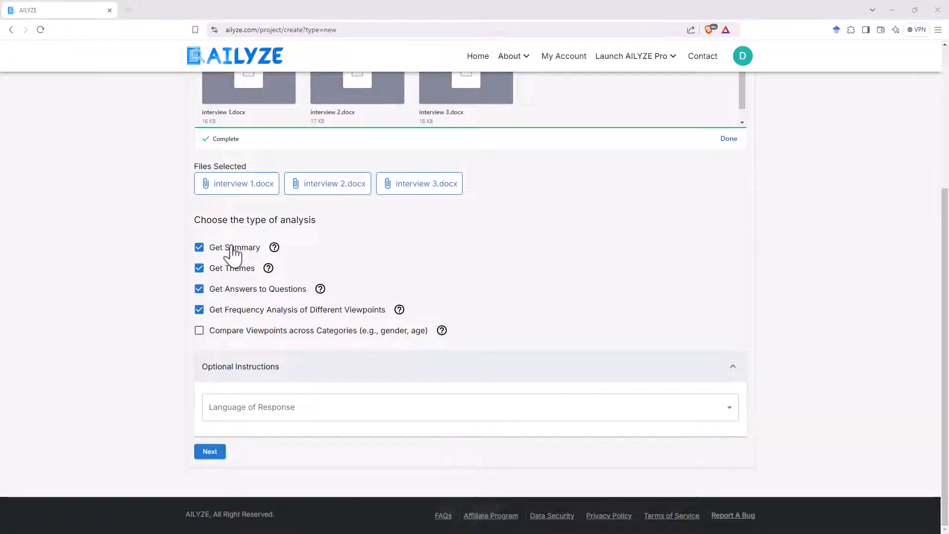
{"action": "mouse_move", "coordinate": [229, 318]}
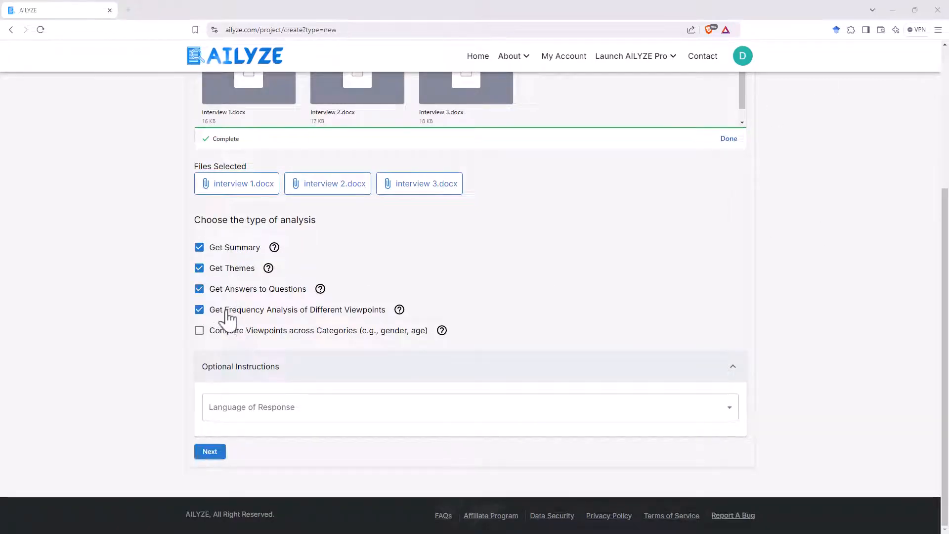
{"action": "mouse_move", "coordinate": [338, 315]}
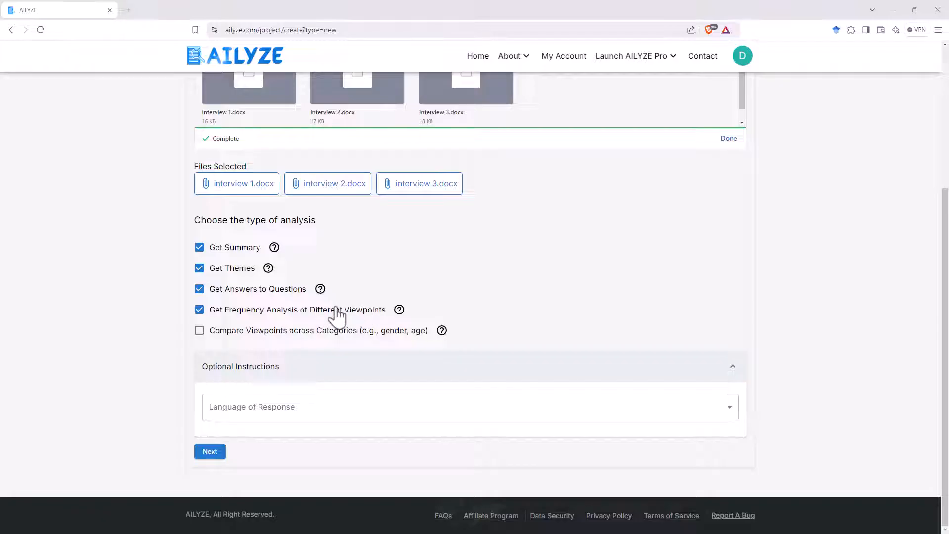
{"action": "mouse_move", "coordinate": [323, 321]}
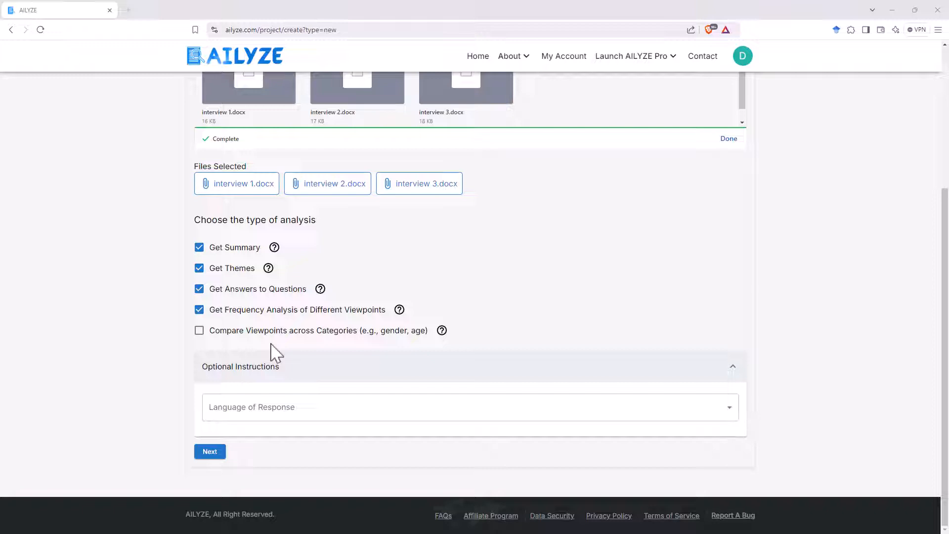
{"action": "mouse_move", "coordinate": [315, 350]}
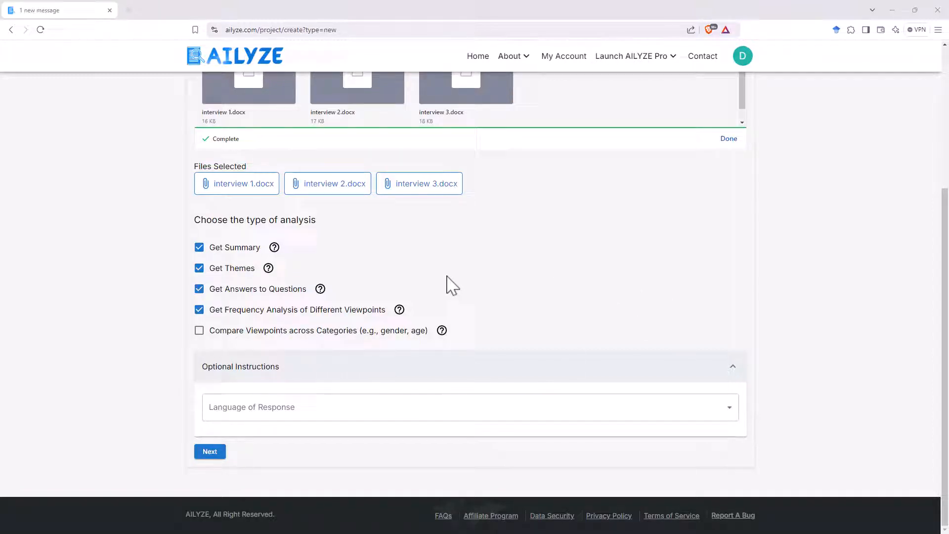
{"action": "mouse_move", "coordinate": [295, 150]}
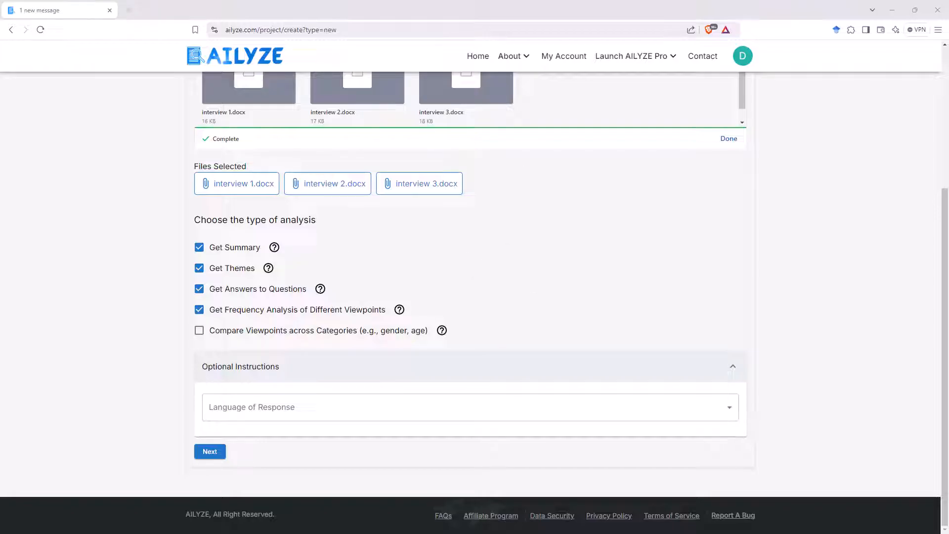
- Continue past the four selected analysis types to their settings
{"action": "left_click", "coordinate": [210, 451]}
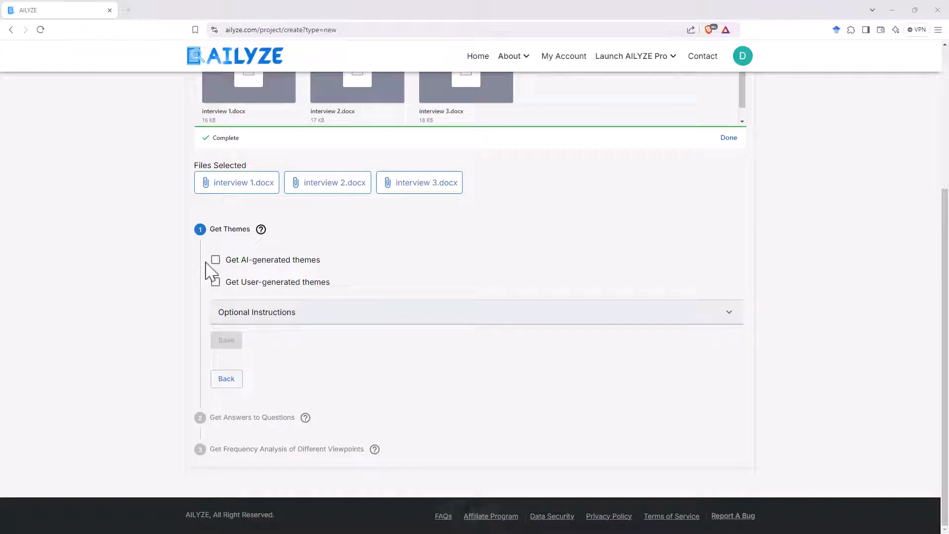
- Choose AI-generated themes, open Optional Instructions, and save the themes settings
{"action": "left_click", "coordinate": [216, 259]}
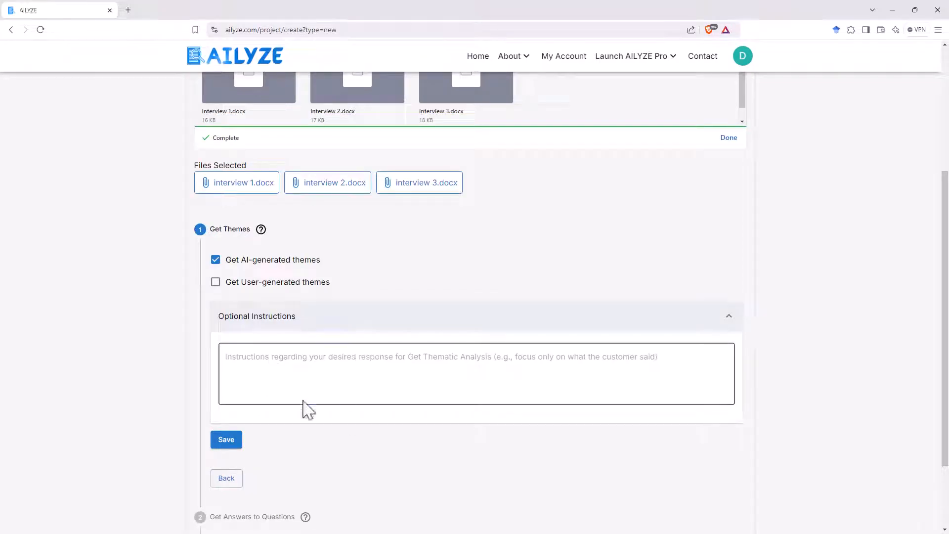
{"action": "left_click", "coordinate": [388, 362]}
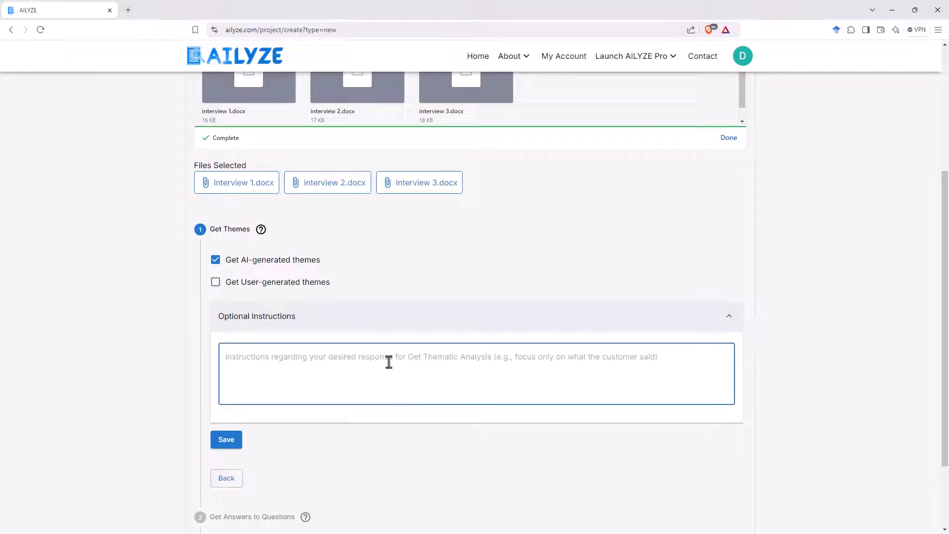
{"action": "mouse_move", "coordinate": [495, 242]}
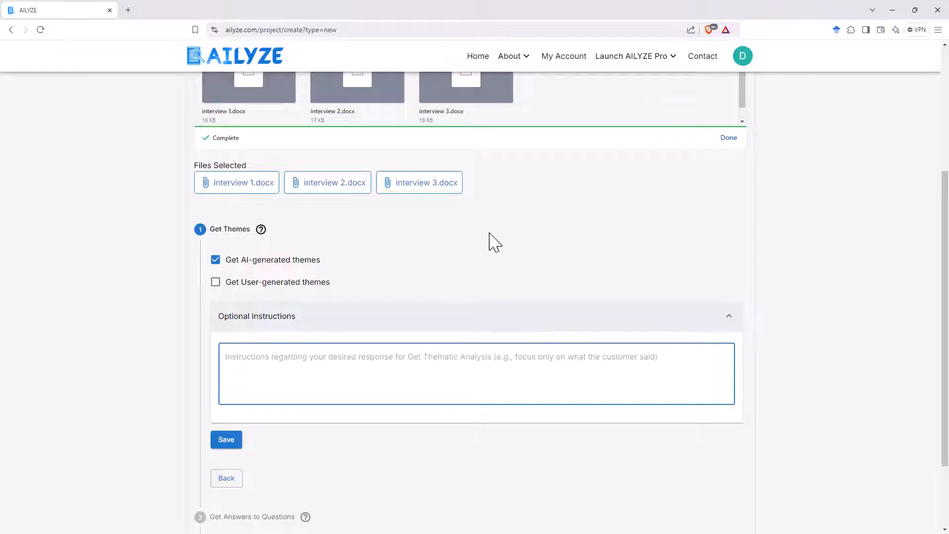
{"action": "scroll", "scroll_direction": "down", "scroll_amount": 3}
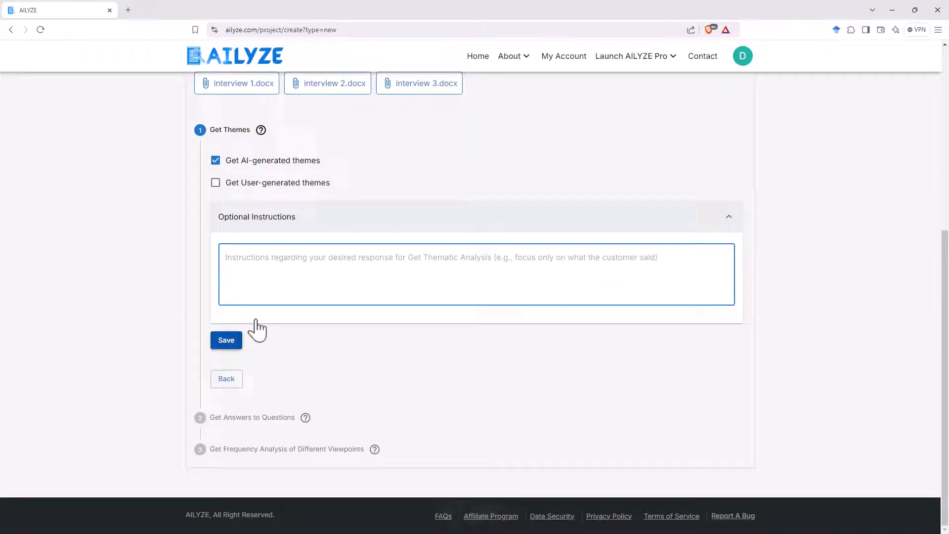
{"action": "left_click", "coordinate": [226, 340]}
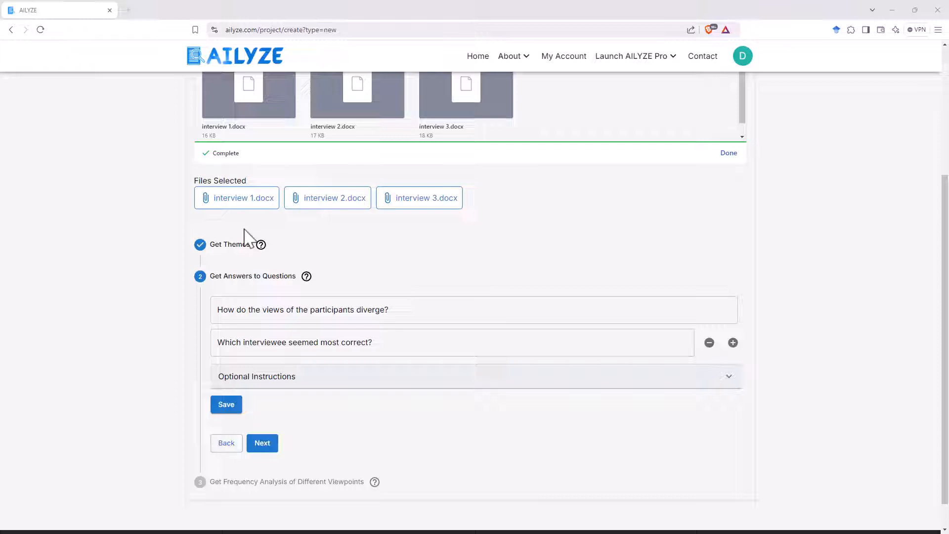
{"action": "mouse_move", "coordinate": [442, 245]}
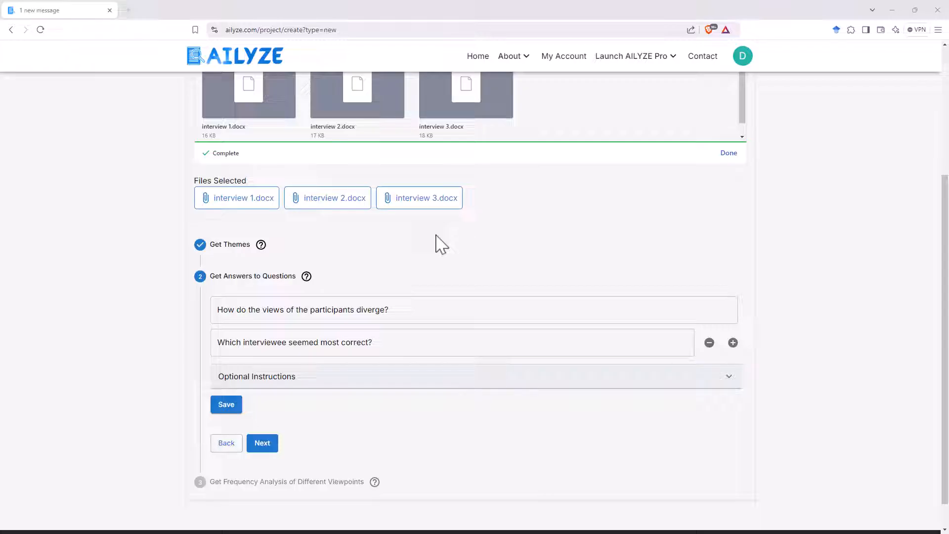
- Review both research questions and advance to the frequency analysis step
{"action": "left_click", "coordinate": [431, 309]}
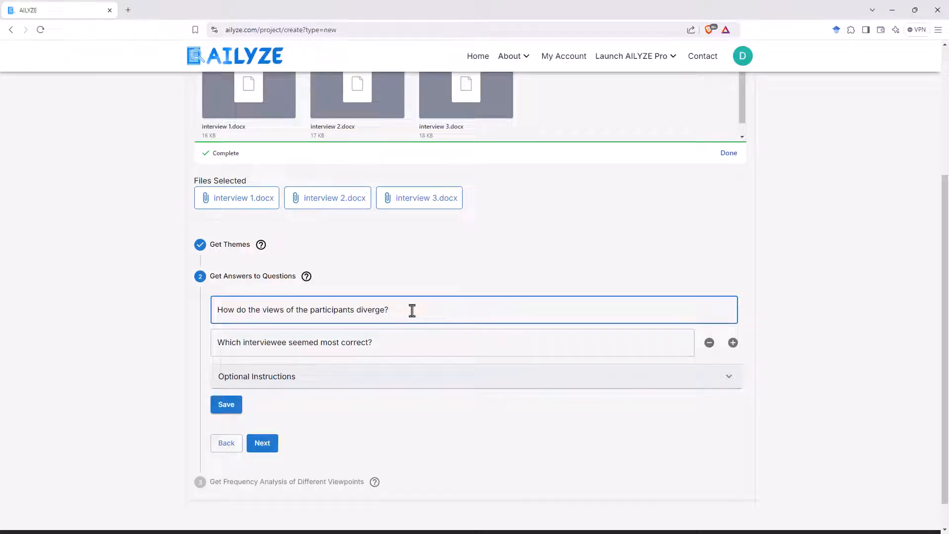
{"action": "left_click", "coordinate": [393, 342]}
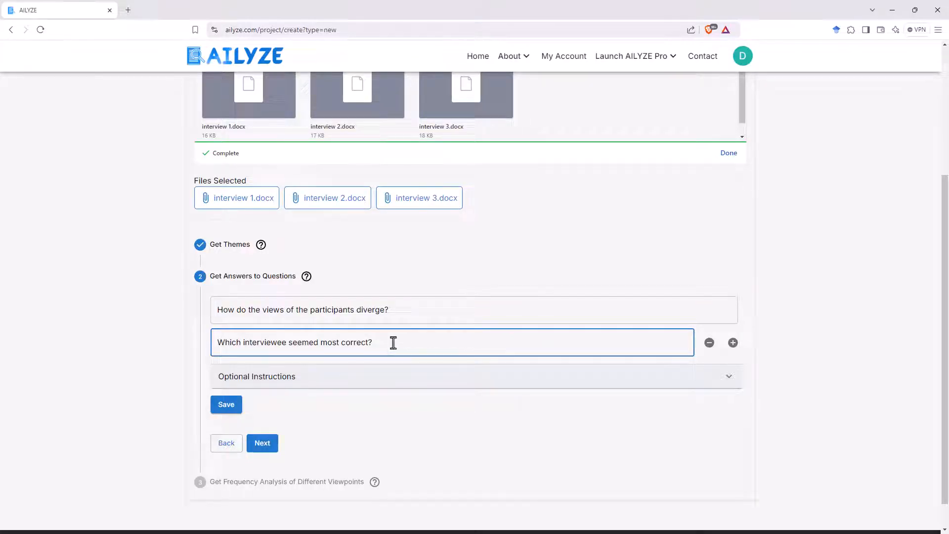
{"action": "mouse_move", "coordinate": [404, 369]}
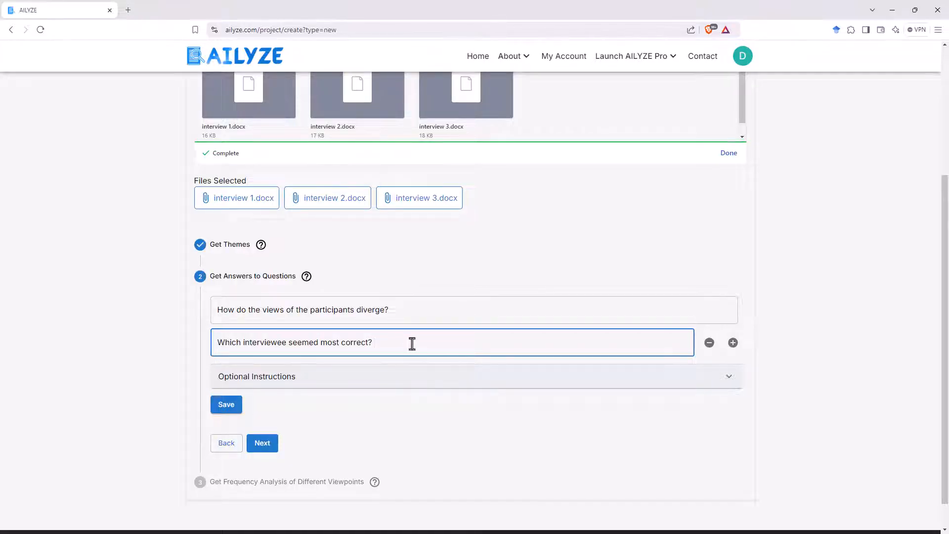
{"action": "mouse_move", "coordinate": [315, 393]}
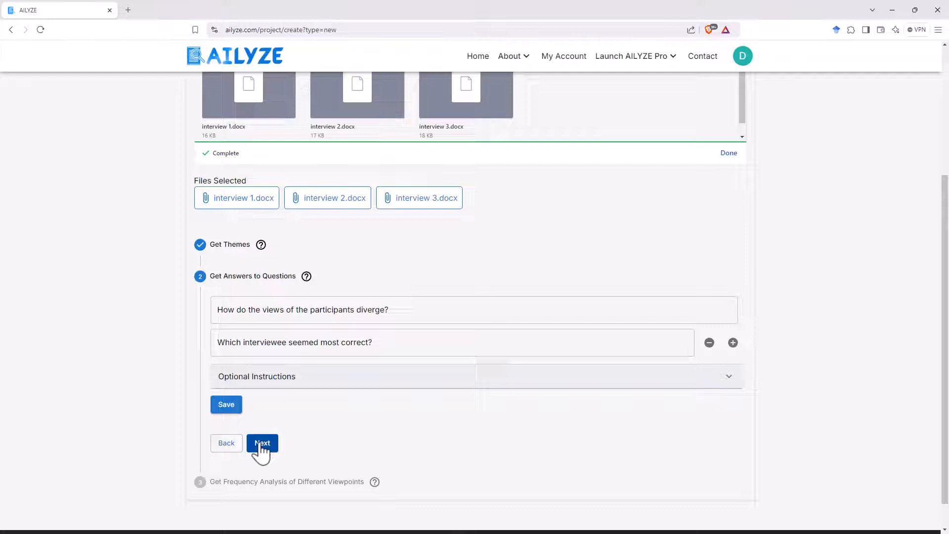
{"action": "left_click", "coordinate": [262, 443]}
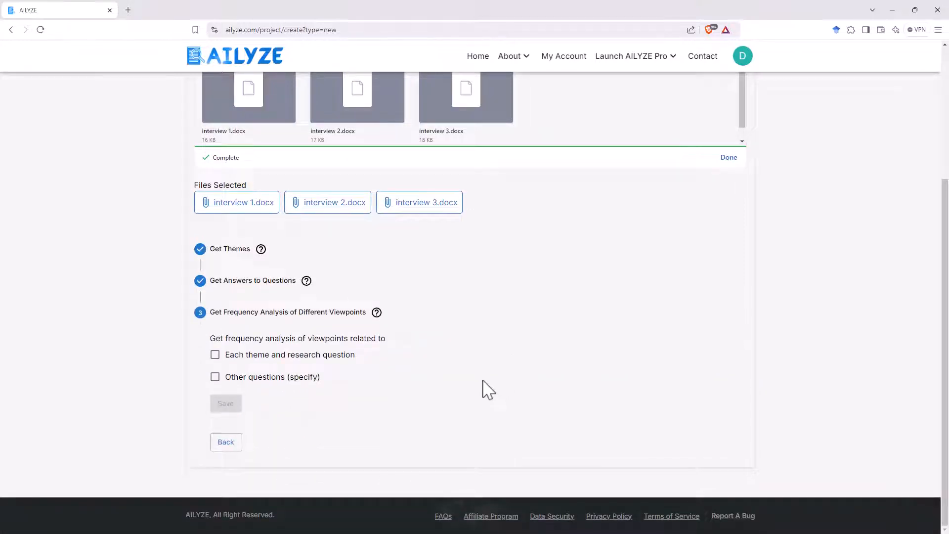
- Select frequency analysis for each theme and research question, save, and finish the project
{"action": "left_click", "coordinate": [215, 354]}
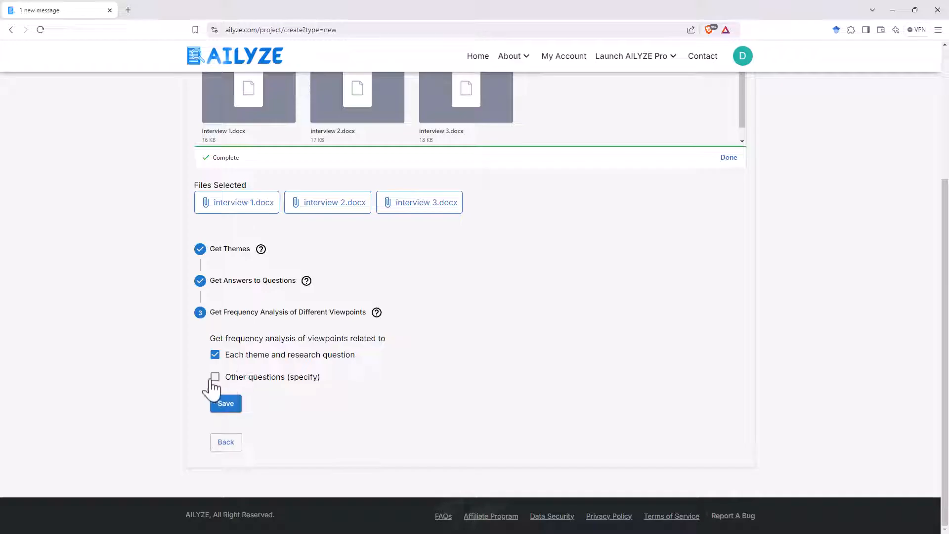
{"action": "left_click", "coordinate": [225, 403]}
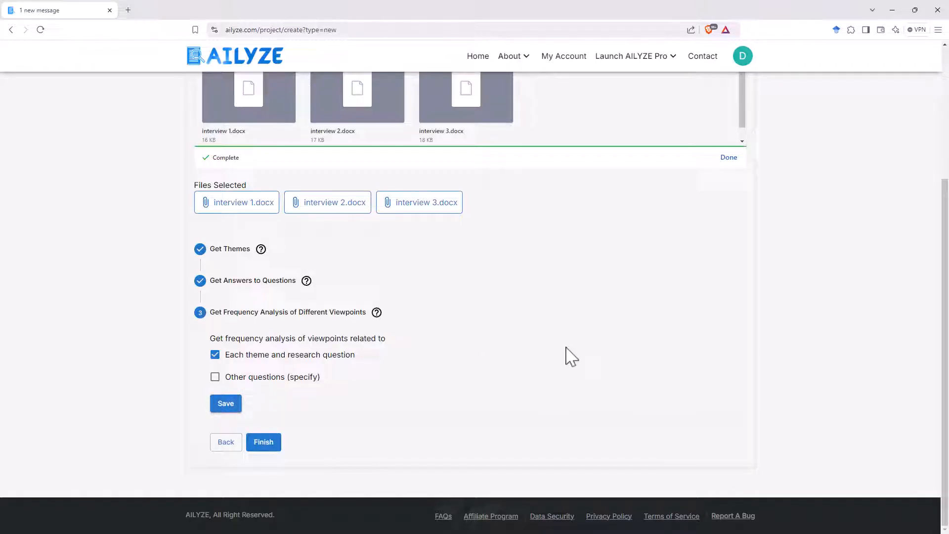
{"action": "left_click", "coordinate": [263, 441]}
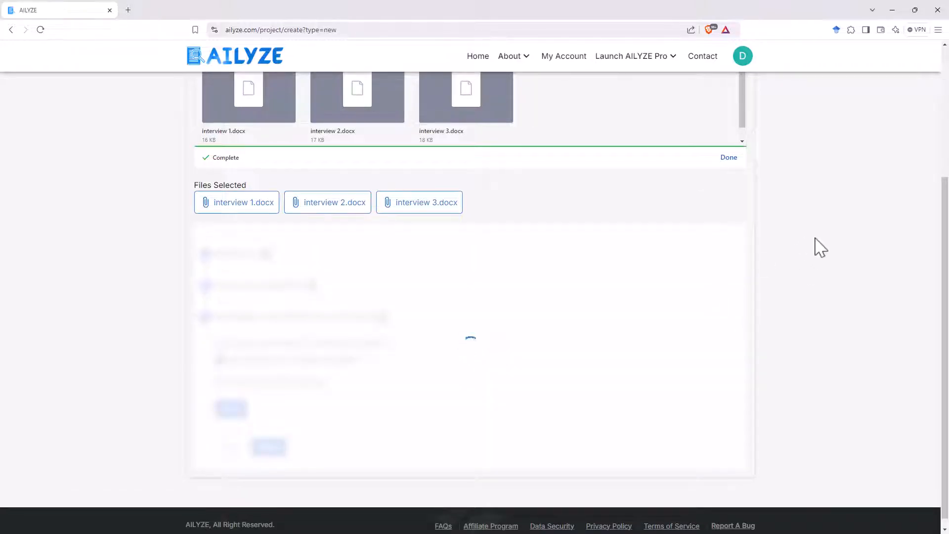
- Acknowledge the Task Submitted confirmation that project creation is in progress
{"action": "left_click", "coordinate": [259, 441]}
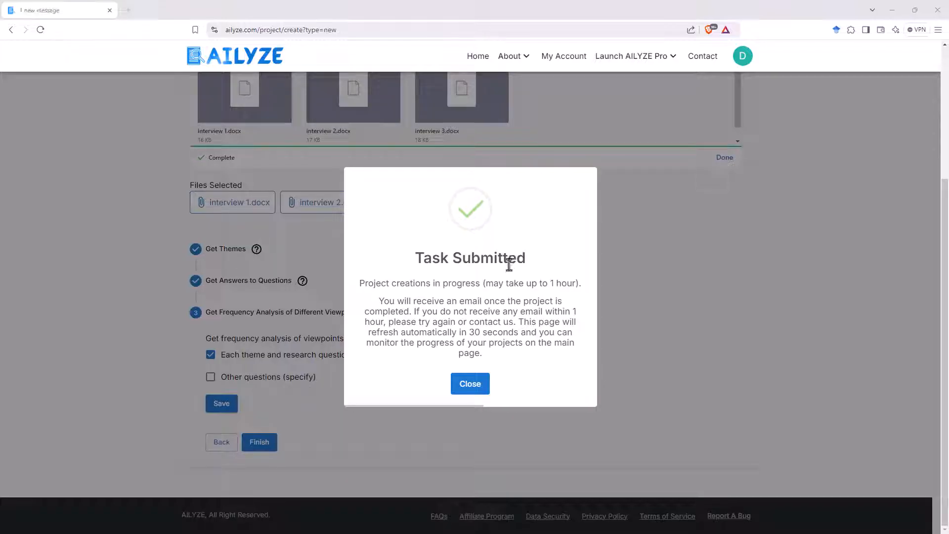
{"action": "mouse_move", "coordinate": [471, 283]}
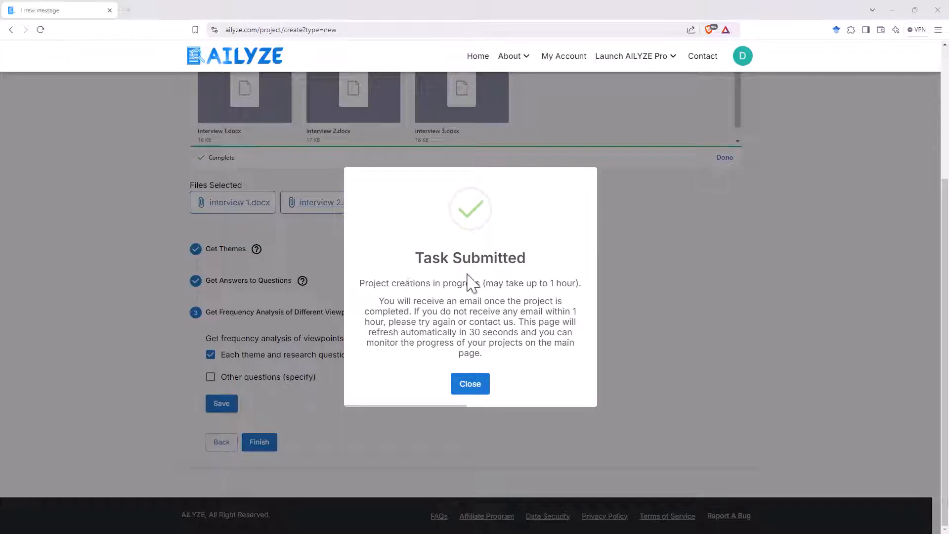
{"action": "mouse_move", "coordinate": [494, 288]}
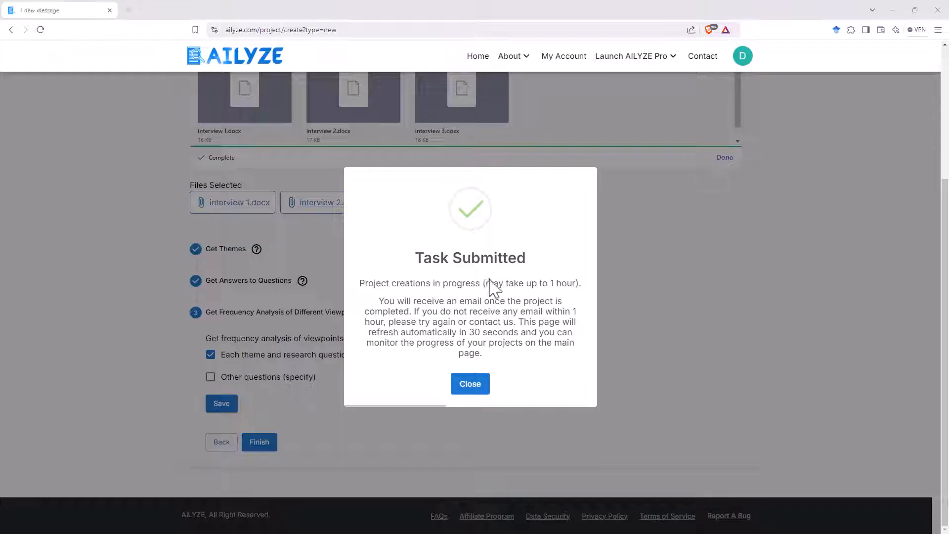
{"action": "mouse_move", "coordinate": [397, 323]}
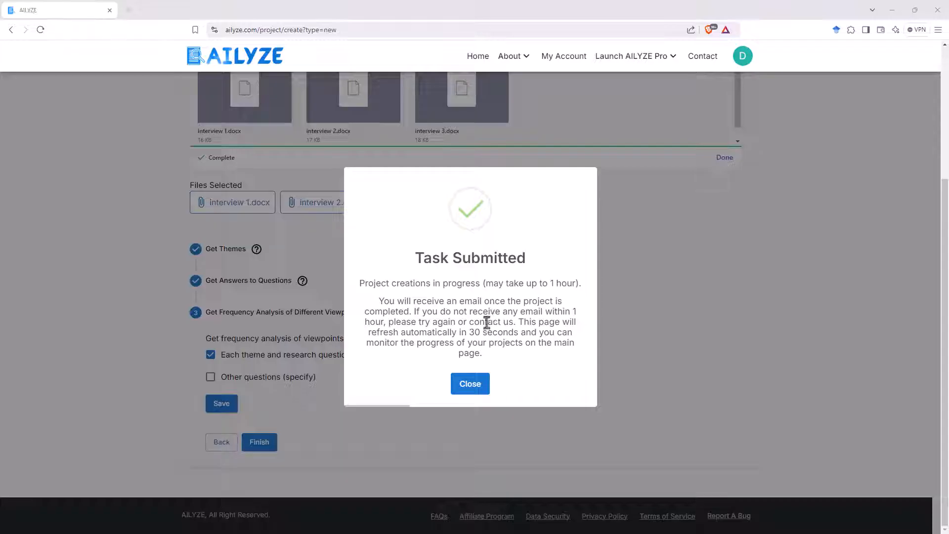
{"action": "mouse_move", "coordinate": [369, 321]}
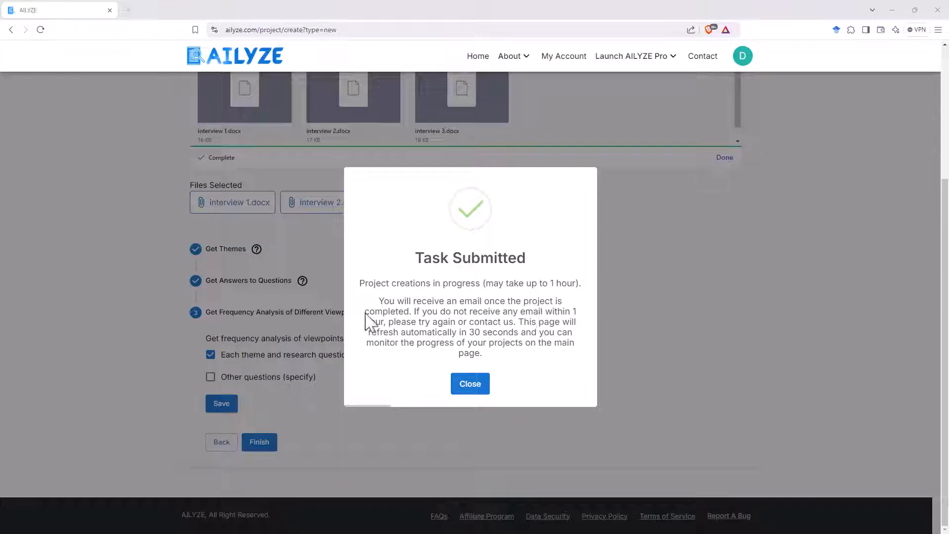
{"action": "mouse_move", "coordinate": [507, 321]}
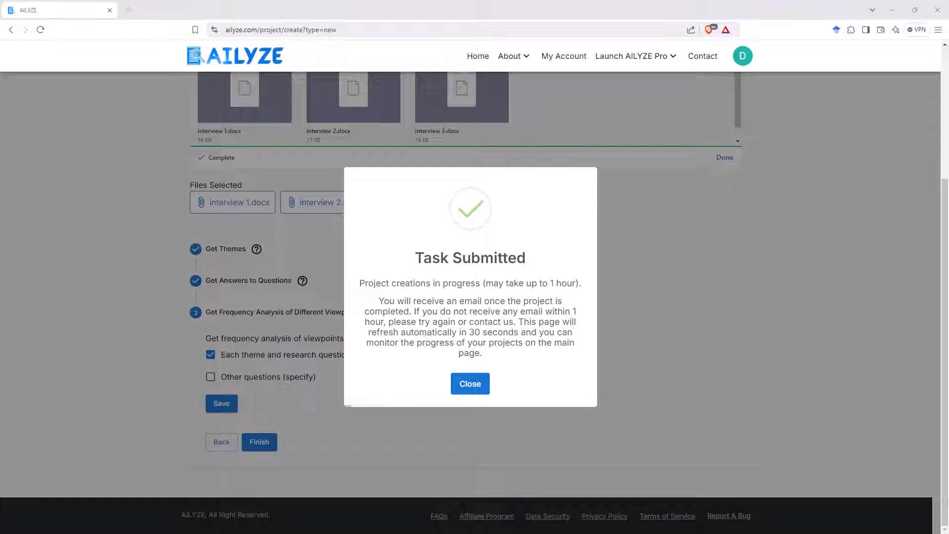
- Dismiss the confirmation, open the AI Integration in University Assessments project and scroll its results
{"action": "left_click", "coordinate": [469, 383]}
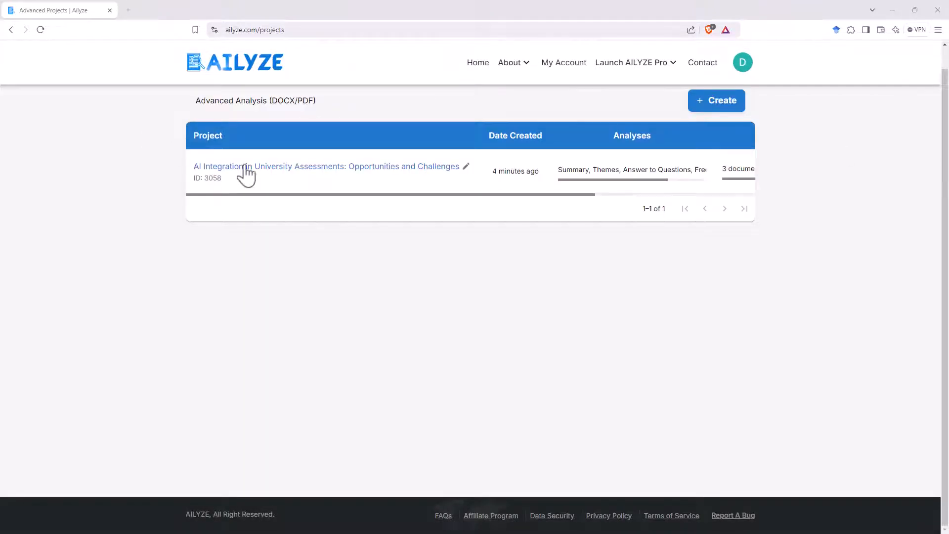
{"action": "mouse_move", "coordinate": [411, 175]}
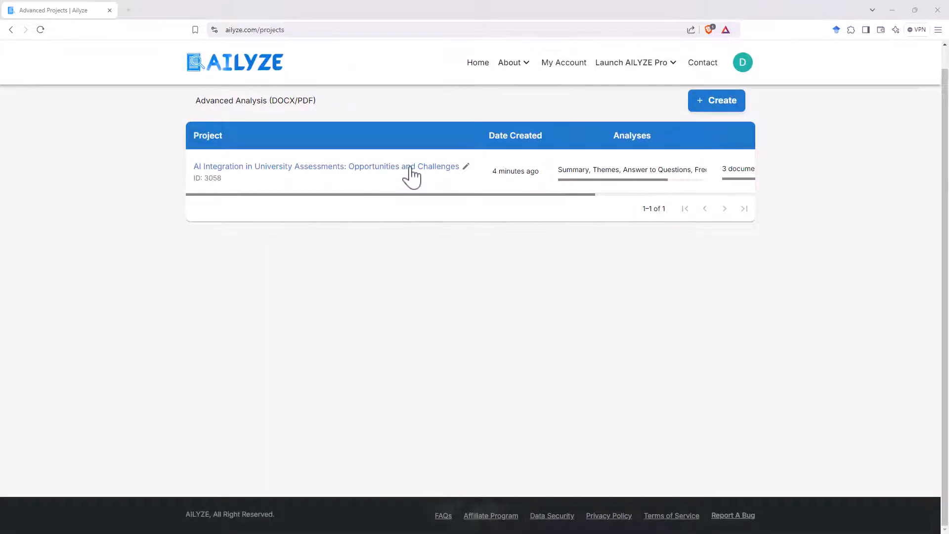
{"action": "left_click", "coordinate": [321, 166]}
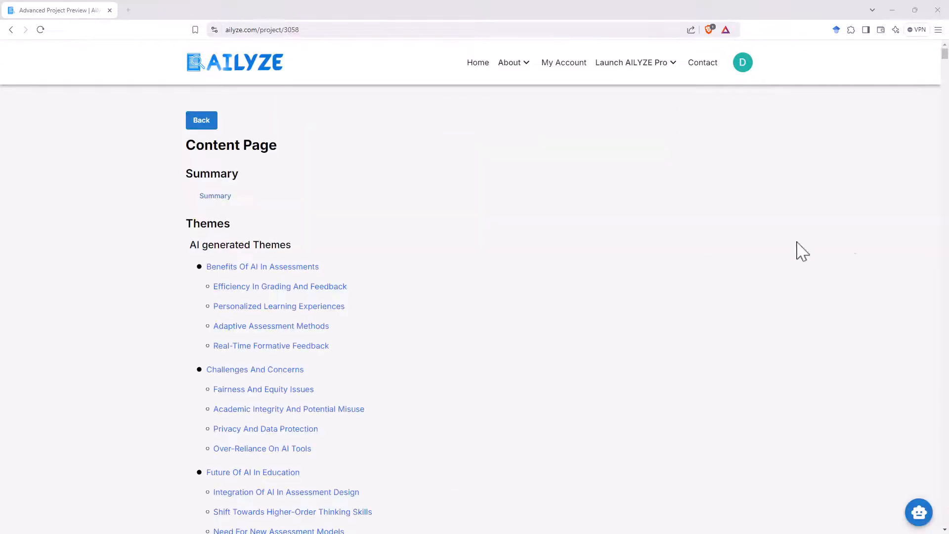
{"action": "mouse_move", "coordinate": [399, 235]}
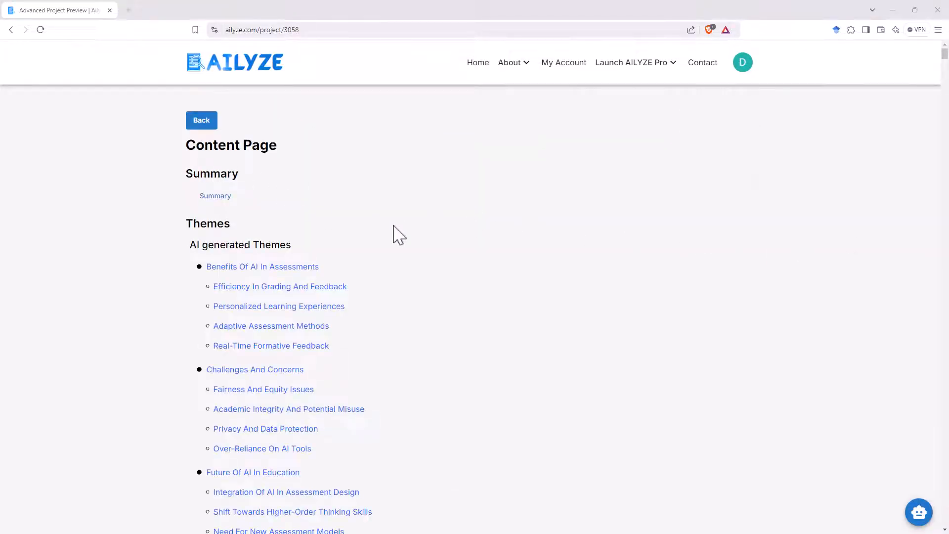
{"action": "scroll", "scroll_direction": "down", "scroll_amount": 3}
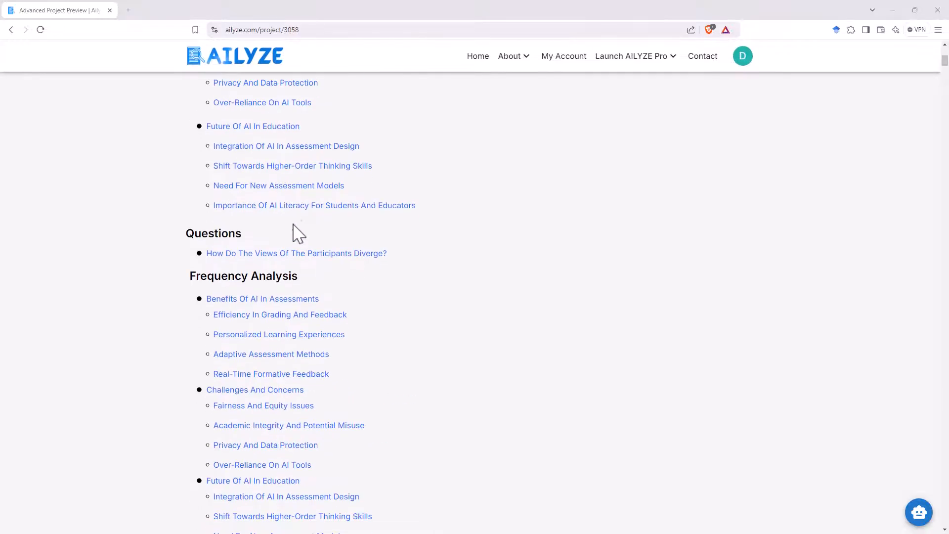
{"action": "scroll", "scroll_direction": "down", "scroll_amount": 3}
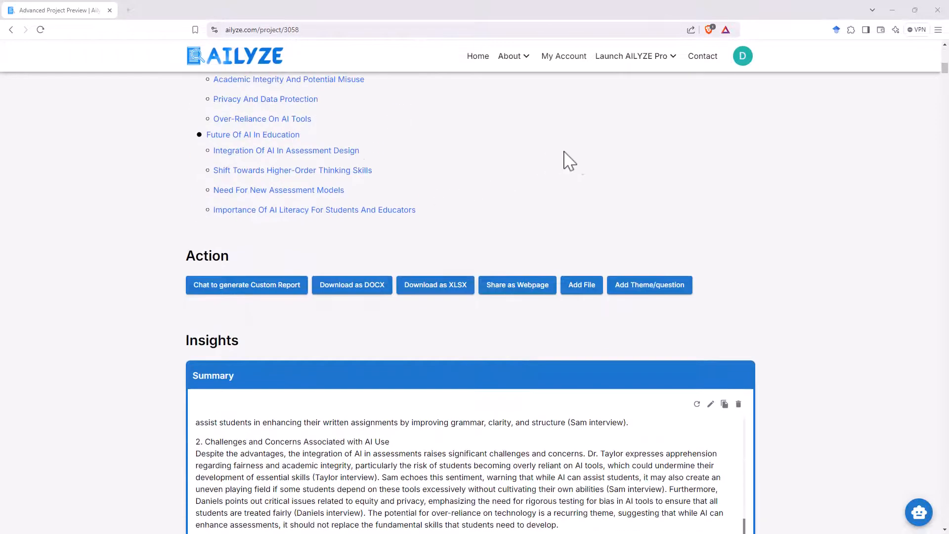
{"action": "mouse_move", "coordinate": [555, 164]}
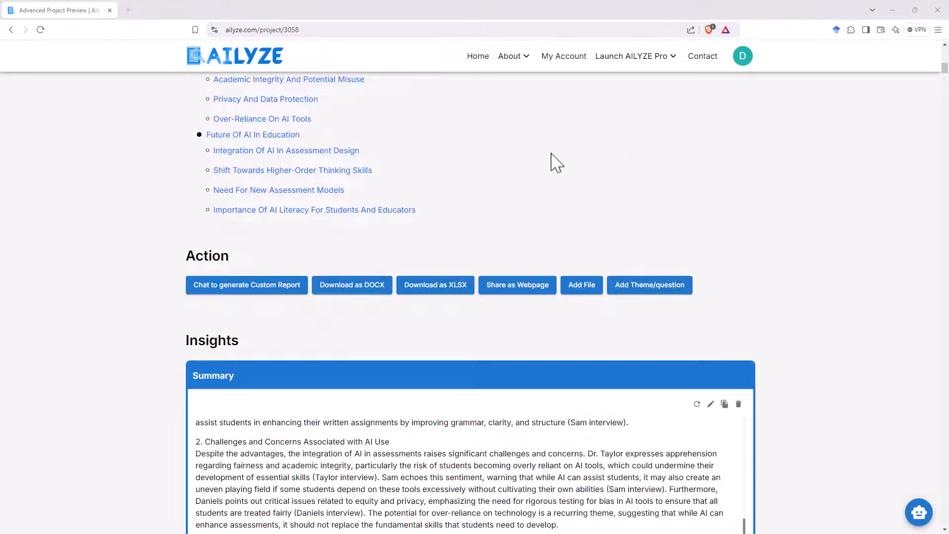
{"action": "scroll", "scroll_direction": "down", "scroll_amount": 3}
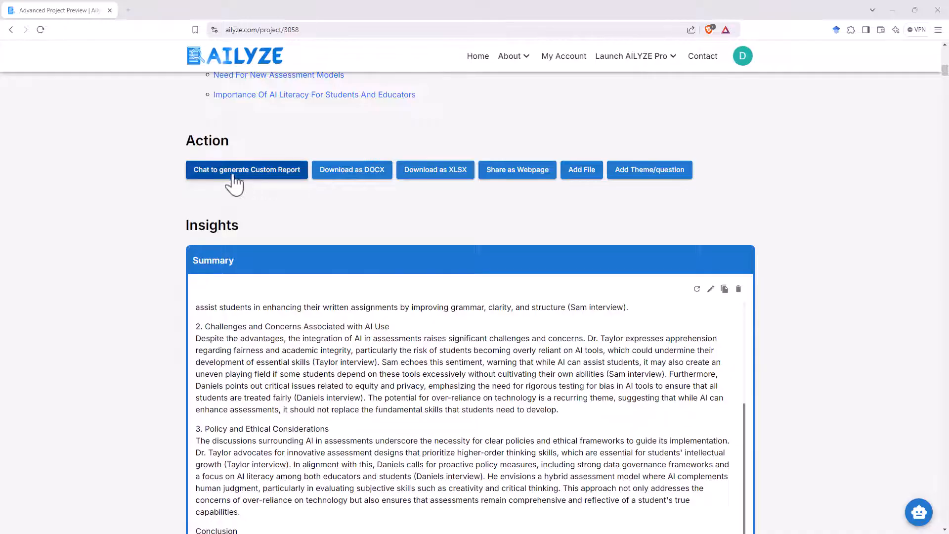
{"action": "mouse_move", "coordinate": [351, 170]}
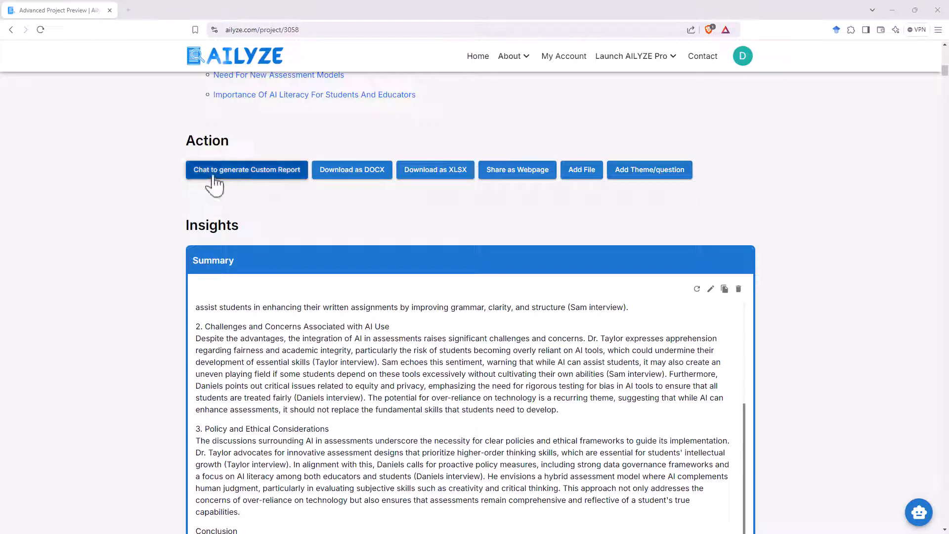
{"action": "mouse_move", "coordinate": [803, 194]}
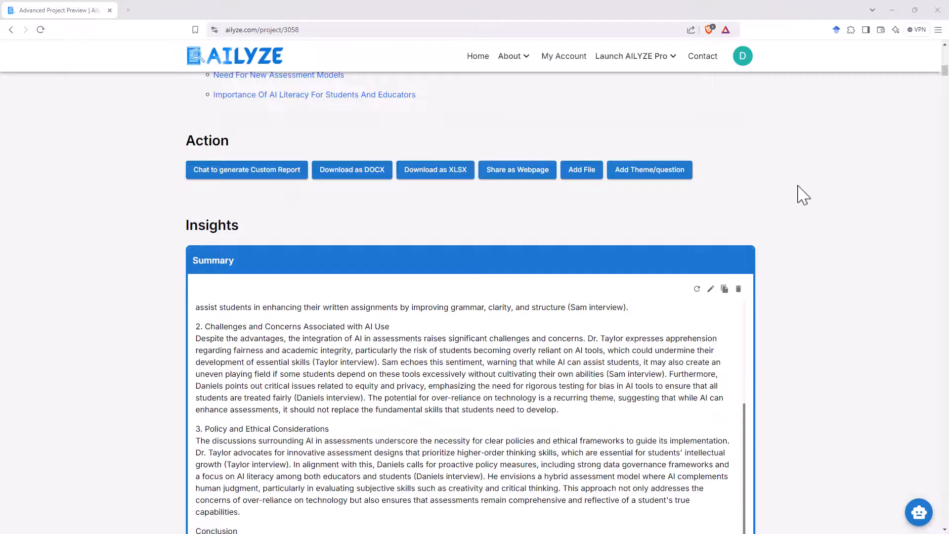
- Scroll through the Insights Summary and interview summaries, clearing a stray text selection
{"action": "scroll", "scroll_direction": "up", "scroll_amount": 3}
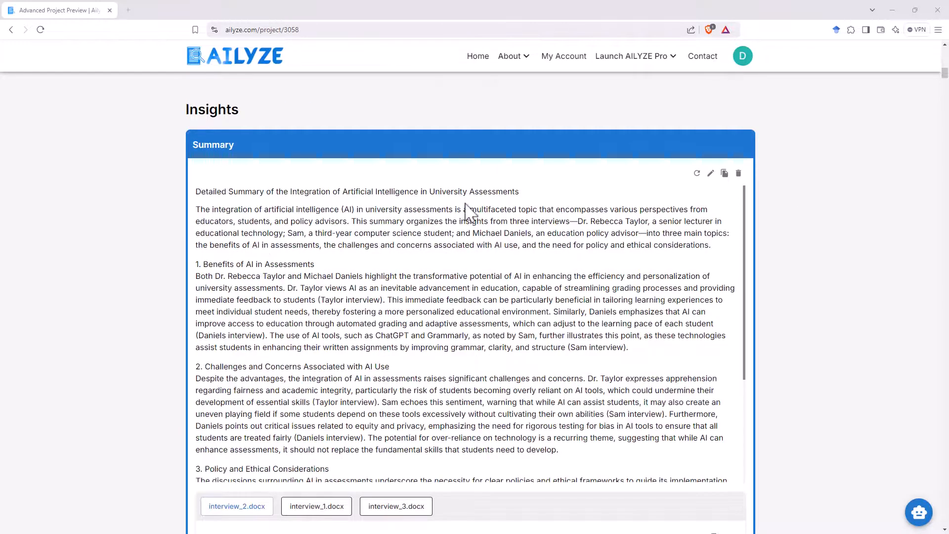
{"action": "mouse_move", "coordinate": [855, 297]}
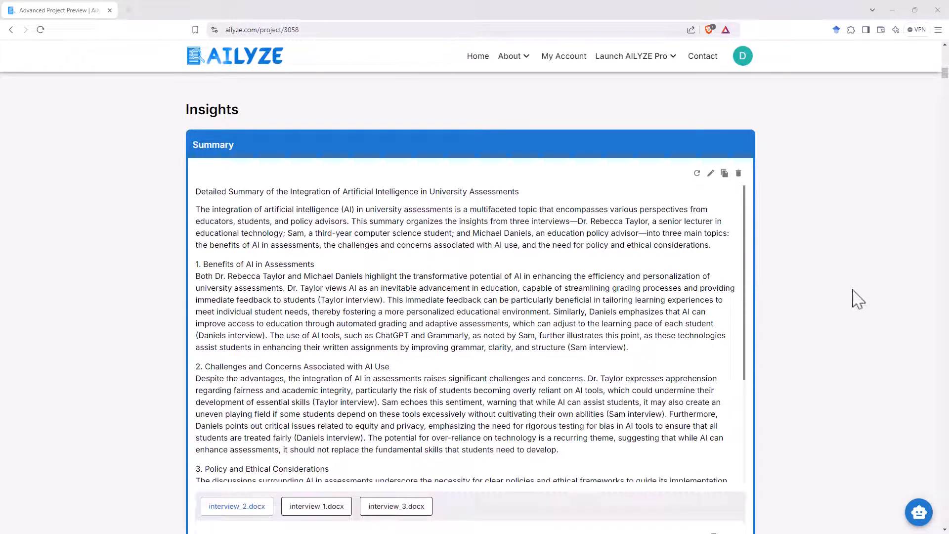
{"action": "mouse_move", "coordinate": [520, 237]}
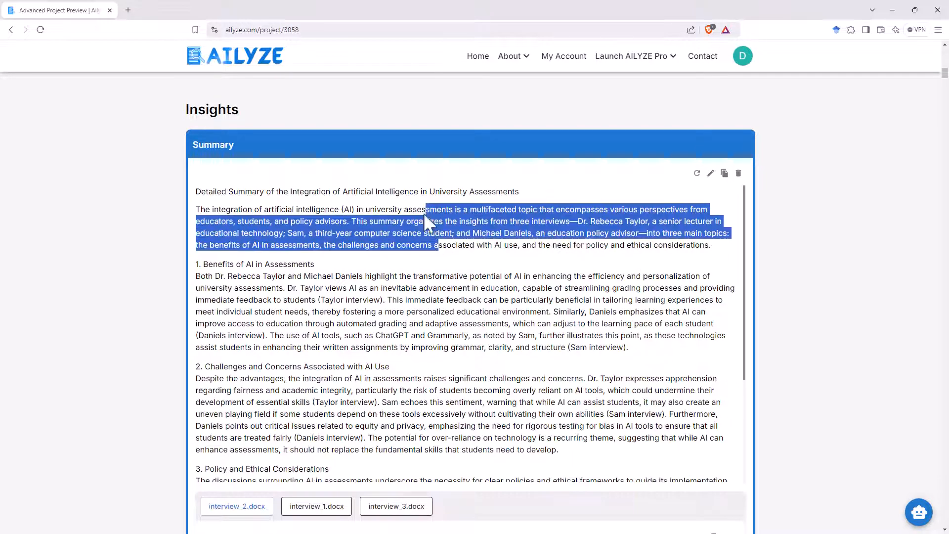
{"action": "left_click", "coordinate": [505, 291]}
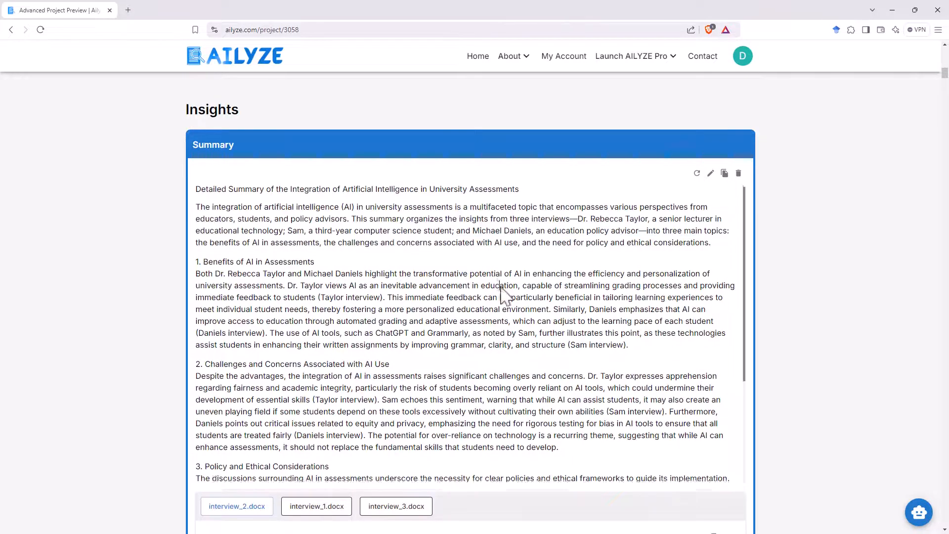
{"action": "scroll", "scroll_direction": "down", "scroll_amount": 3}
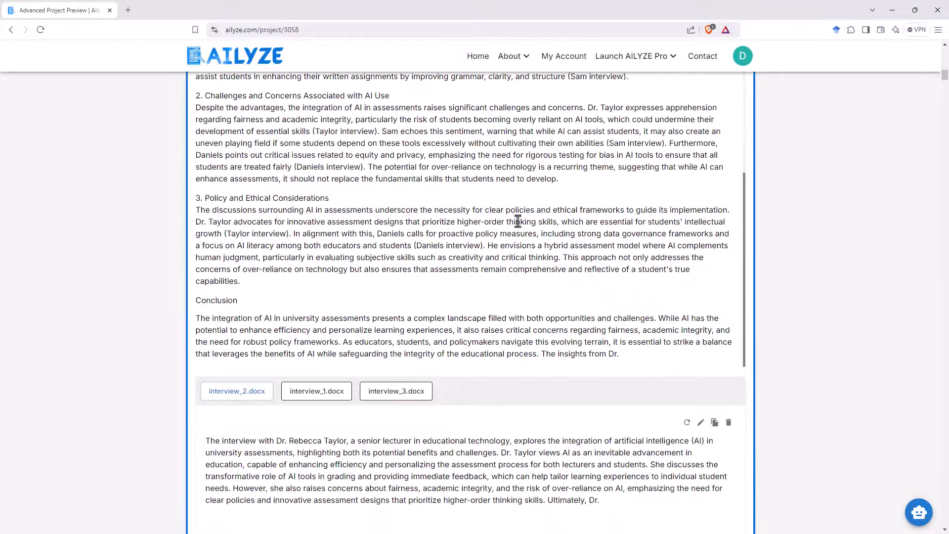
{"action": "scroll", "scroll_direction": "down", "scroll_amount": 3}
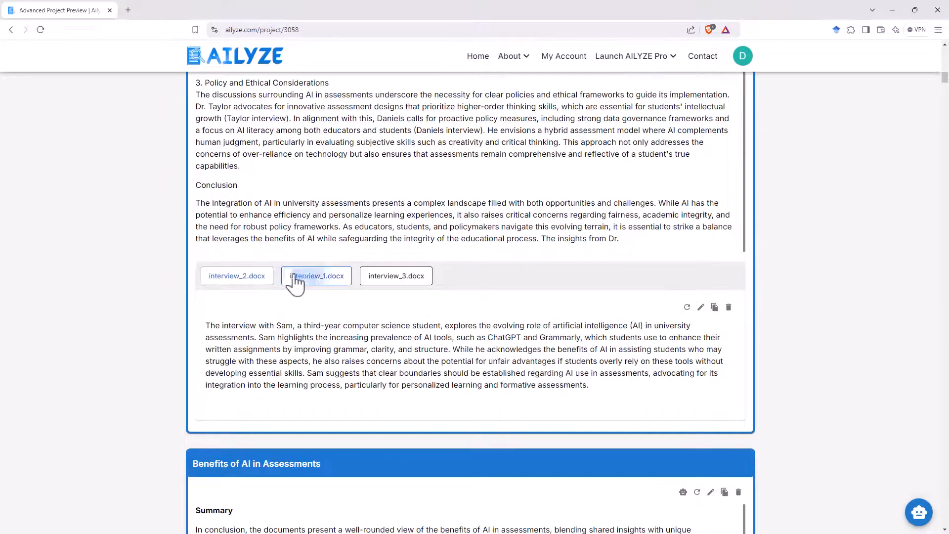
{"action": "scroll", "scroll_direction": "down", "scroll_amount": 3}
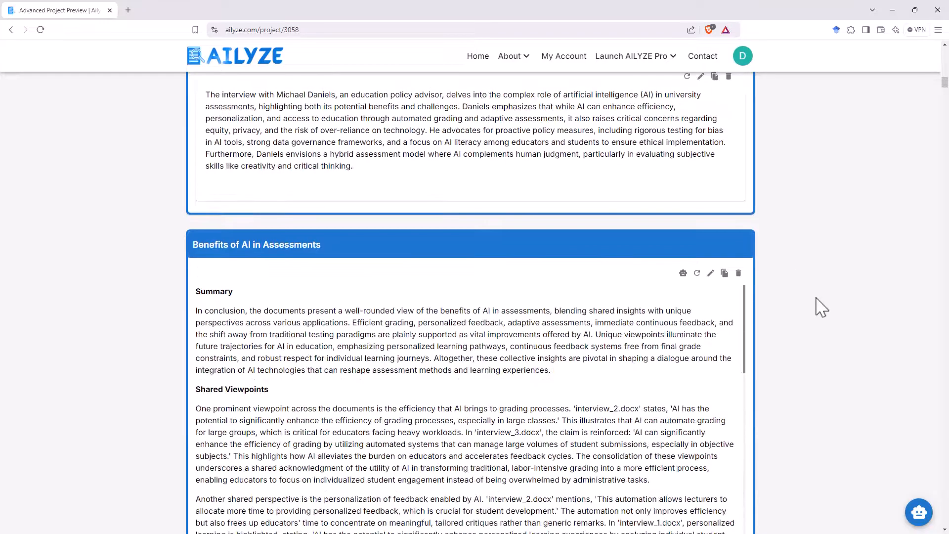
{"action": "scroll", "scroll_direction": "down", "scroll_amount": 3}
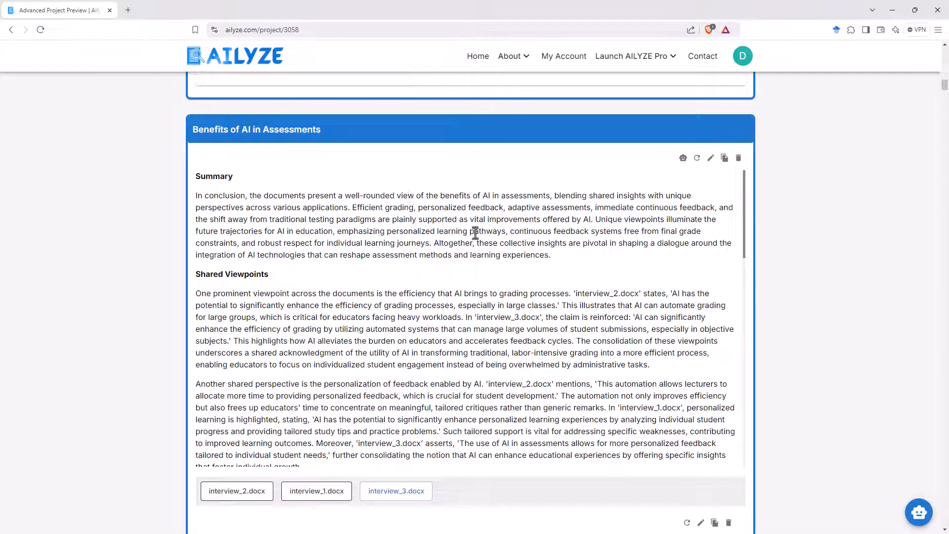
{"action": "mouse_move", "coordinate": [305, 192]}
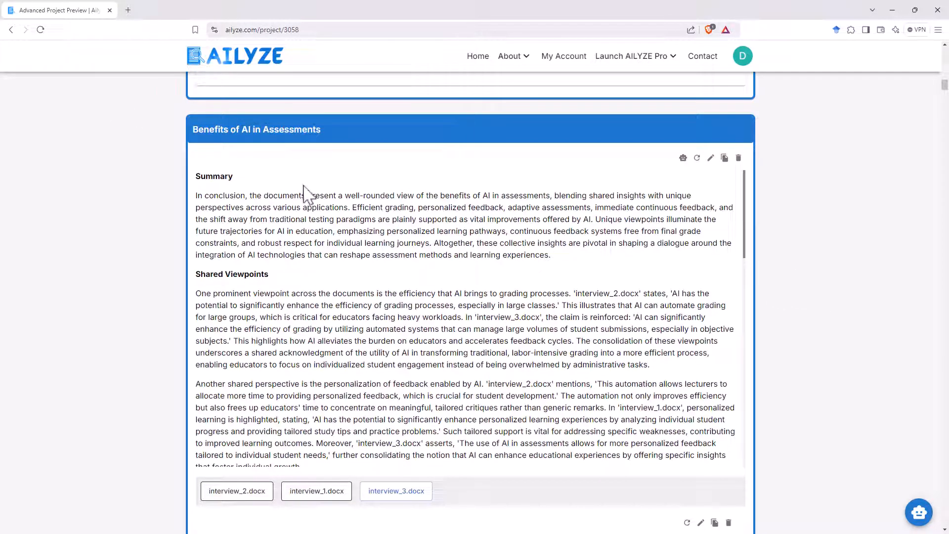
{"action": "scroll", "scroll_direction": "down", "scroll_amount": 3}
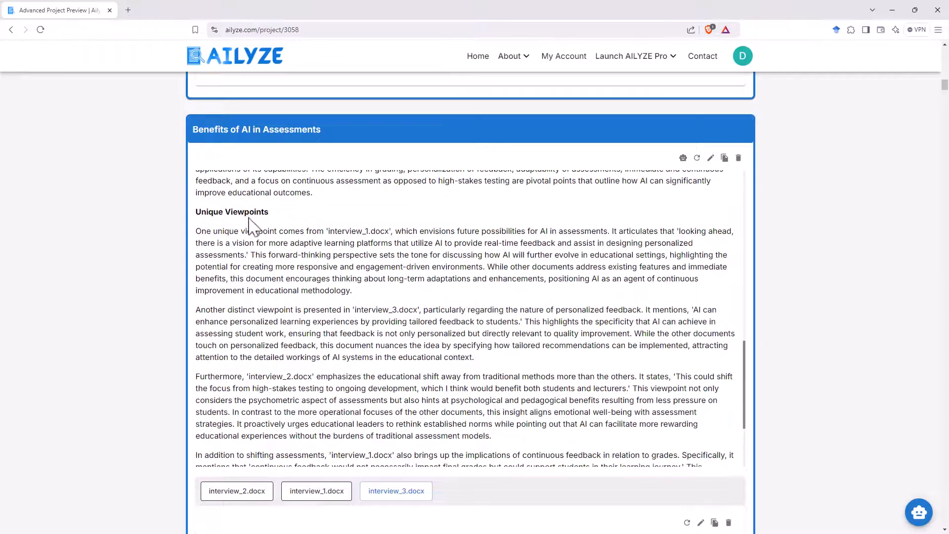
{"action": "scroll", "scroll_direction": "down", "scroll_amount": 3}
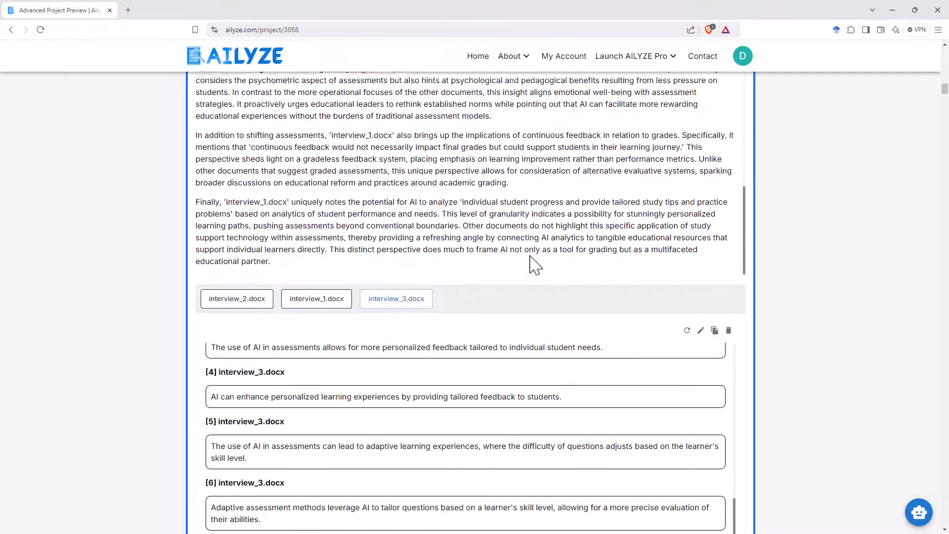
{"action": "left_click", "coordinate": [236, 298]}
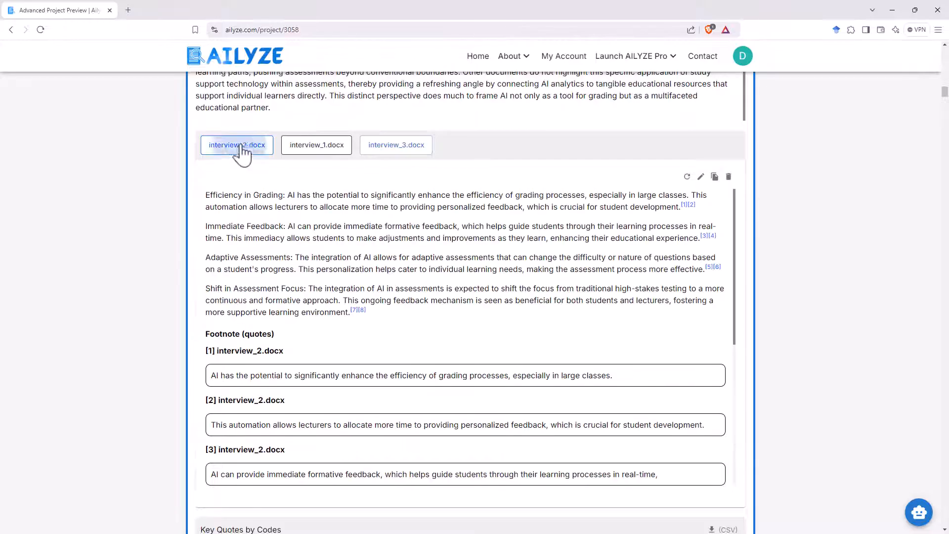
{"action": "left_click", "coordinate": [316, 145]}
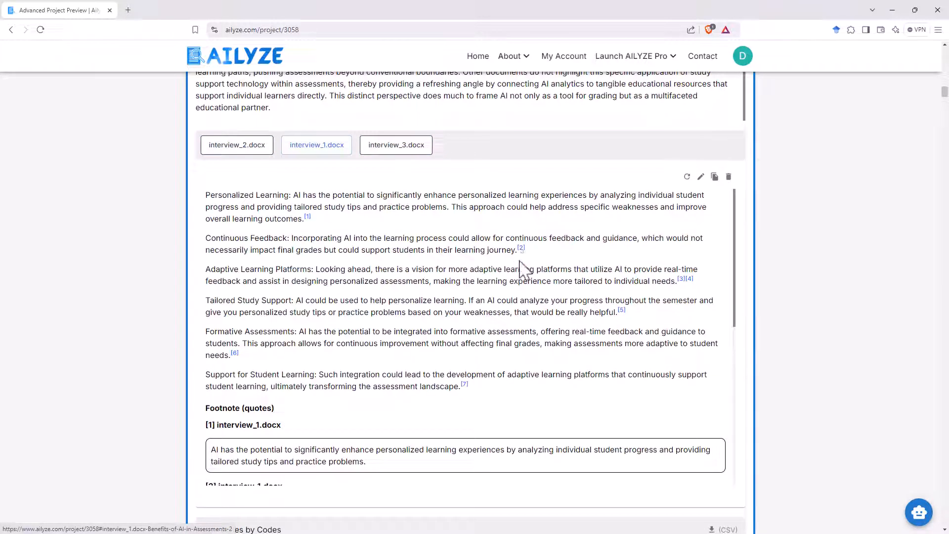
{"action": "mouse_move", "coordinate": [663, 275]}
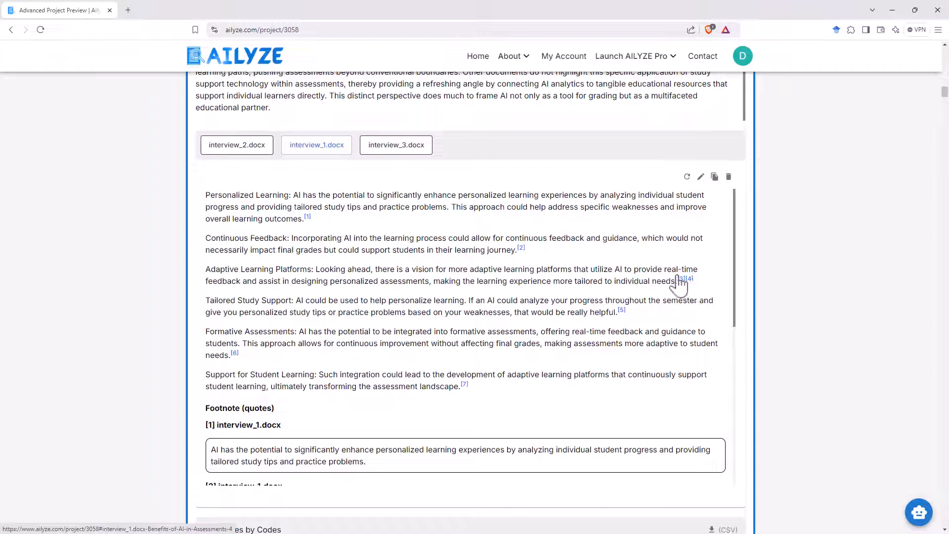
{"action": "mouse_move", "coordinate": [366, 291]}
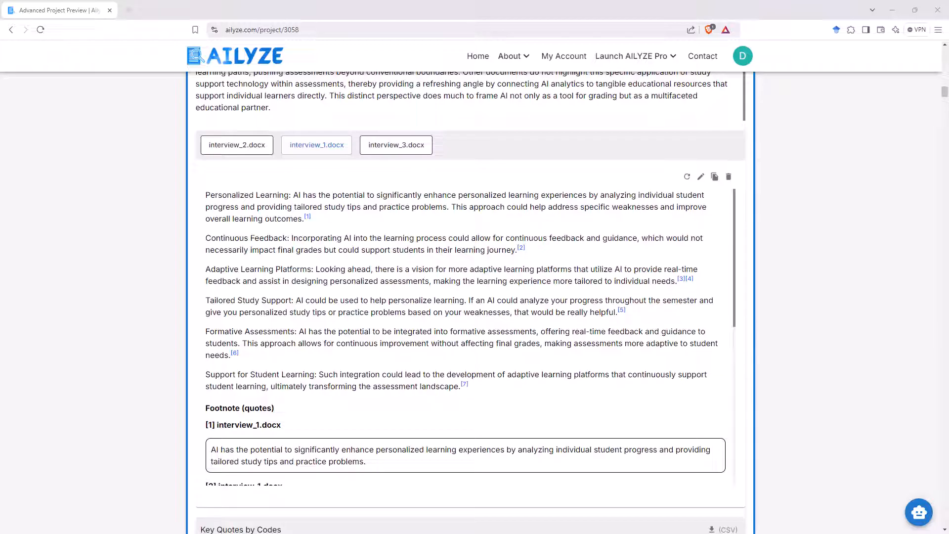
{"action": "mouse_move", "coordinate": [608, 265]}
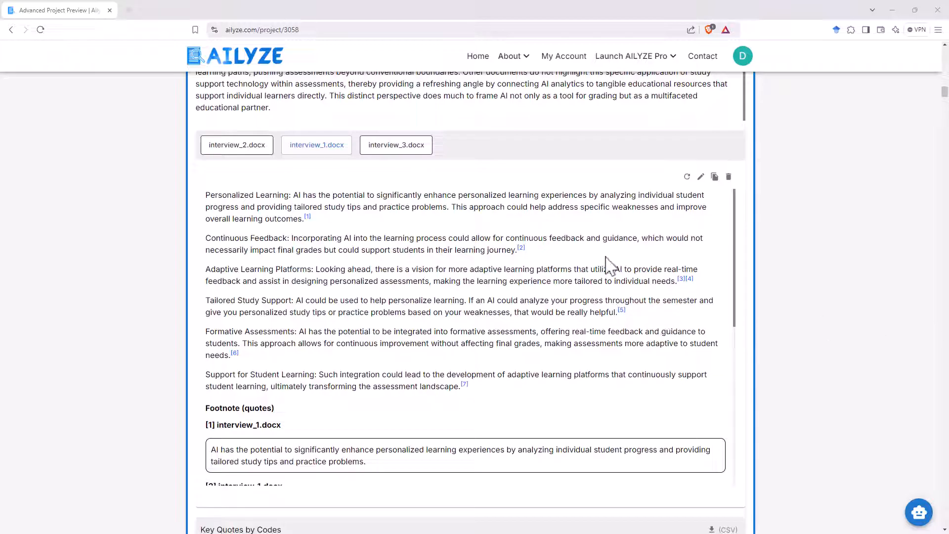
{"action": "mouse_move", "coordinate": [521, 249]}
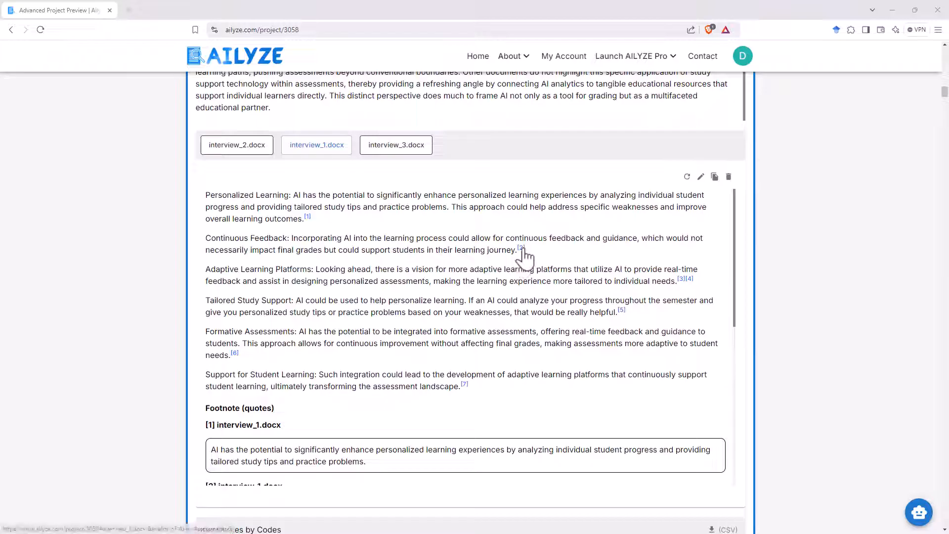
{"action": "mouse_move", "coordinate": [255, 232]}
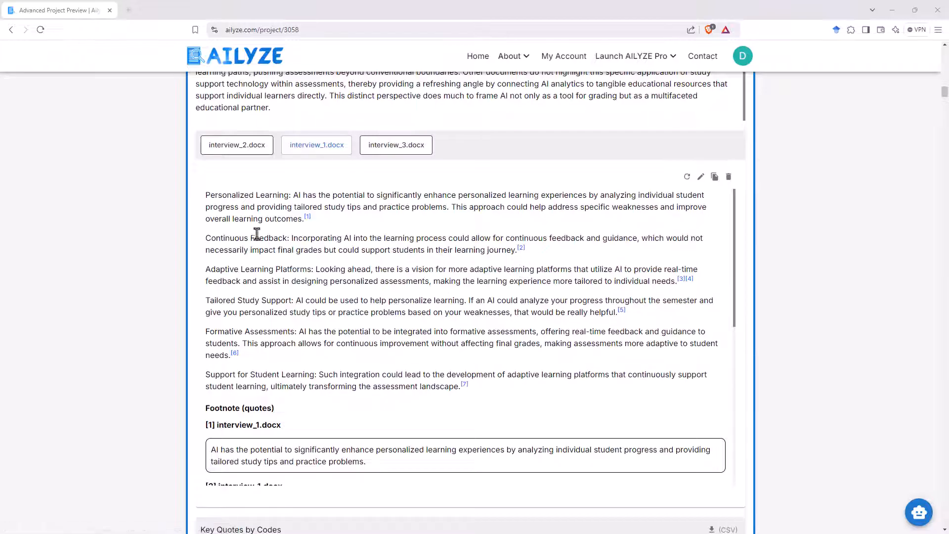
{"action": "mouse_move", "coordinate": [535, 249]}
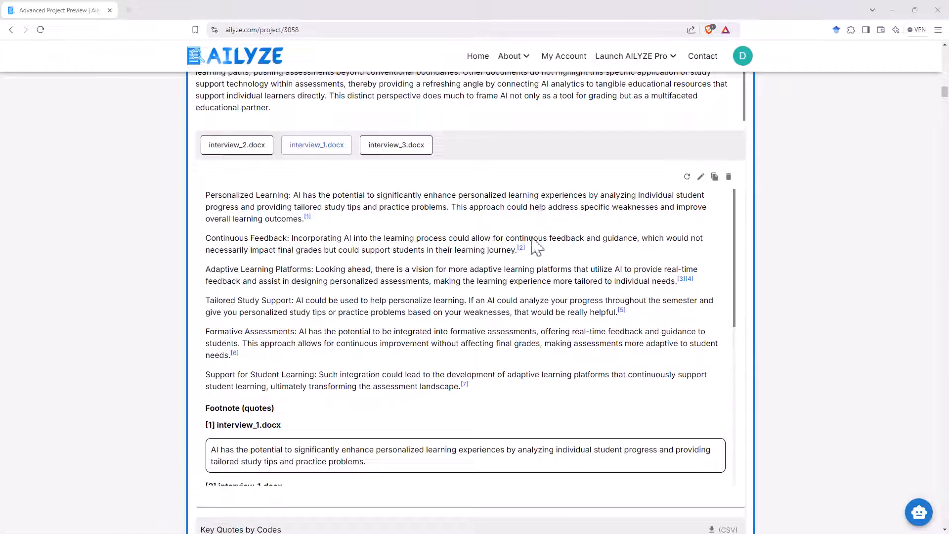
{"action": "mouse_move", "coordinate": [548, 275]}
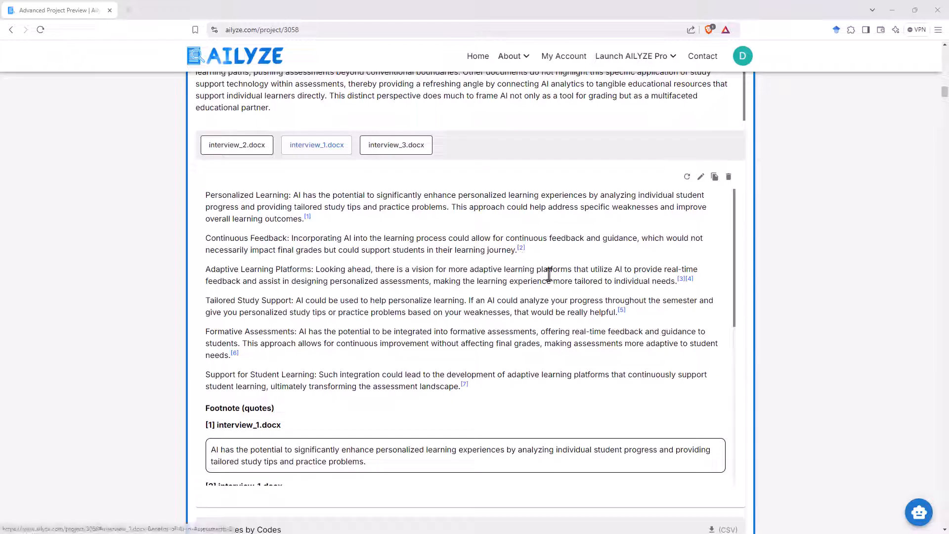
{"action": "mouse_move", "coordinate": [539, 261]}
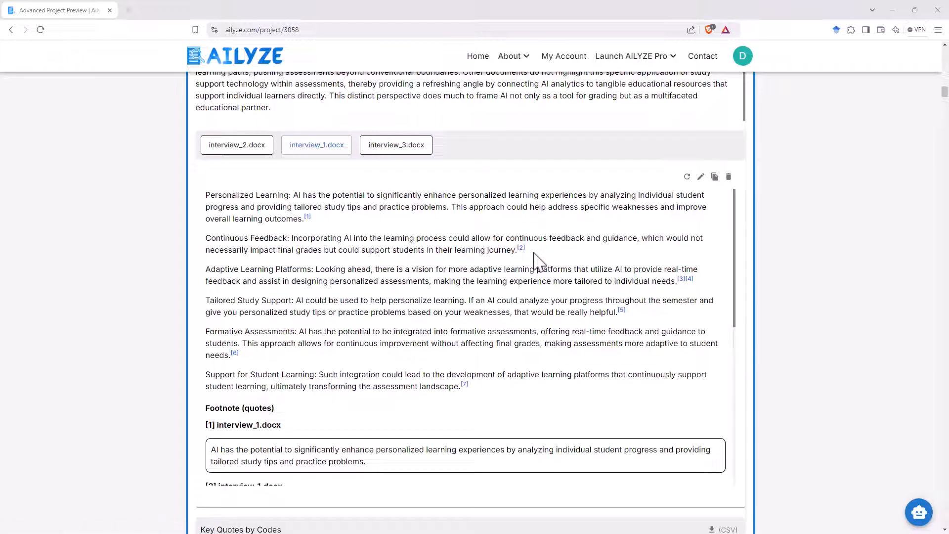
{"action": "mouse_move", "coordinate": [553, 253]}
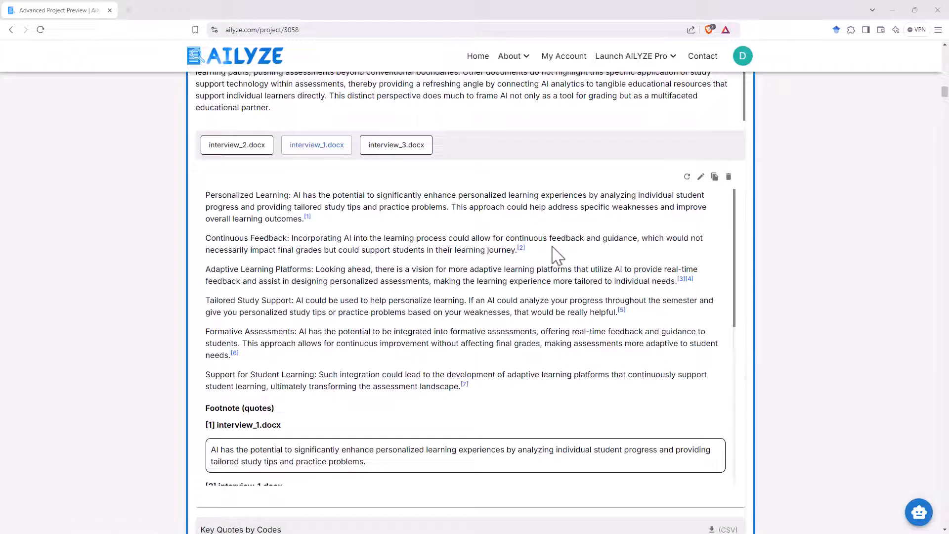
{"action": "mouse_move", "coordinate": [639, 272]}
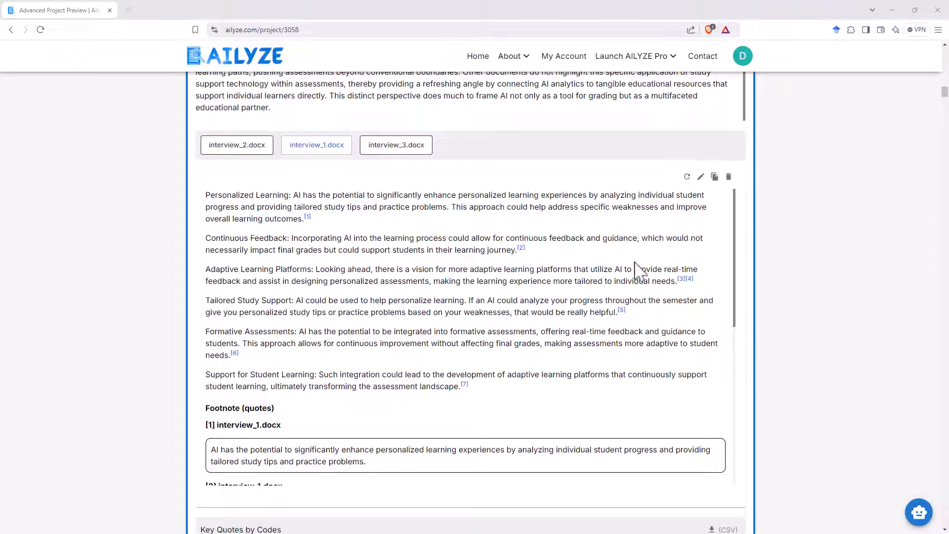
{"action": "scroll", "scroll_direction": "down", "scroll_amount": 3}
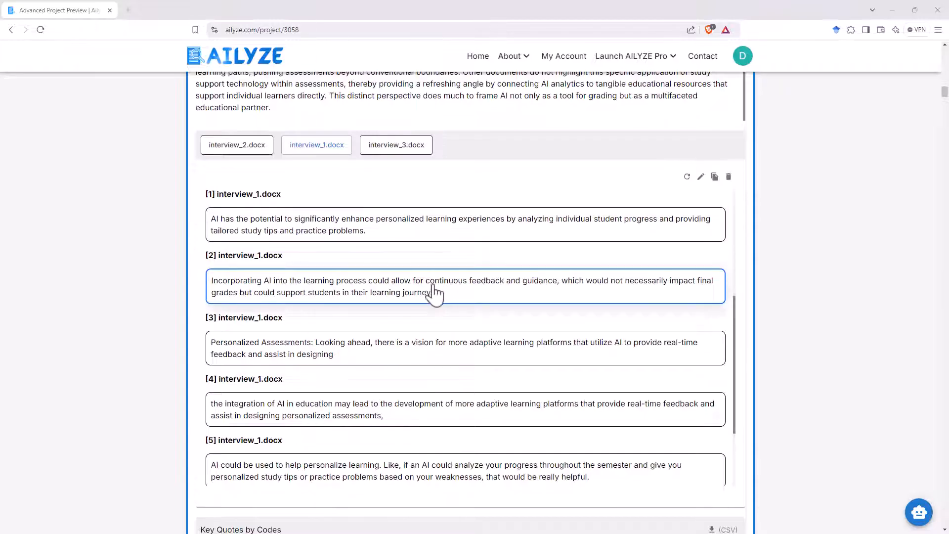
- Scroll past the footnote quotes, Key Quotes and Frequency Analysis to Efficiency in grading and feedback
{"action": "scroll", "scroll_direction": "down", "scroll_amount": 3}
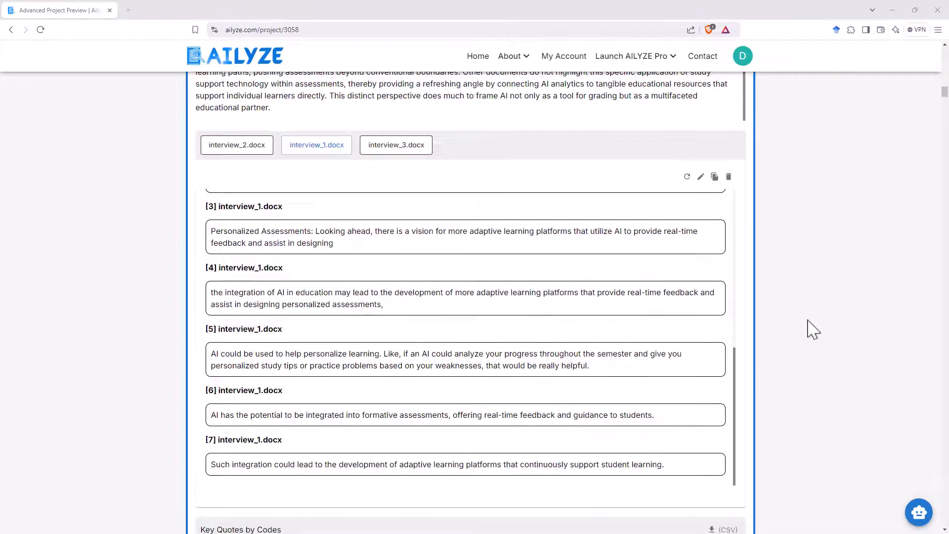
{"action": "scroll", "scroll_direction": "down", "scroll_amount": 3}
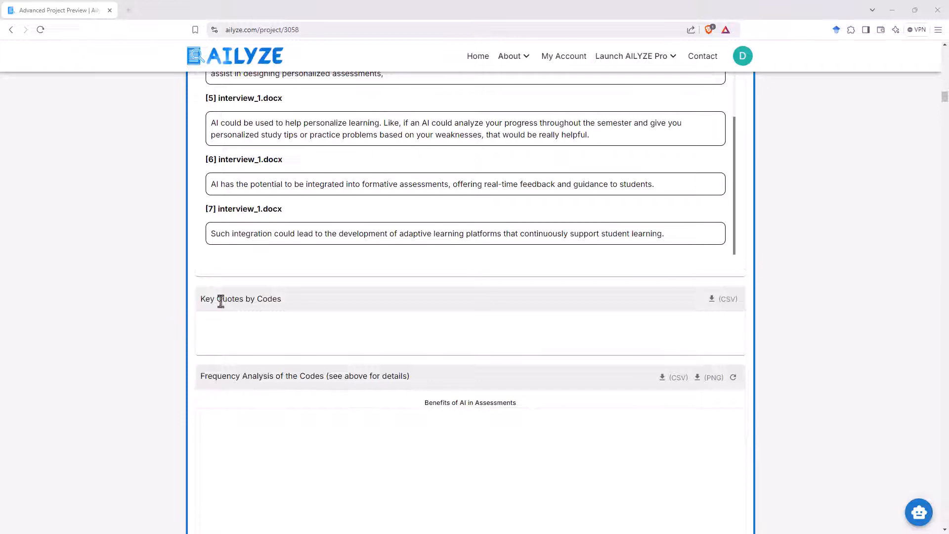
{"action": "mouse_move", "coordinate": [719, 305]}
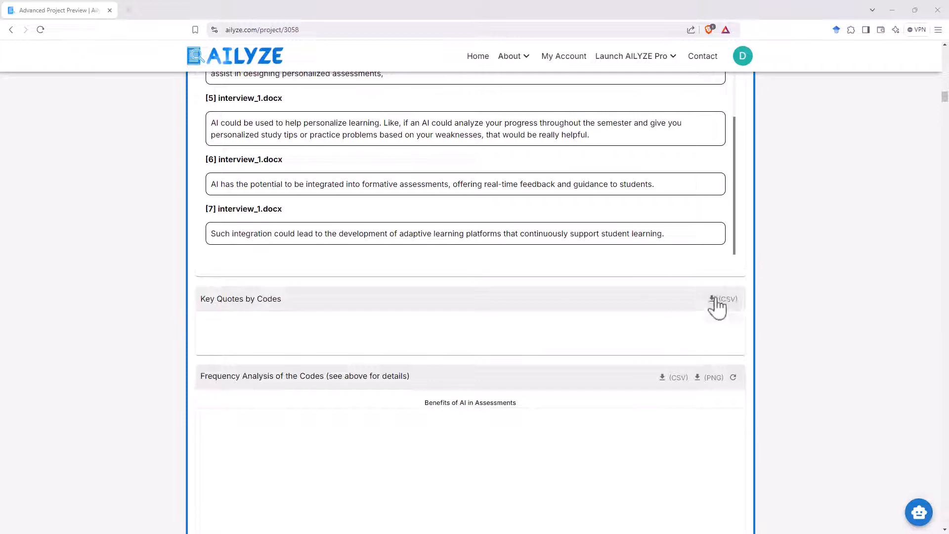
{"action": "scroll", "scroll_direction": "down", "scroll_amount": 3}
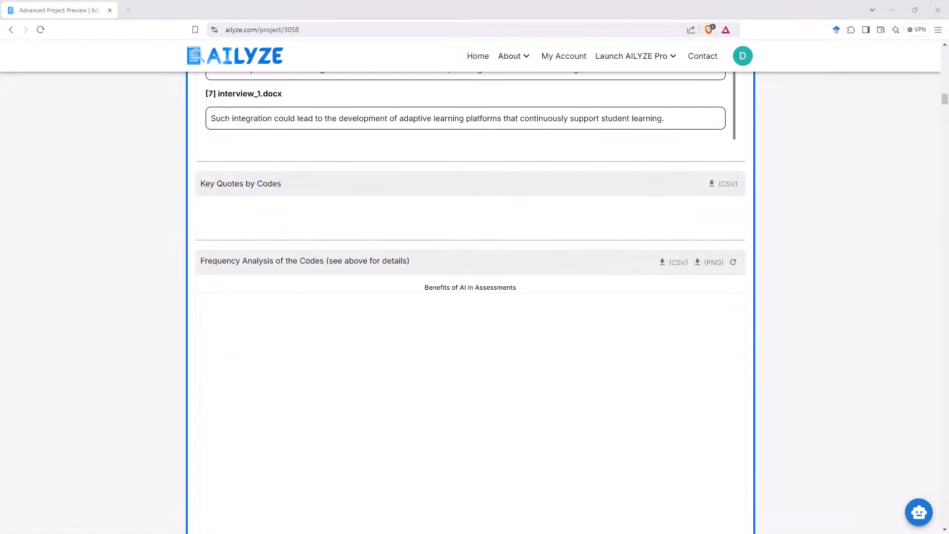
{"action": "scroll", "scroll_direction": "down", "scroll_amount": 3}
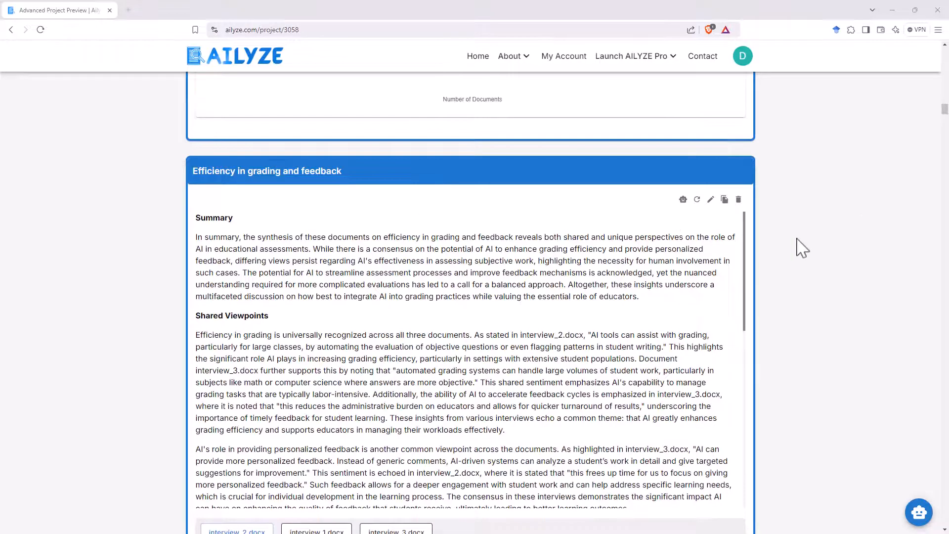
- Scroll to the Personalized learning experiences theme and its Collaboration With AI key quote
{"action": "scroll", "scroll_direction": "down", "scroll_amount": 3}
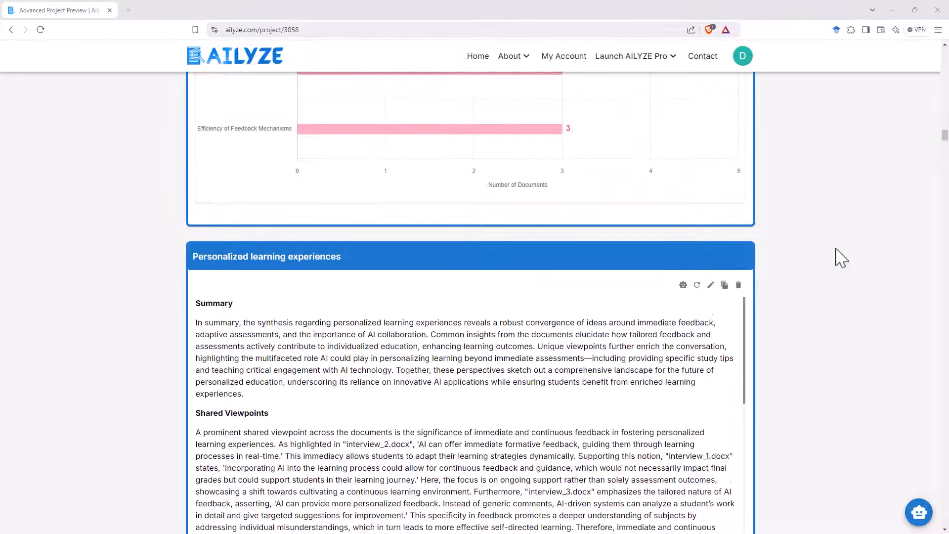
{"action": "scroll", "scroll_direction": "down", "scroll_amount": 3}
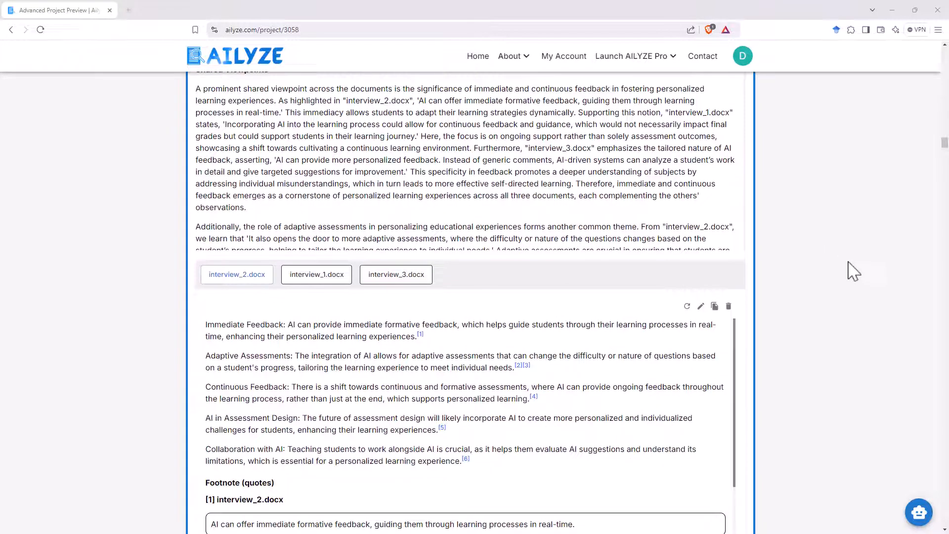
{"action": "mouse_move", "coordinate": [868, 277]}
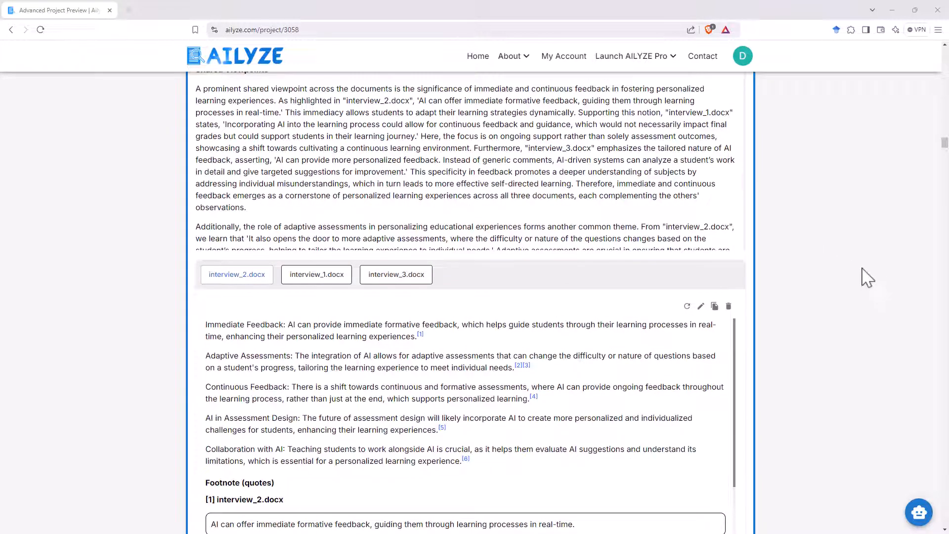
{"action": "mouse_move", "coordinate": [876, 286]}
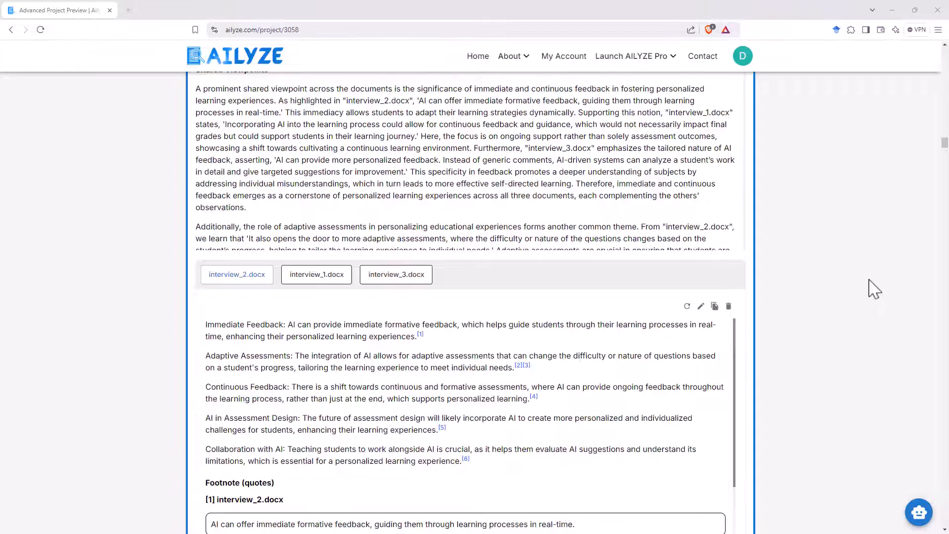
{"action": "scroll", "scroll_direction": "down", "scroll_amount": 3}
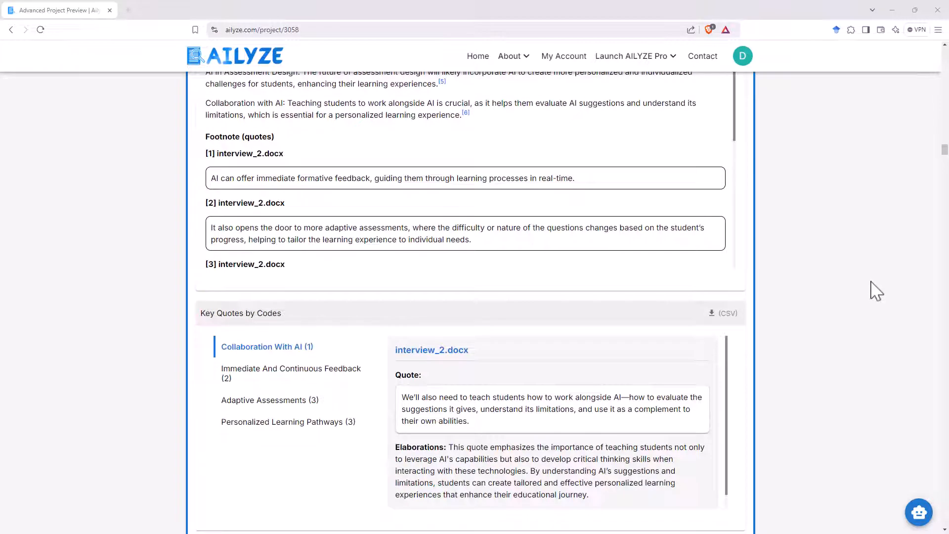
{"action": "scroll", "scroll_direction": "down", "scroll_amount": 3}
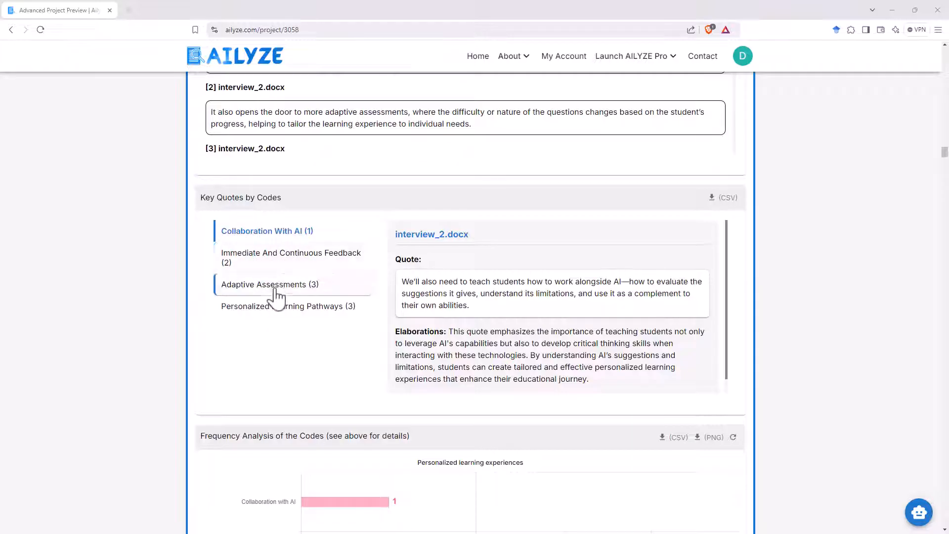
{"action": "mouse_move", "coordinate": [720, 351]}
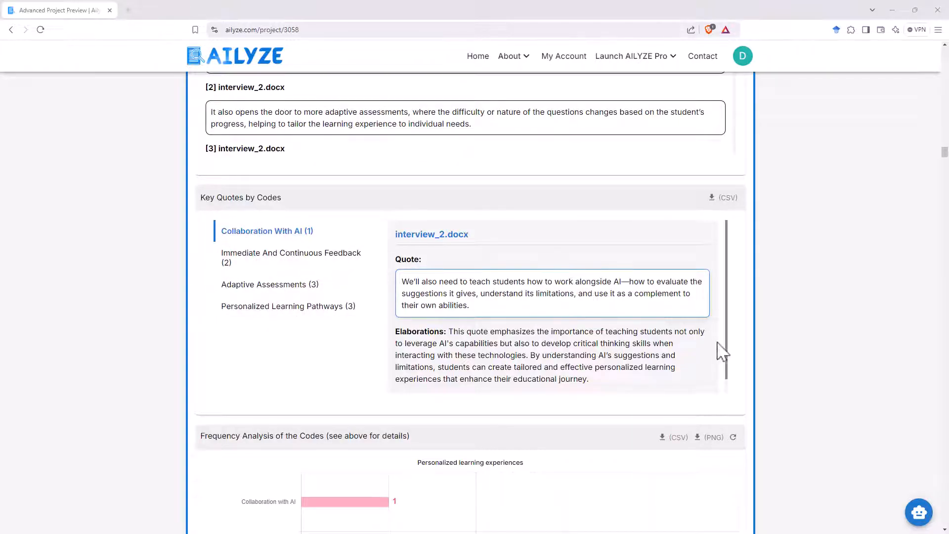
{"action": "mouse_move", "coordinate": [768, 283]}
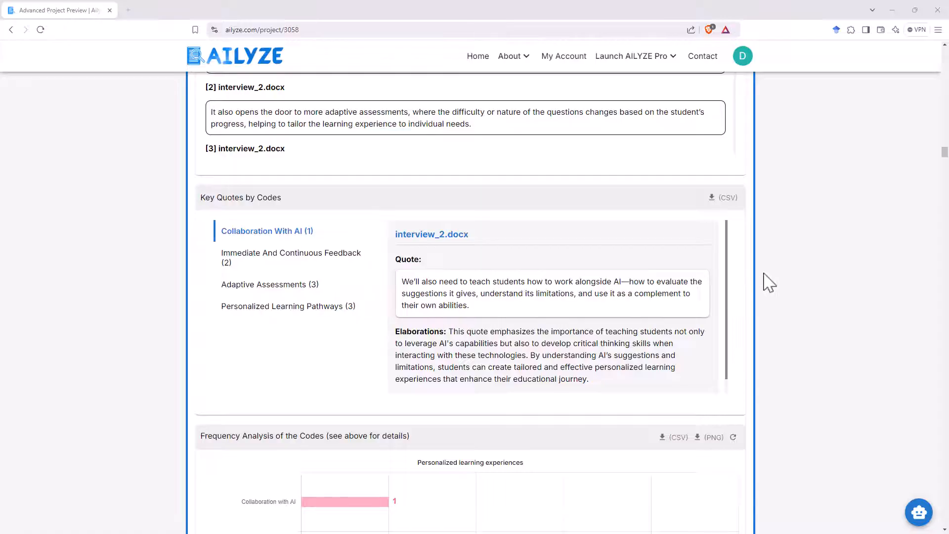
- Scroll to the Personalized learning experiences frequency chart and Adaptive assessment methods summary
{"action": "scroll", "scroll_direction": "down", "scroll_amount": 3}
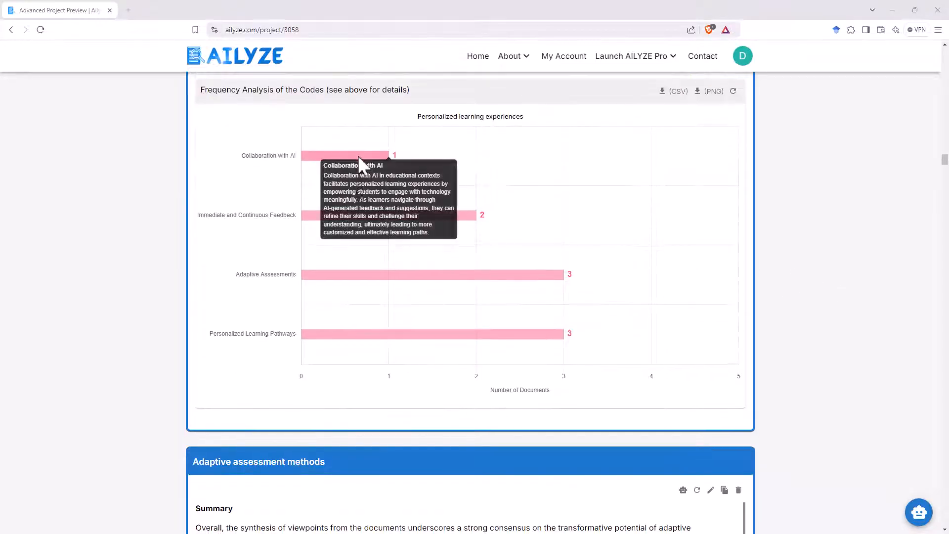
{"action": "mouse_move", "coordinate": [670, 248]}
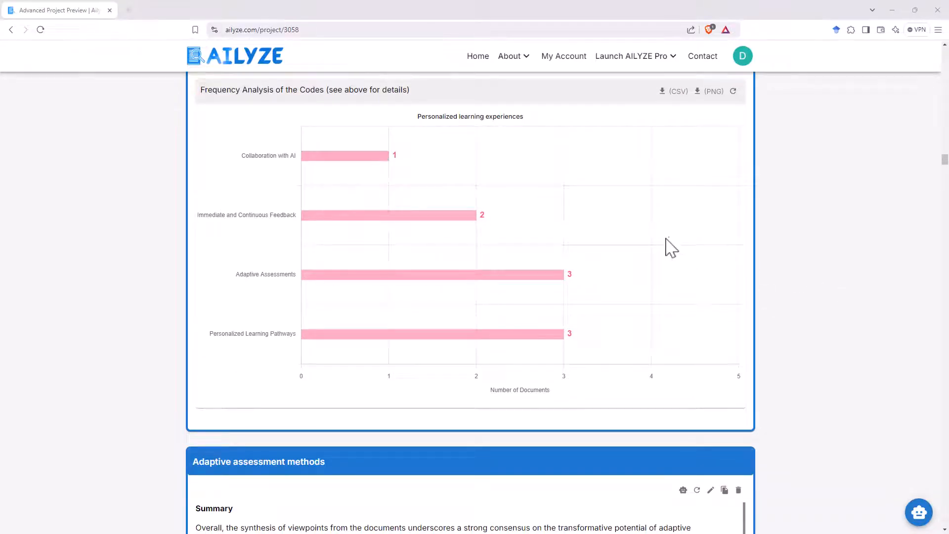
{"action": "mouse_move", "coordinate": [787, 235]}
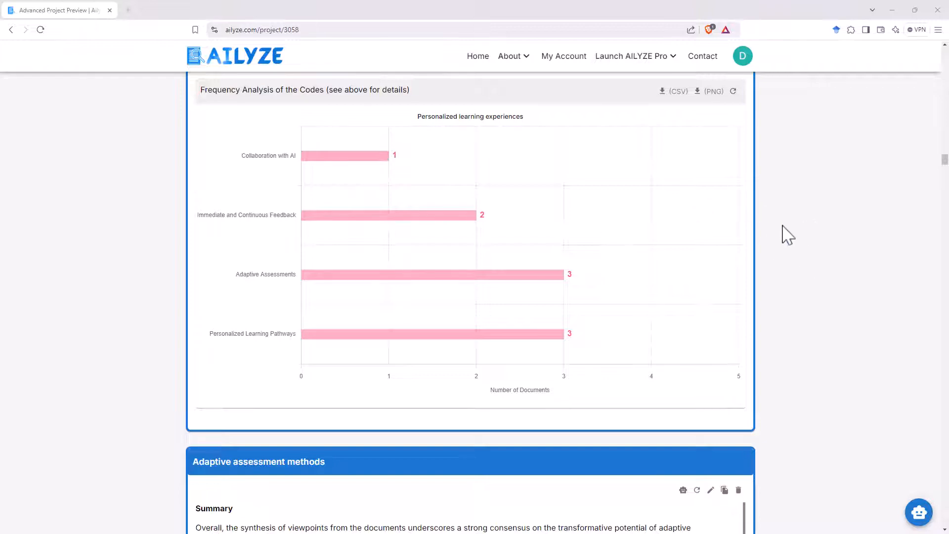
{"action": "scroll", "scroll_direction": "down", "scroll_amount": 3}
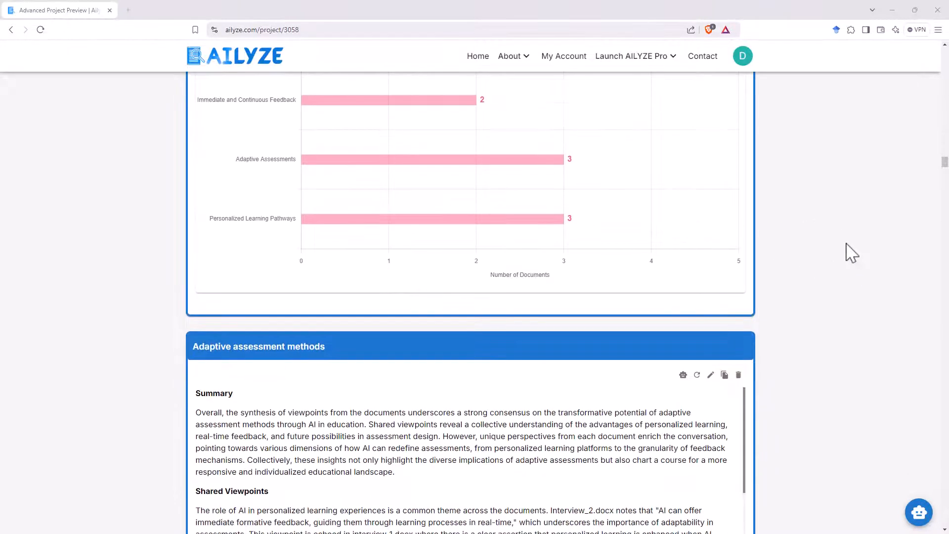
{"action": "scroll", "scroll_direction": "down", "scroll_amount": 3}
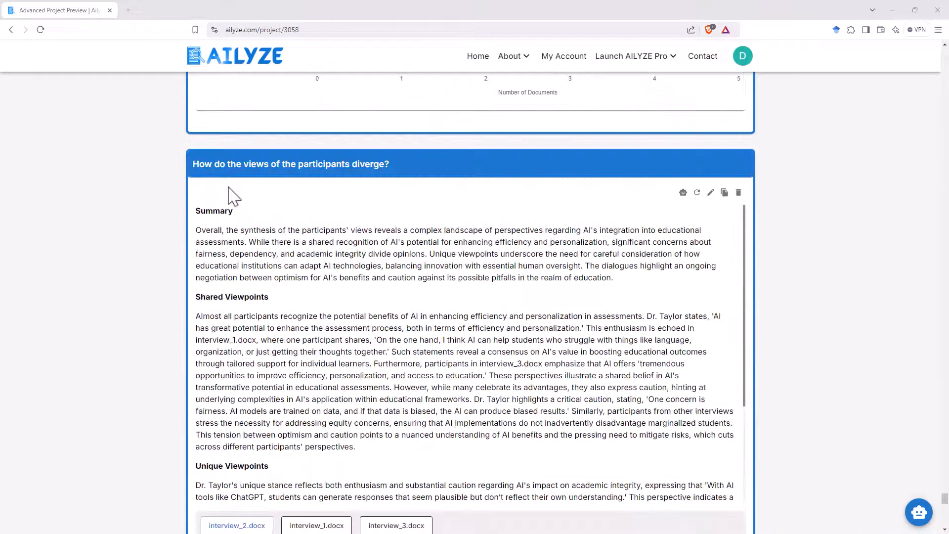
{"action": "mouse_move", "coordinate": [608, 243]}
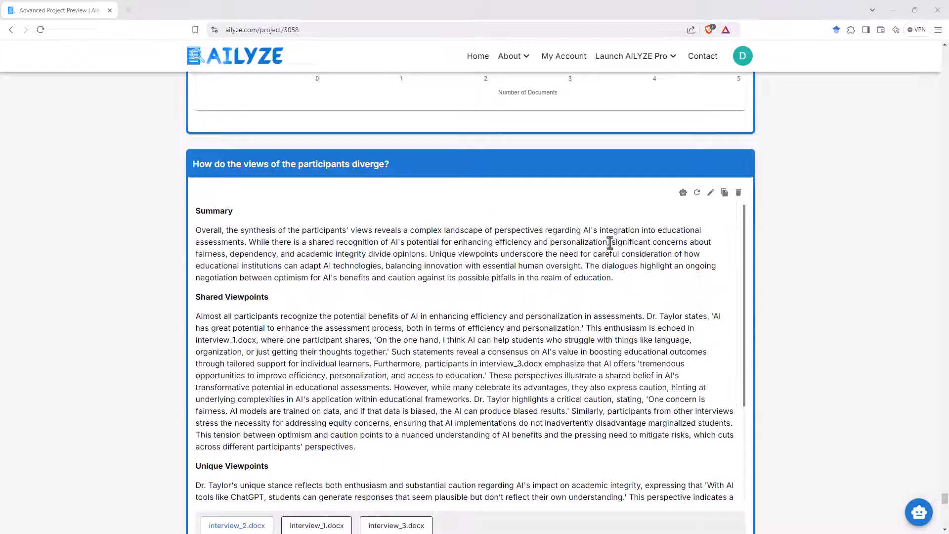
{"action": "scroll", "scroll_direction": "down", "scroll_amount": 3}
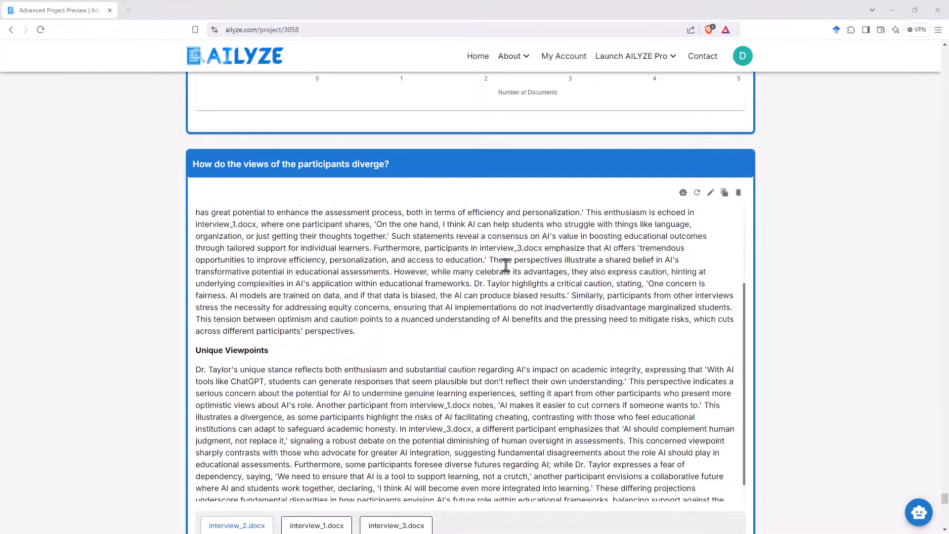
{"action": "scroll", "scroll_direction": "down", "scroll_amount": 3}
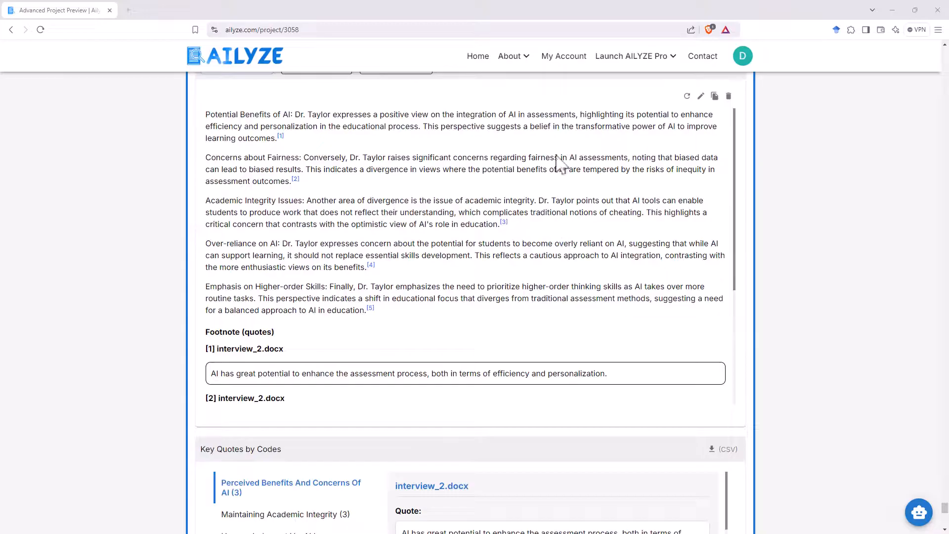
{"action": "scroll", "scroll_direction": "down", "scroll_amount": 3}
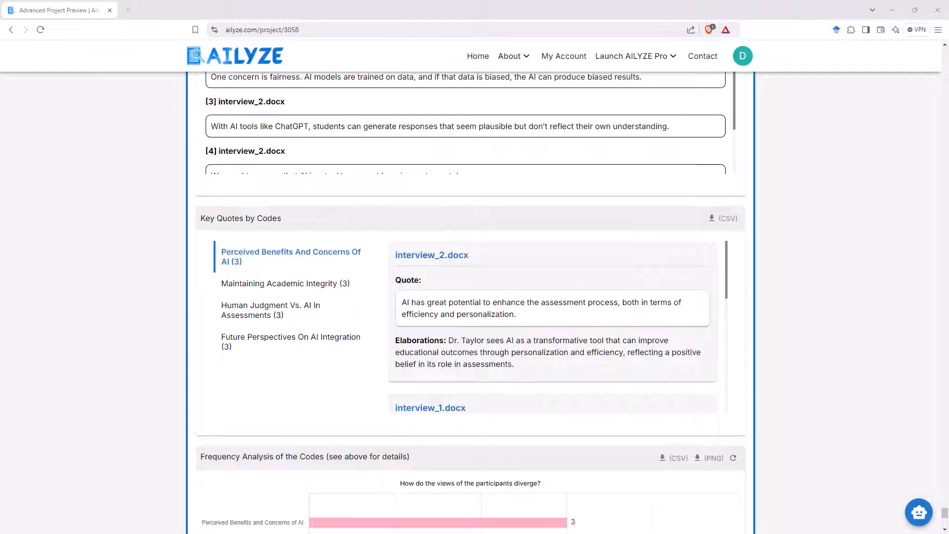
{"action": "mouse_move", "coordinate": [884, 239]}
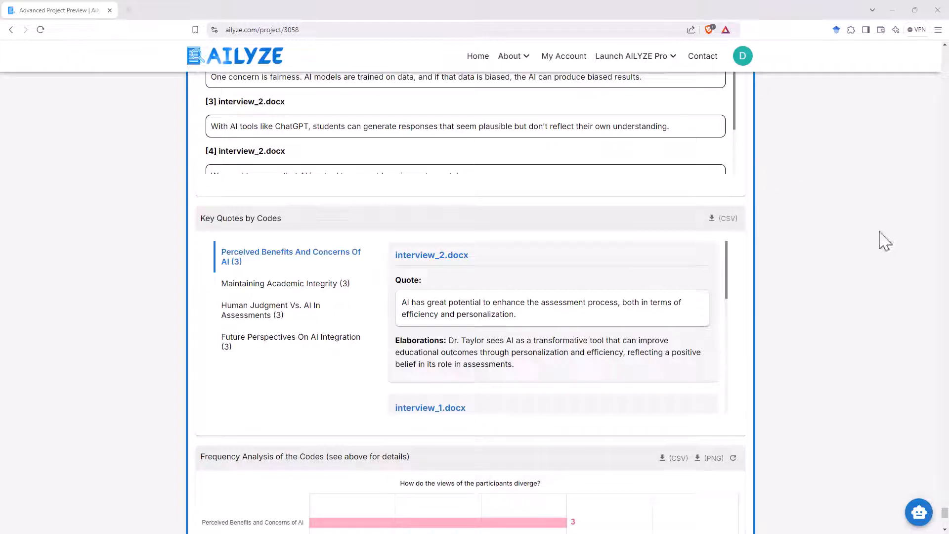
{"action": "mouse_move", "coordinate": [843, 245]}
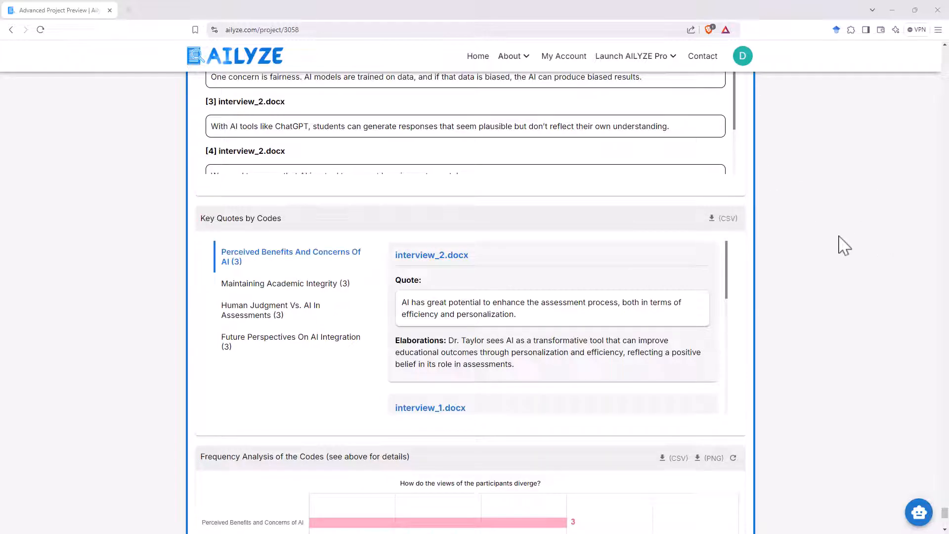
{"action": "mouse_move", "coordinate": [877, 186]}
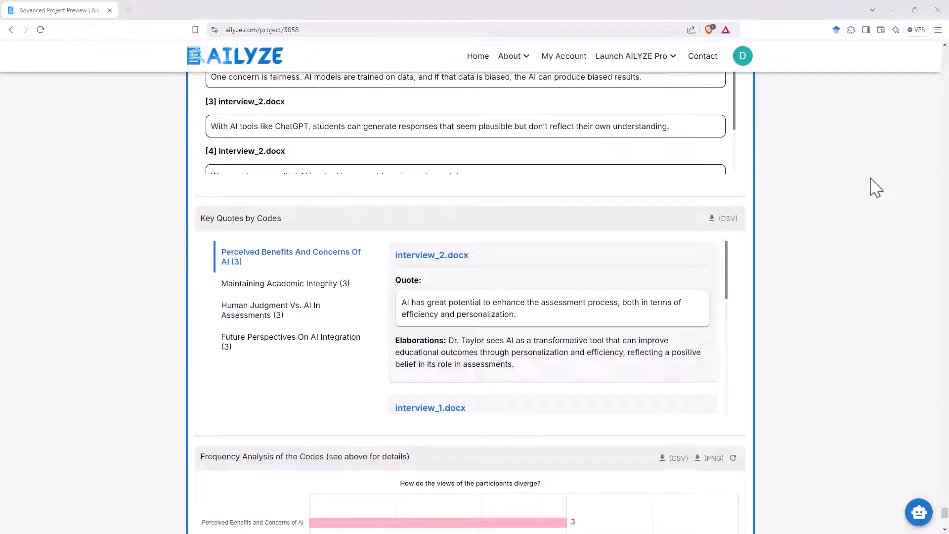
{"action": "scroll", "scroll_direction": "up", "scroll_amount": 3}
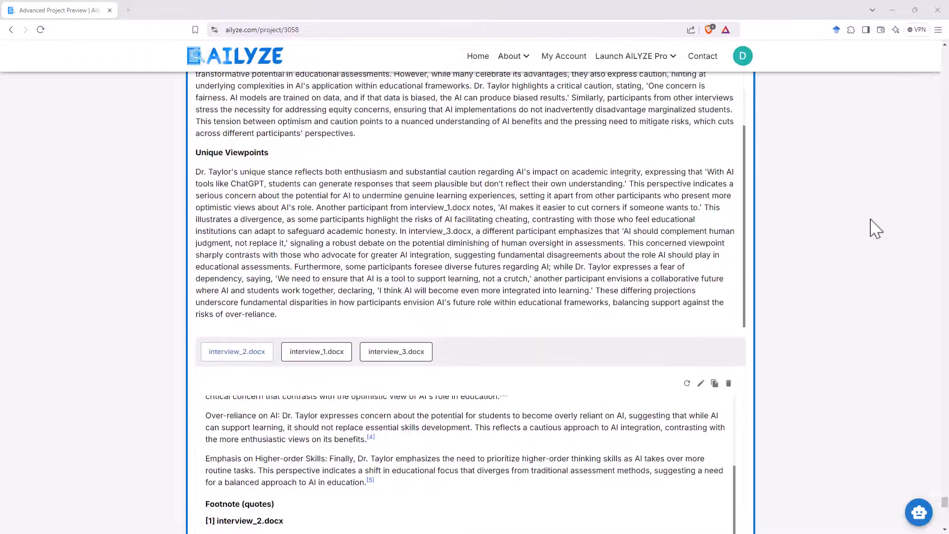
{"action": "scroll", "scroll_direction": "up", "scroll_amount": 3}
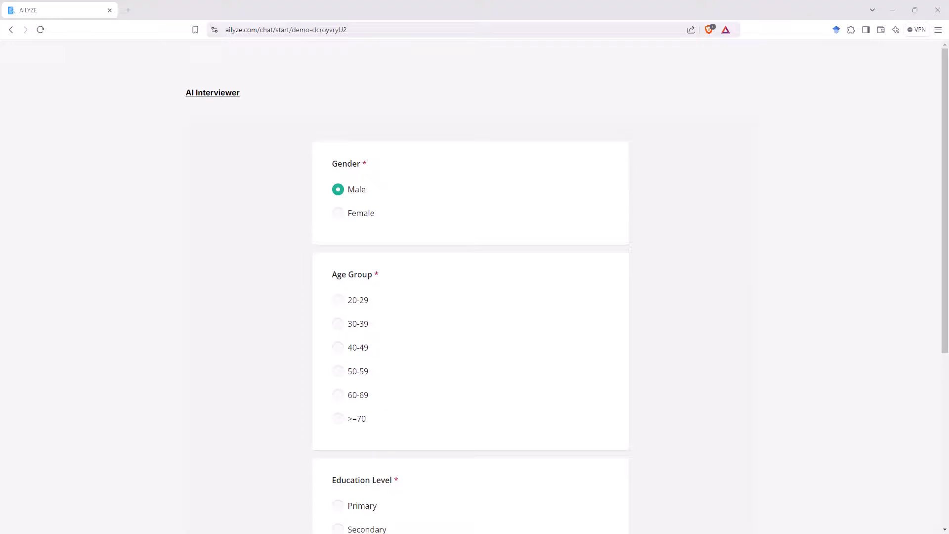
{"action": "mouse_move", "coordinate": [809, 296]}
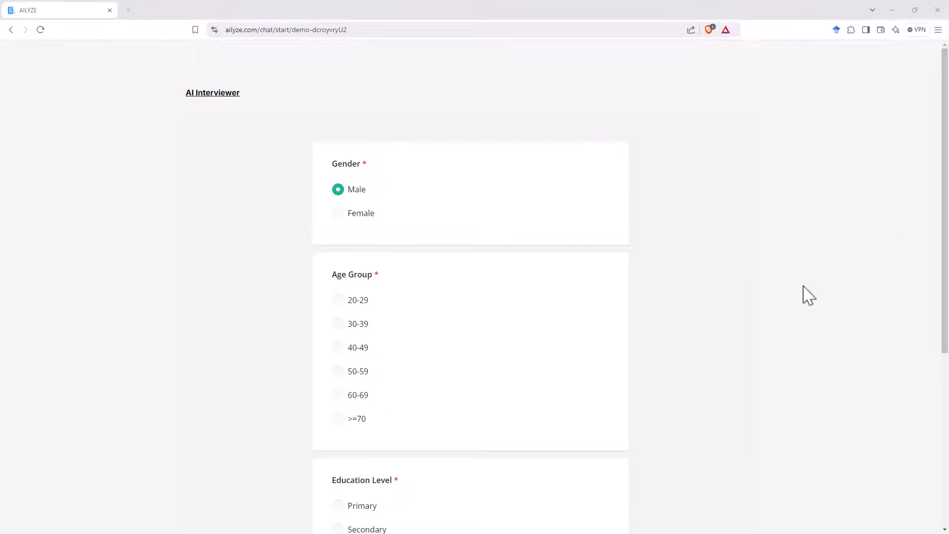
{"action": "mouse_move", "coordinate": [539, 278]}
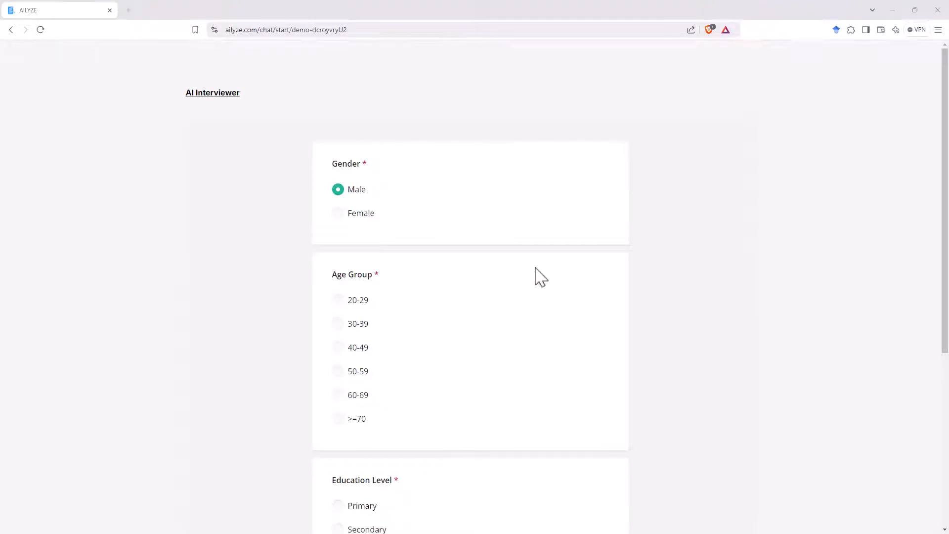
- Scroll down to the Education Level options and the required Occupation question
{"action": "scroll", "scroll_direction": "down", "scroll_amount": 3}
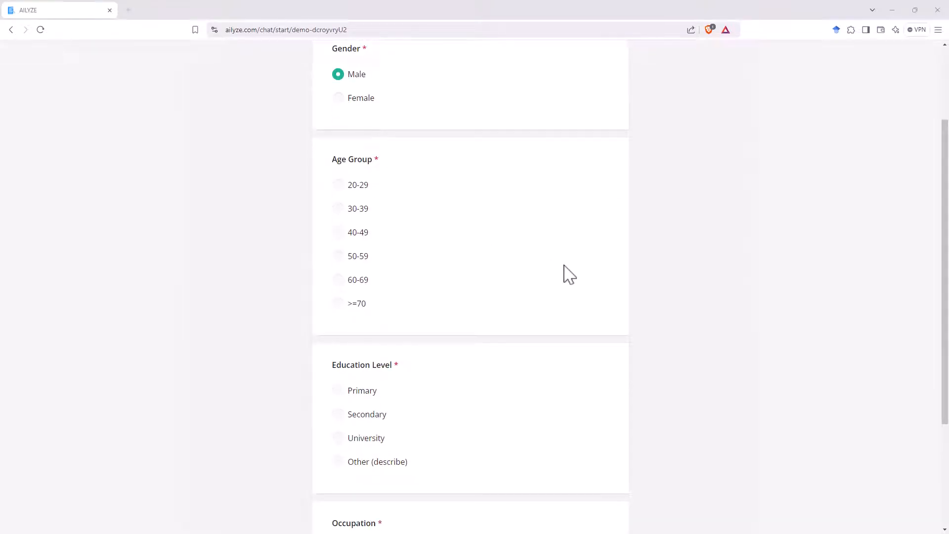
{"action": "mouse_move", "coordinate": [611, 278]}
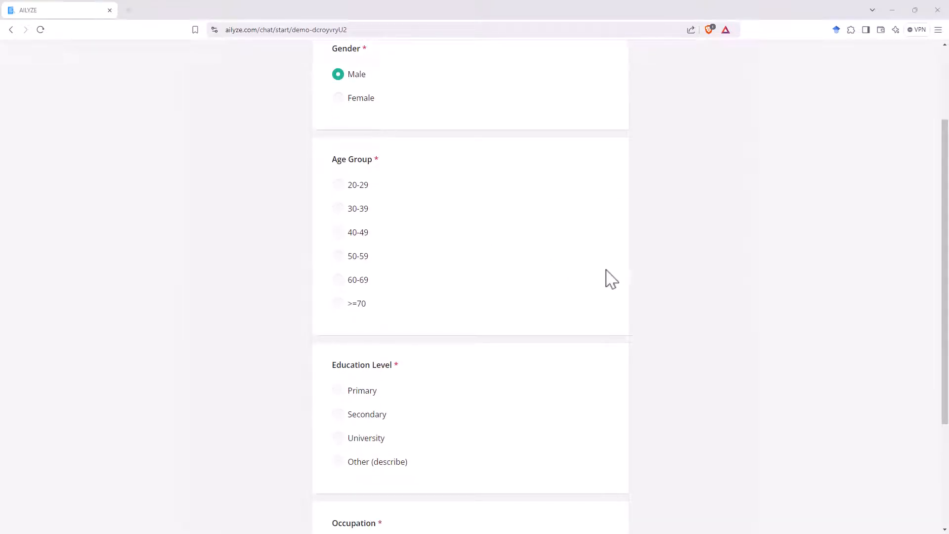
{"action": "mouse_move", "coordinate": [405, 258]}
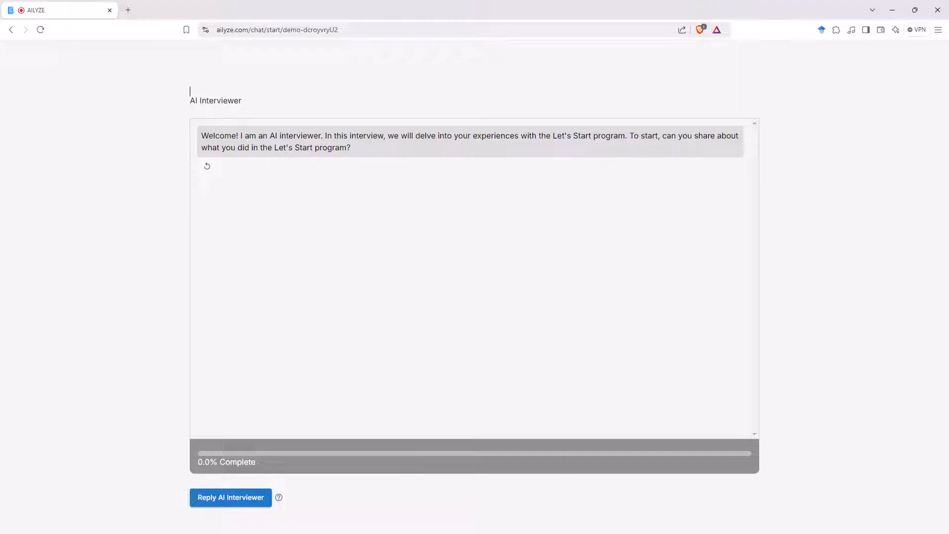
- Start recording a spoken reply to the AI Interviewer's question
{"action": "left_click", "coordinate": [230, 496]}
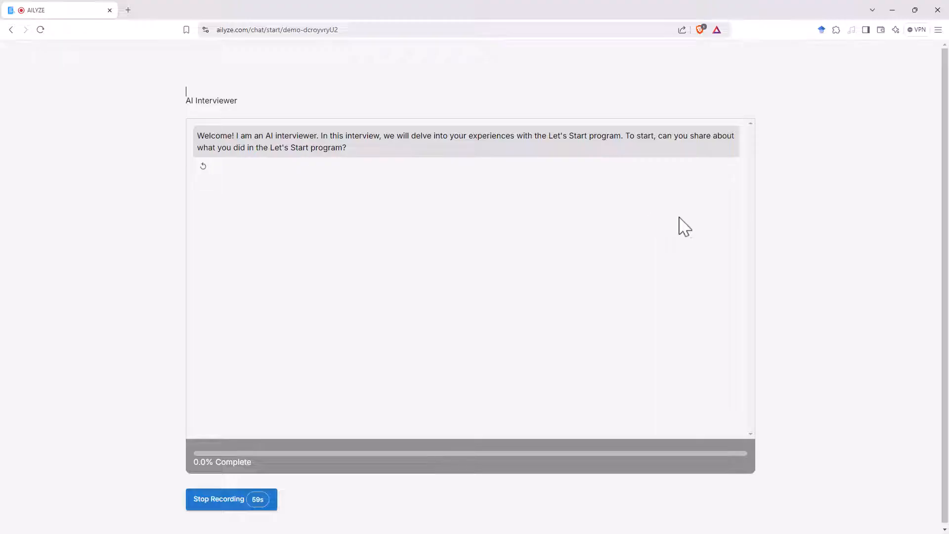
{"action": "mouse_move", "coordinate": [641, 219]}
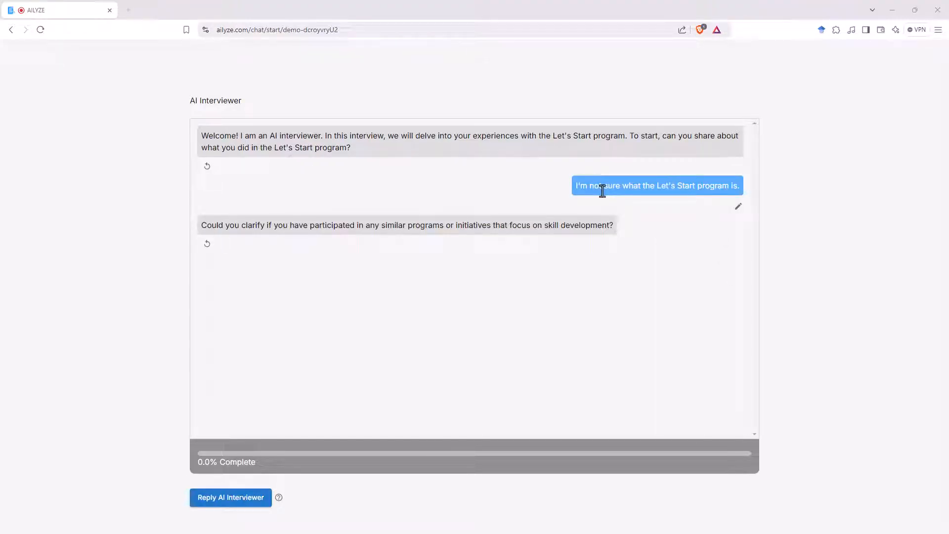
{"action": "mouse_move", "coordinate": [819, 77]}
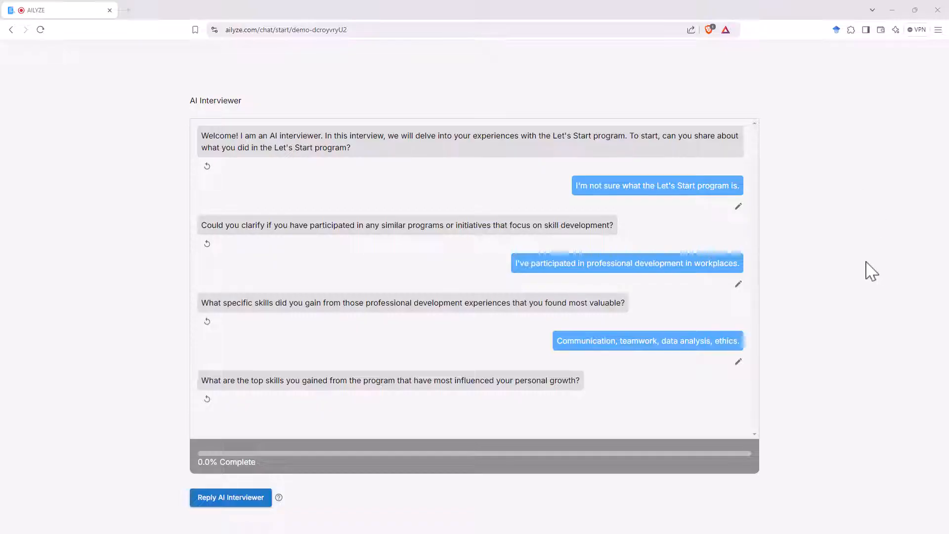
{"action": "mouse_move", "coordinate": [230, 497]}
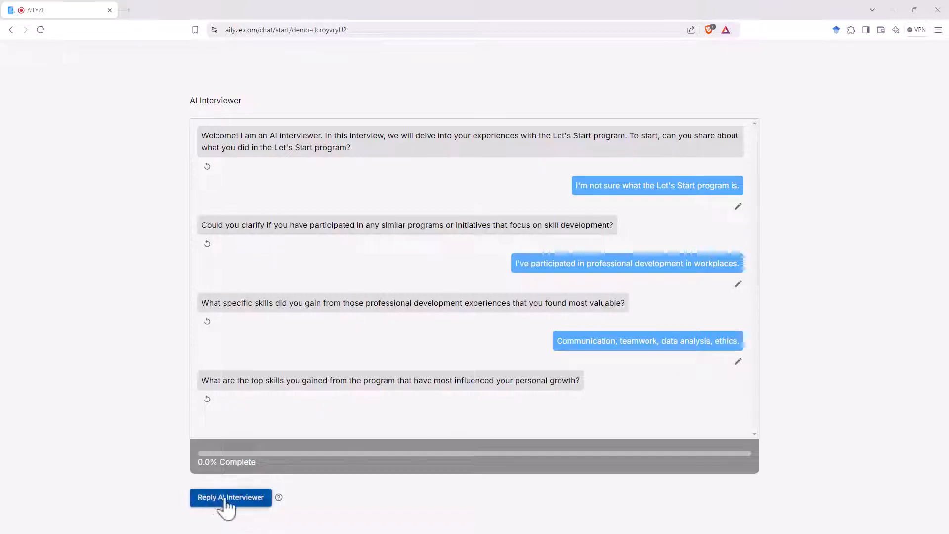
{"action": "mouse_move", "coordinate": [820, 347]}
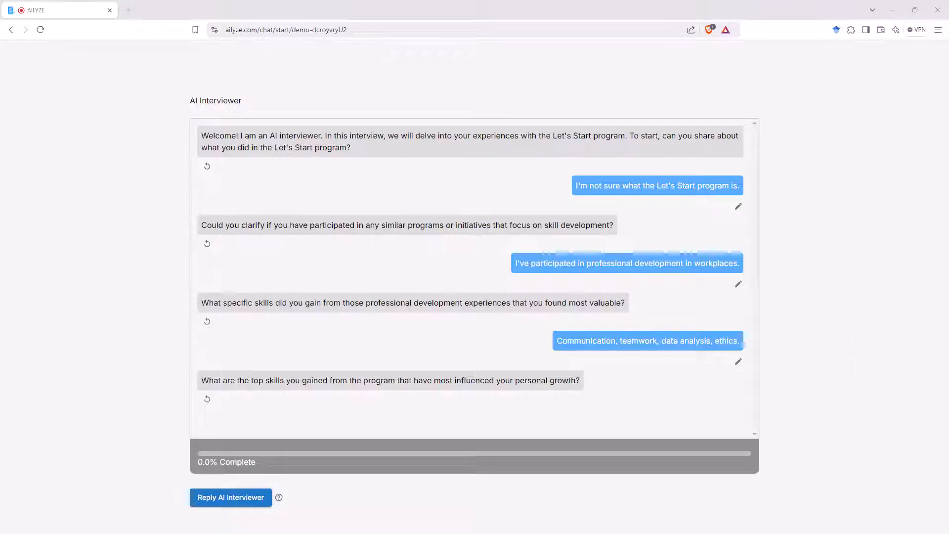
{"action": "mouse_move", "coordinate": [897, 185]}
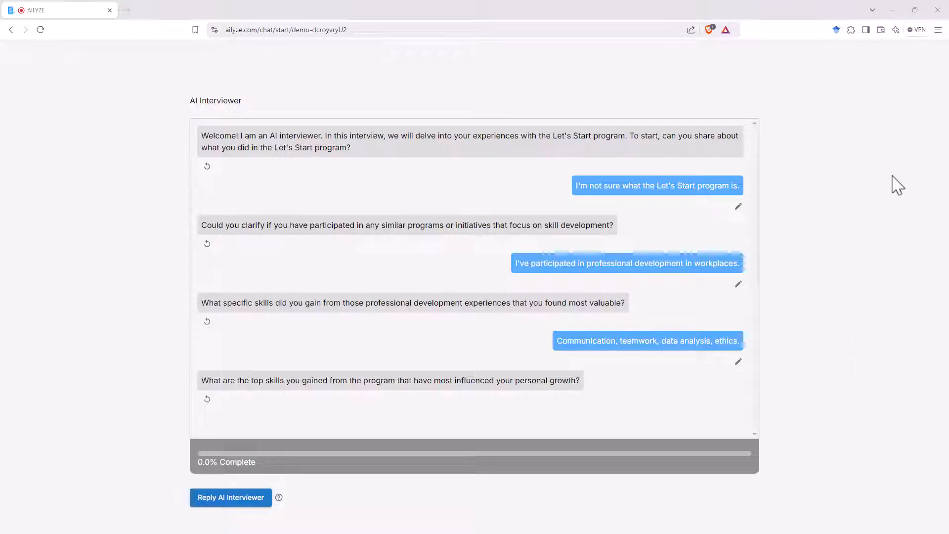
{"action": "mouse_move", "coordinate": [890, 184]}
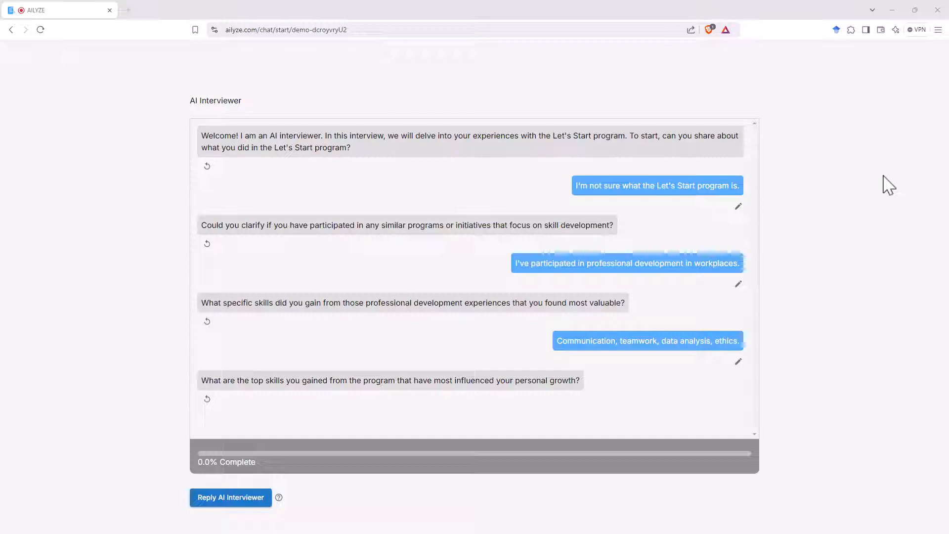
{"action": "mouse_move", "coordinate": [880, 145]}
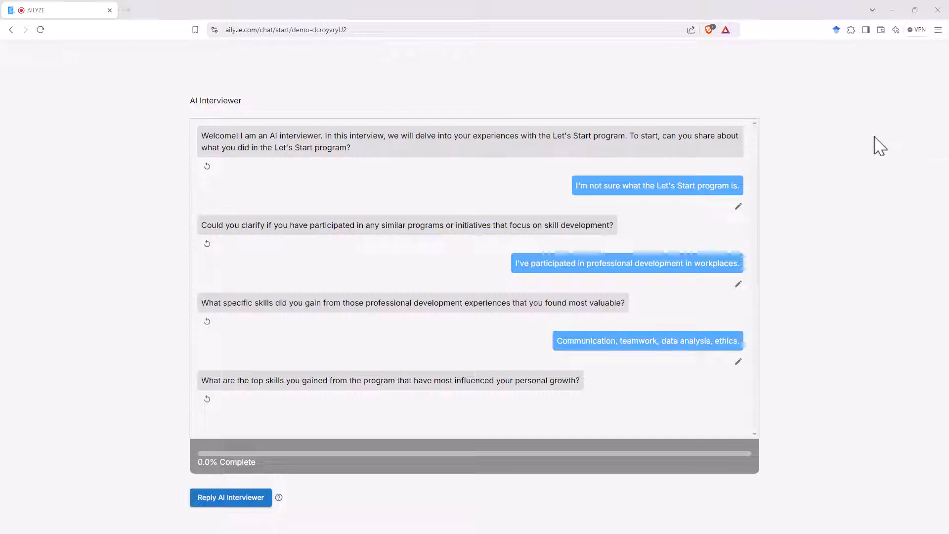
{"action": "mouse_move", "coordinate": [572, 291]}
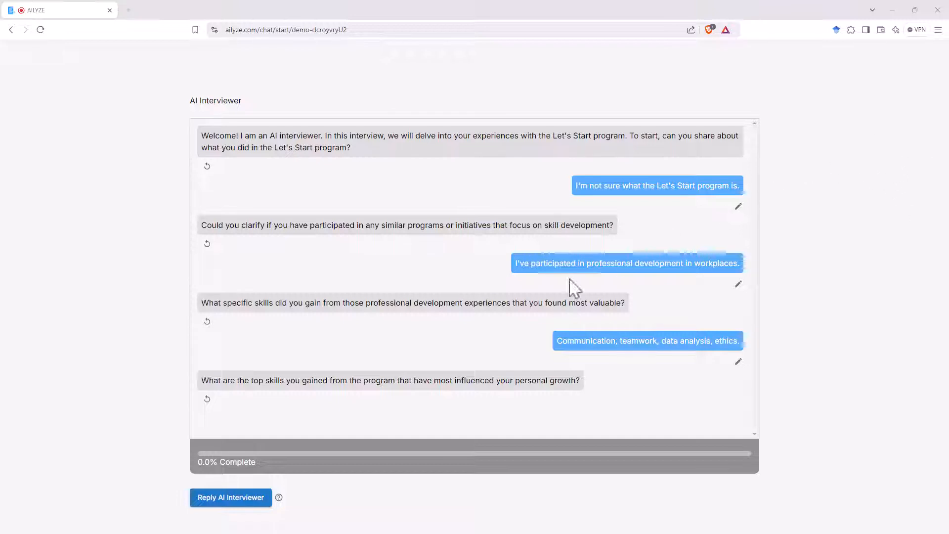
{"action": "mouse_move", "coordinate": [230, 497]}
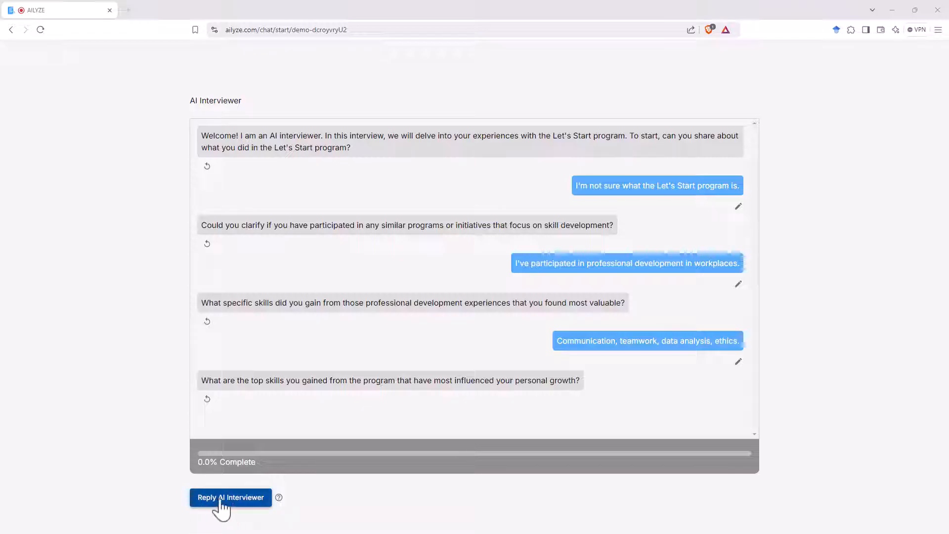
{"action": "mouse_move", "coordinate": [632, 496]}
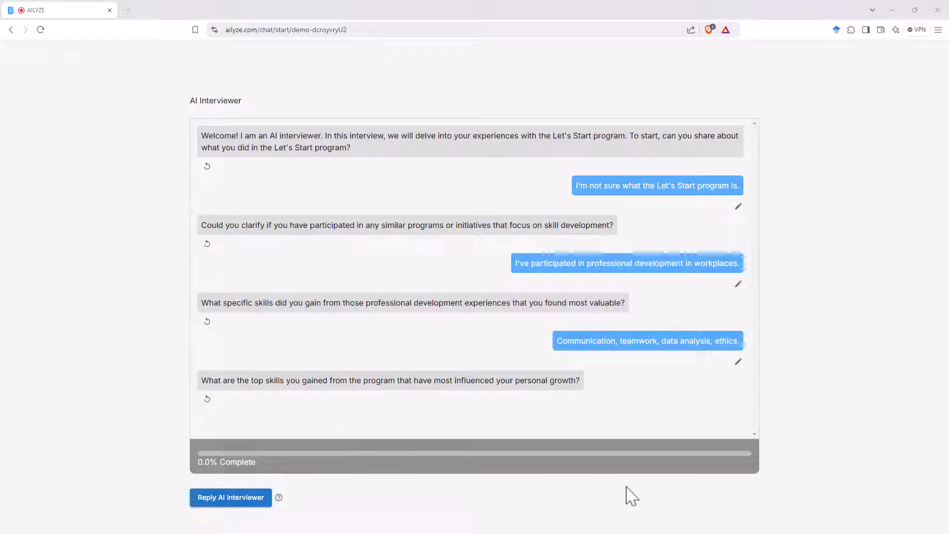
{"action": "mouse_move", "coordinate": [881, 330]}
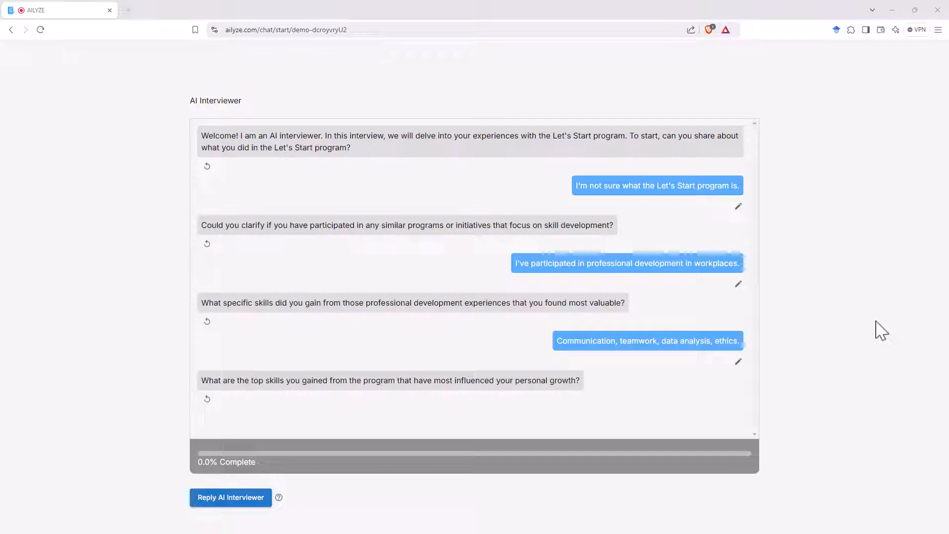
{"action": "mouse_move", "coordinate": [539, 513]}
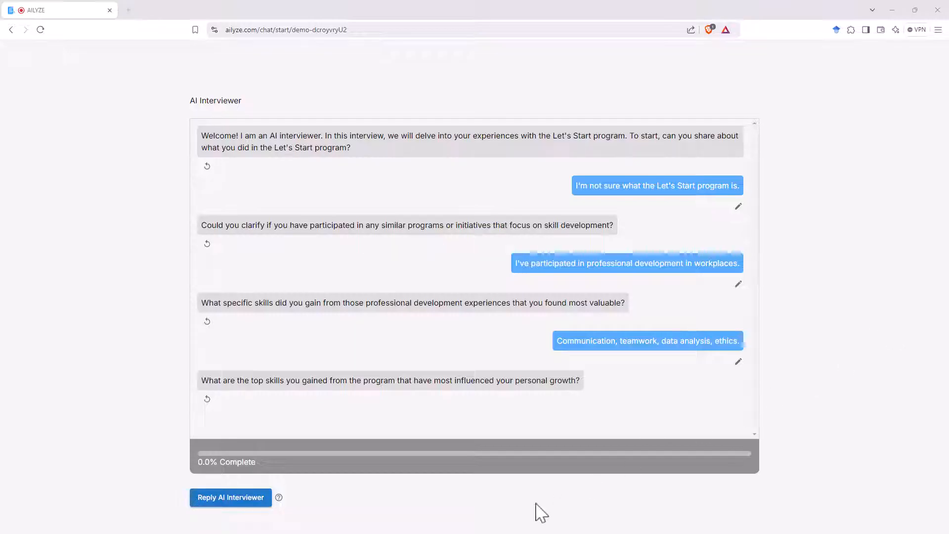
{"action": "mouse_move", "coordinate": [457, 513]}
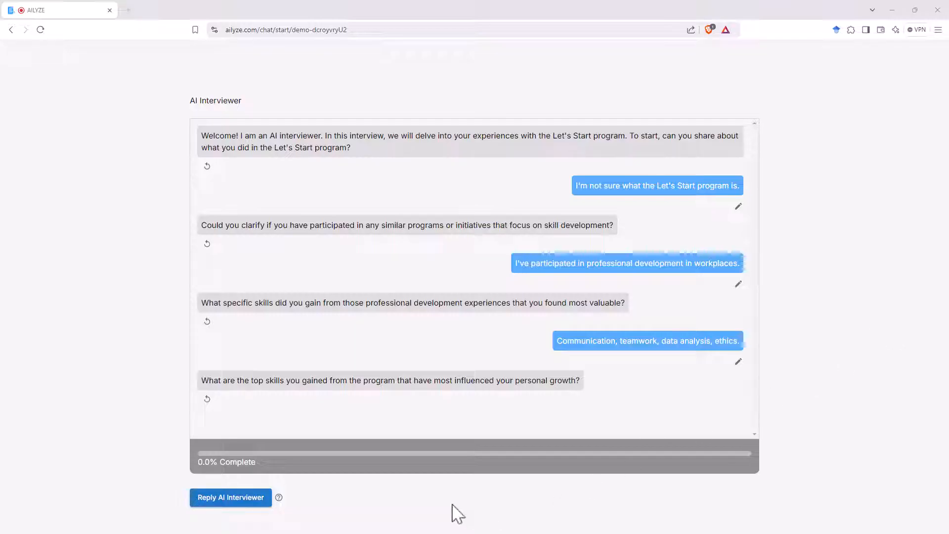
{"action": "mouse_move", "coordinate": [753, 384]}
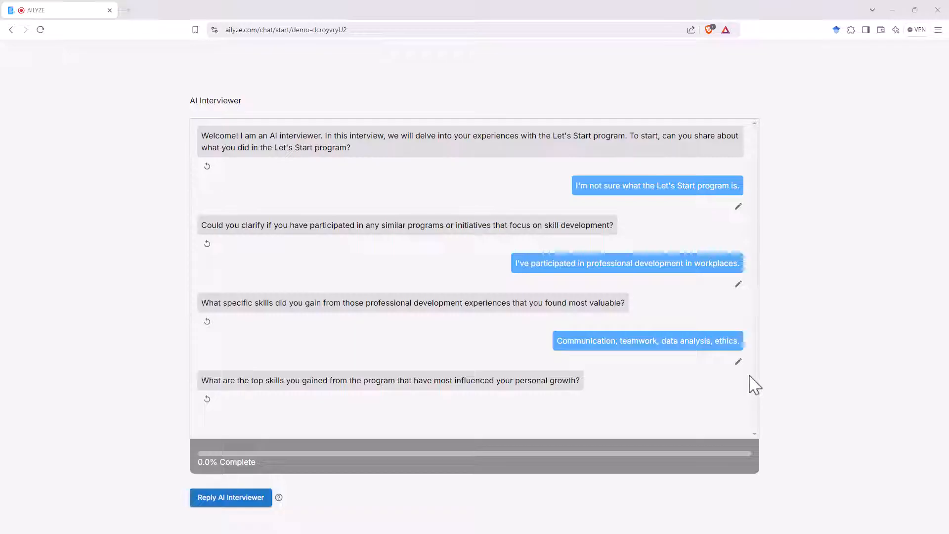
{"action": "mouse_move", "coordinate": [838, 294]}
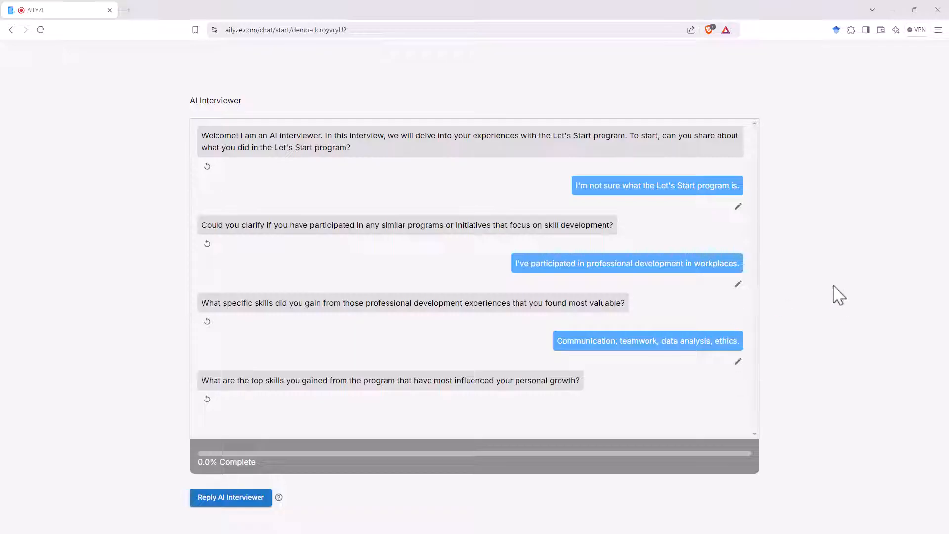
{"action": "mouse_move", "coordinate": [758, 168]}
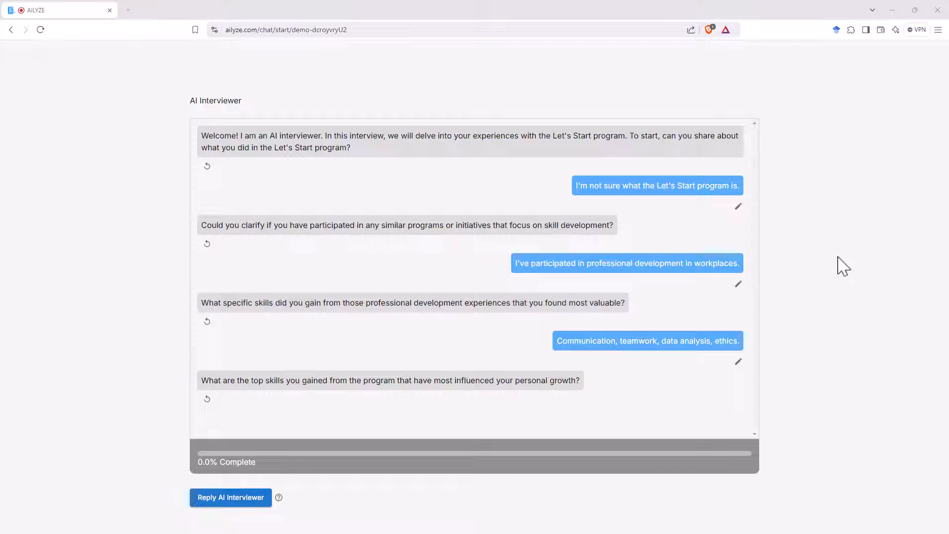
{"action": "mouse_move", "coordinate": [838, 221]}
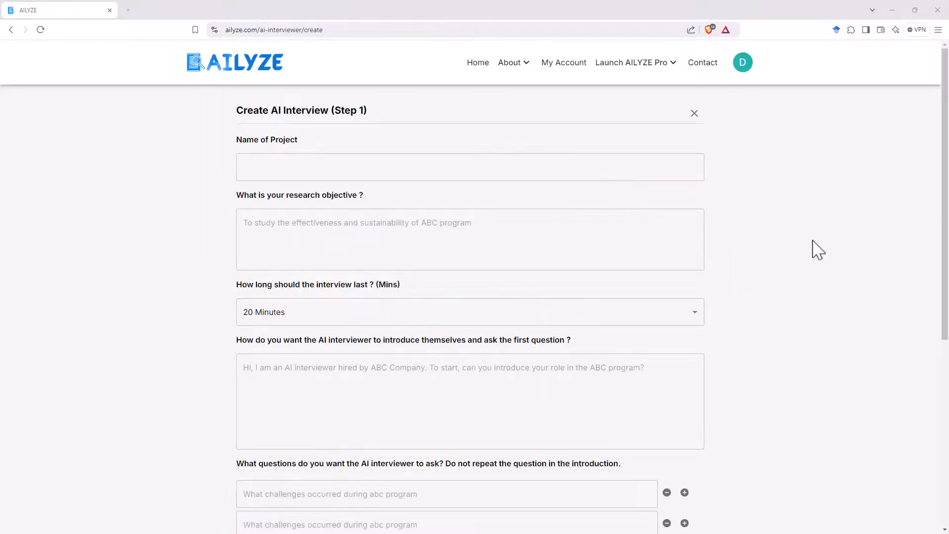
{"action": "mouse_move", "coordinate": [805, 156]}
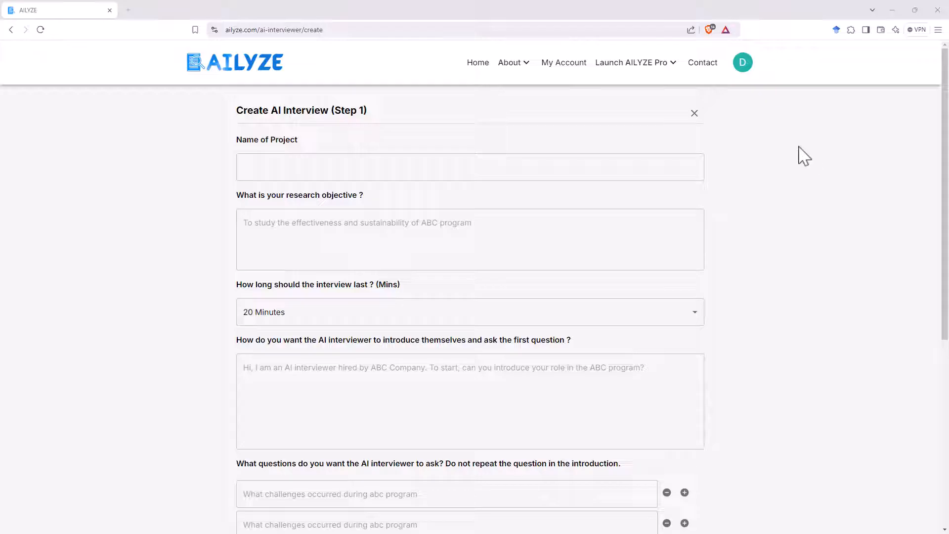
{"action": "mouse_move", "coordinate": [626, 72]}
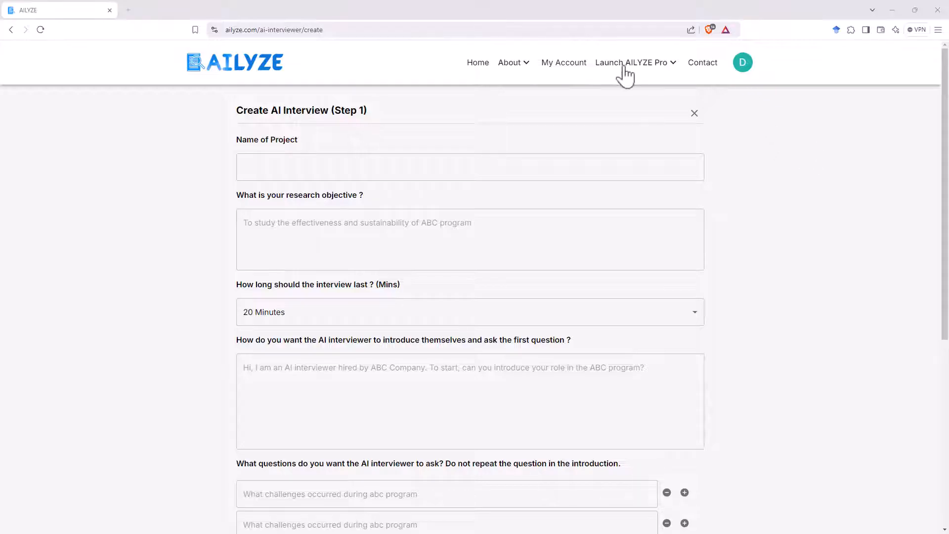
- Check the Launch AILYZE Pro options, then click into the research objective box
{"action": "left_click", "coordinate": [631, 62]}
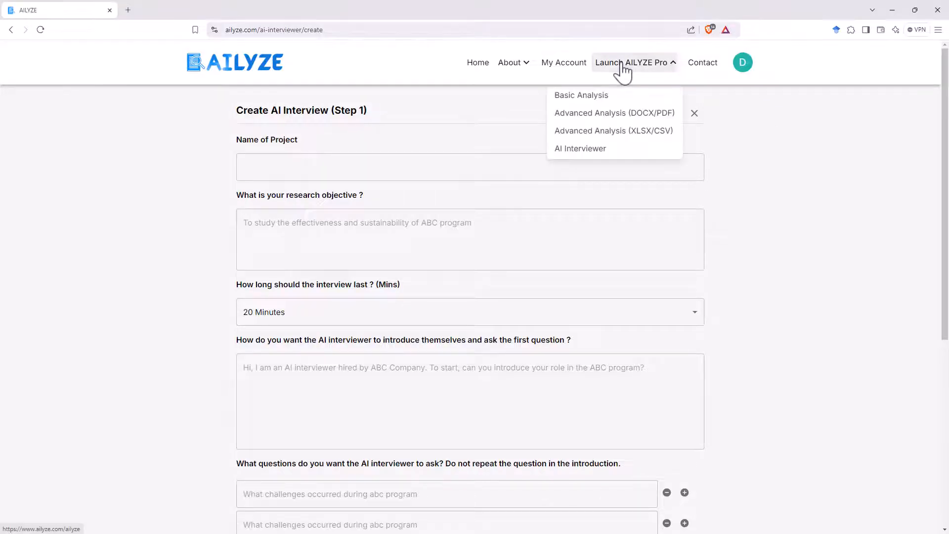
{"action": "mouse_move", "coordinate": [733, 171]}
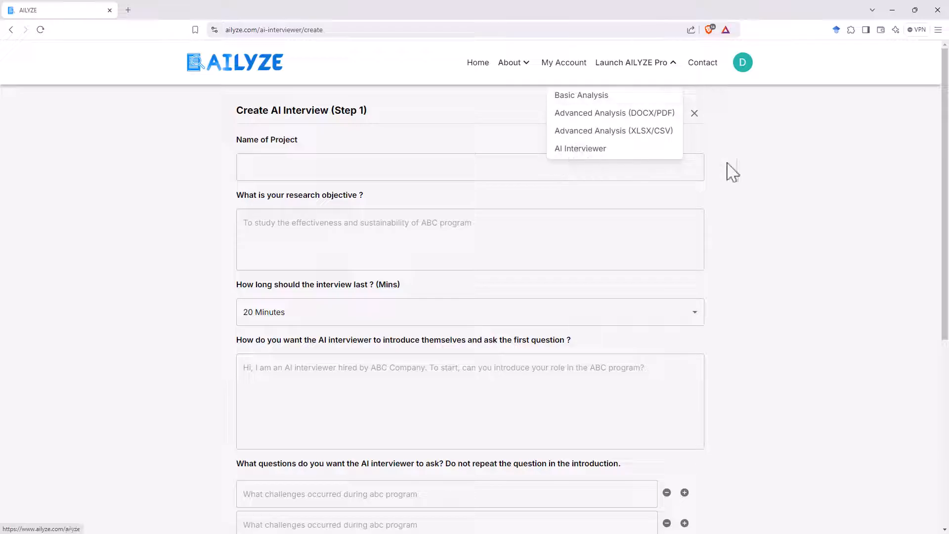
{"action": "left_click", "coordinate": [470, 167]}
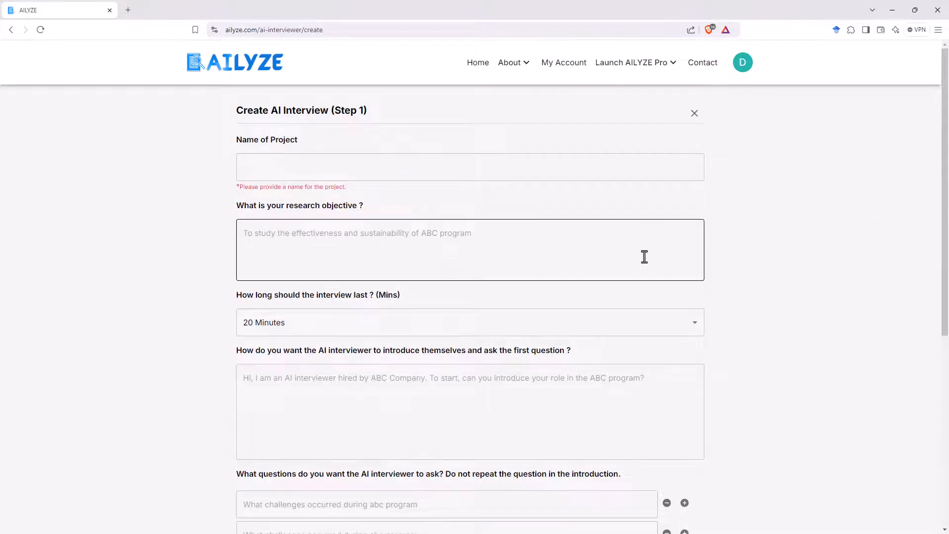
{"action": "scroll", "scroll_direction": "down", "scroll_amount": 3}
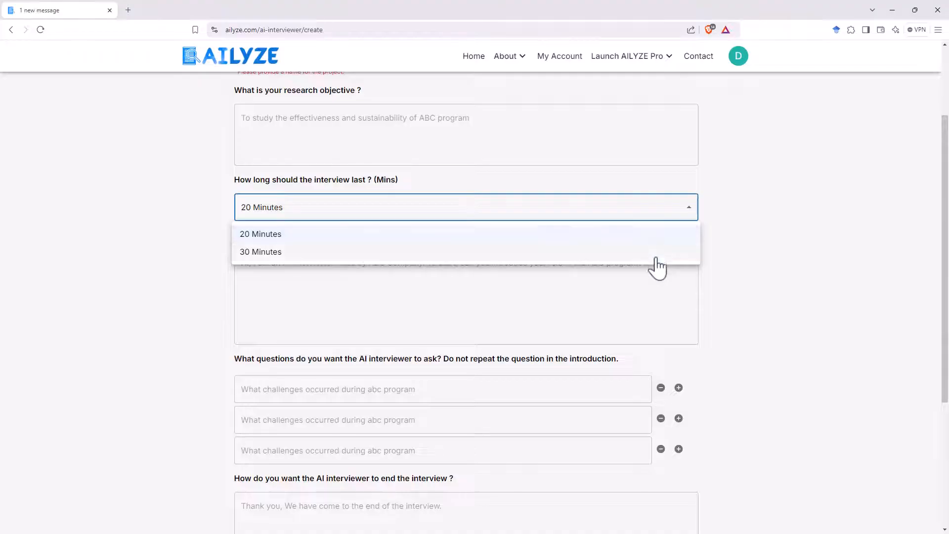
{"action": "left_click", "coordinate": [261, 233]}
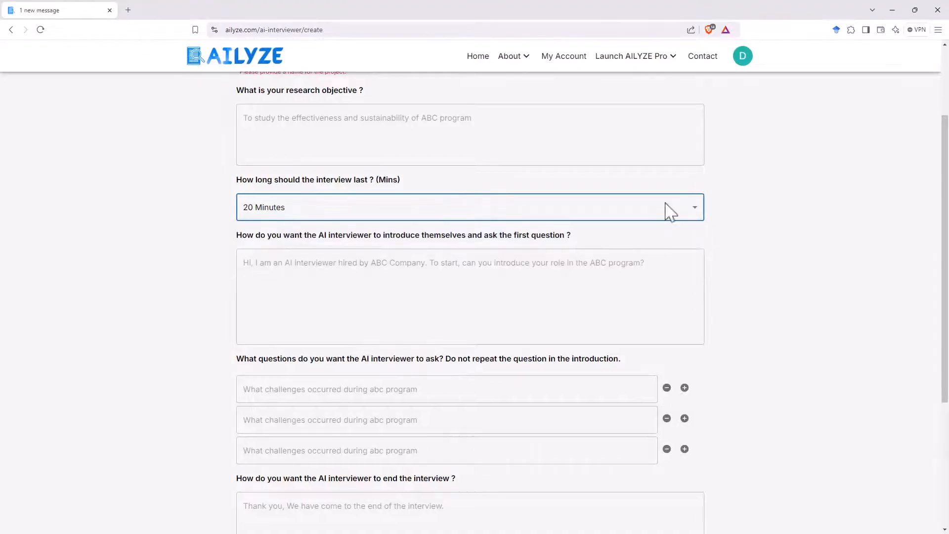
{"action": "mouse_move", "coordinate": [833, 264]}
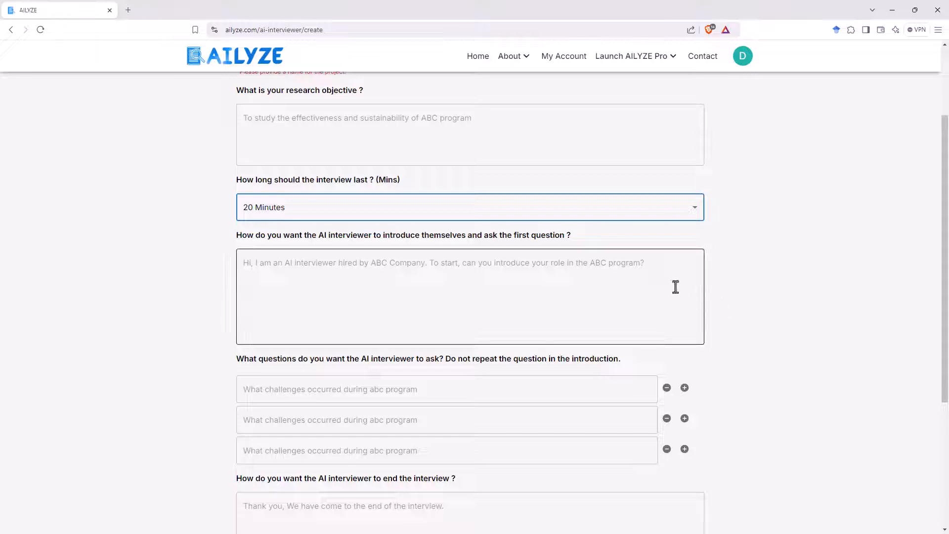
{"action": "scroll", "scroll_direction": "down", "scroll_amount": 3}
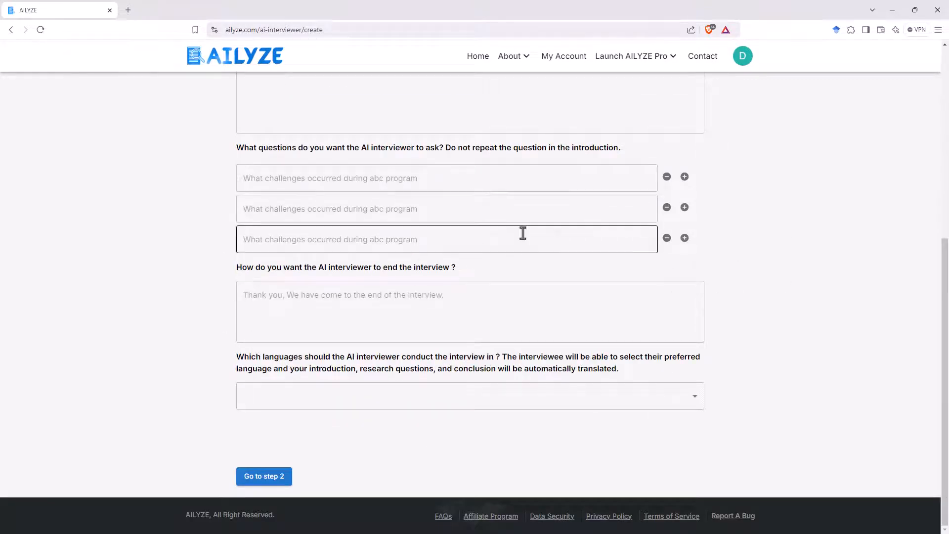
{"action": "mouse_move", "coordinate": [685, 237]}
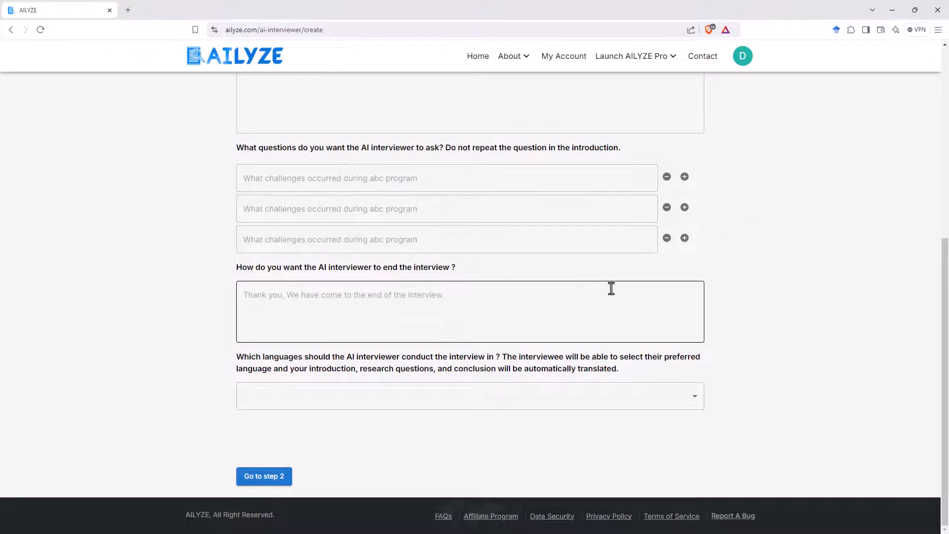
{"action": "mouse_move", "coordinate": [516, 312]}
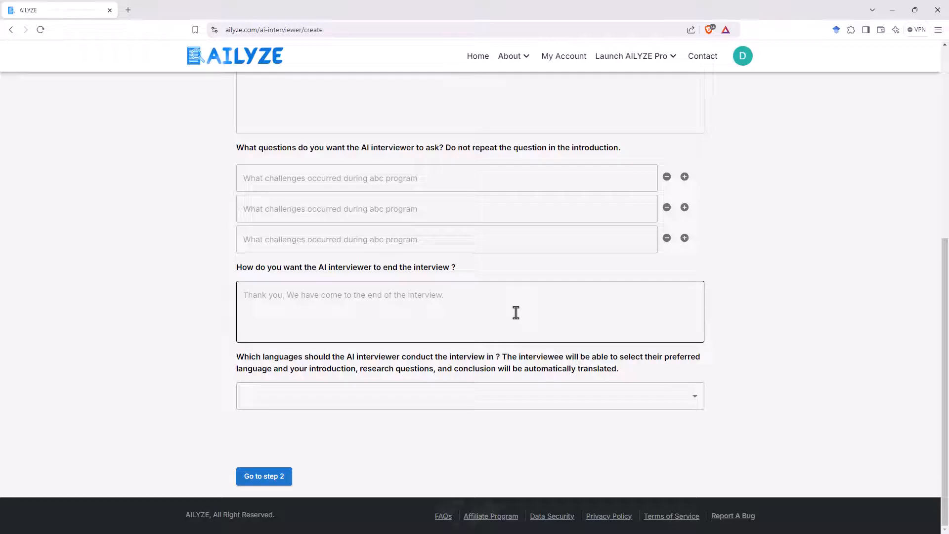
{"action": "mouse_move", "coordinate": [658, 299]}
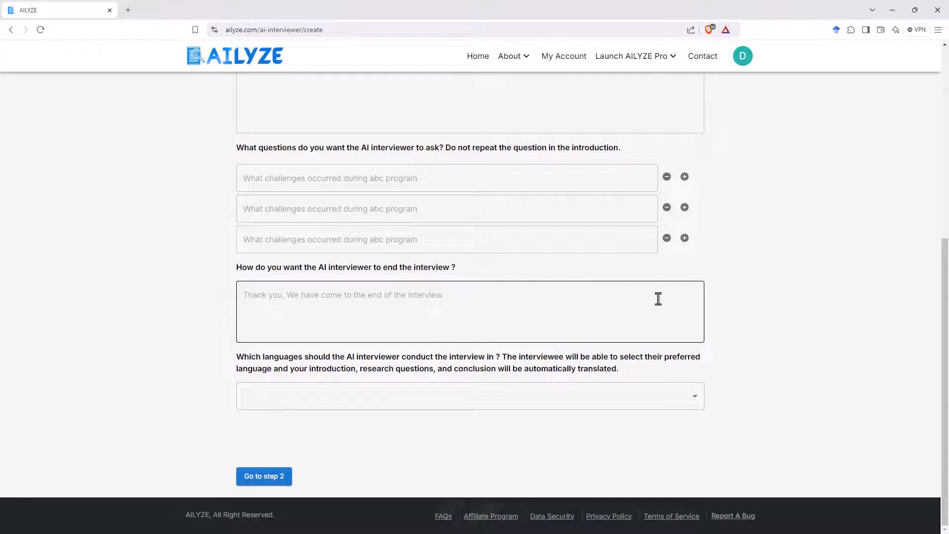
{"action": "mouse_move", "coordinate": [819, 251]}
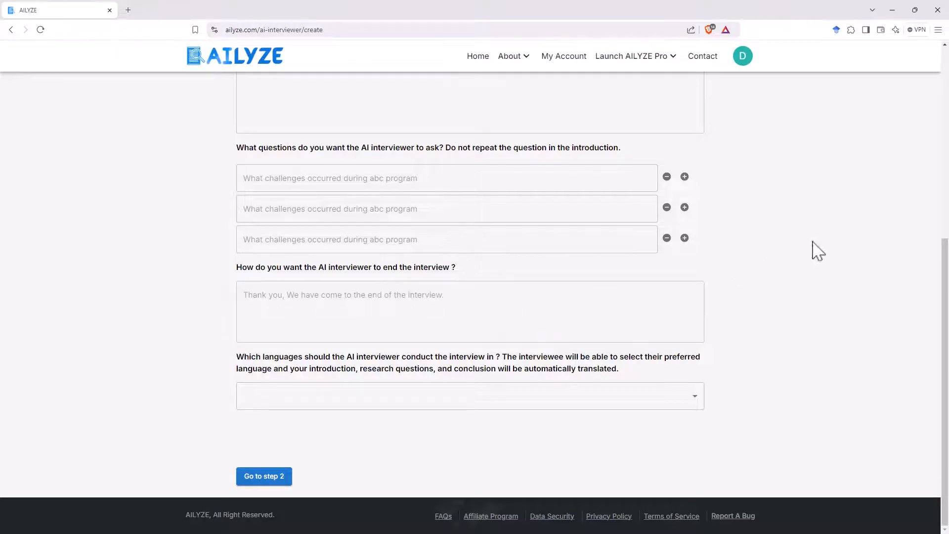
{"action": "mouse_move", "coordinate": [876, 236]}
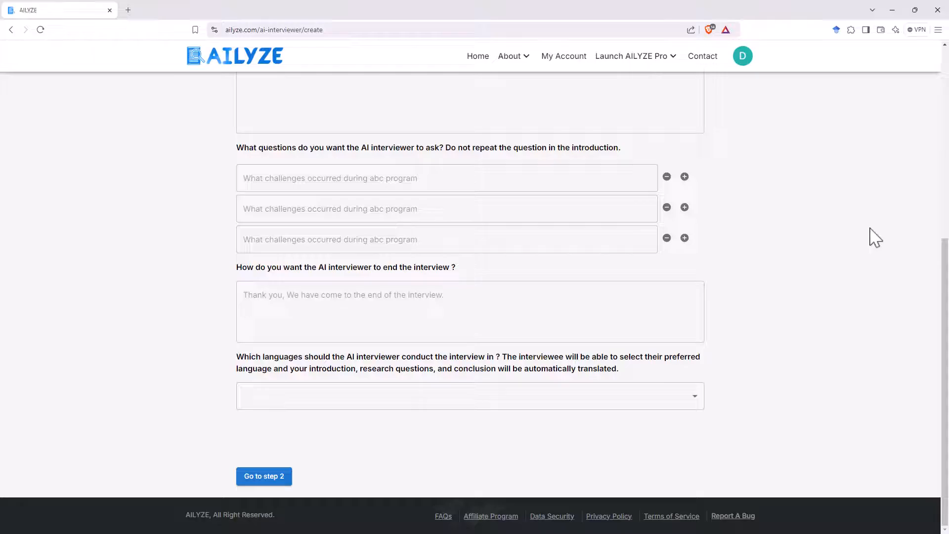
{"action": "mouse_move", "coordinate": [851, 227]}
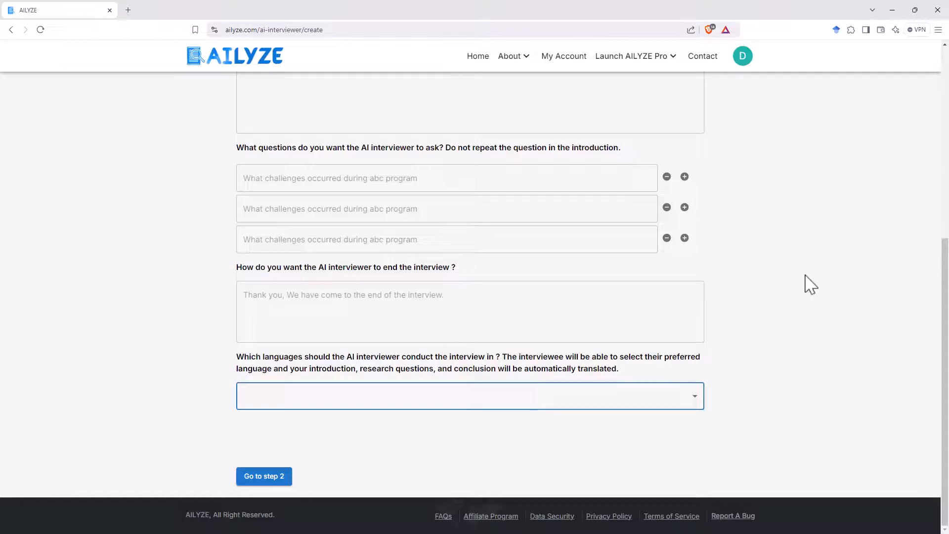
{"action": "mouse_move", "coordinate": [817, 378]}
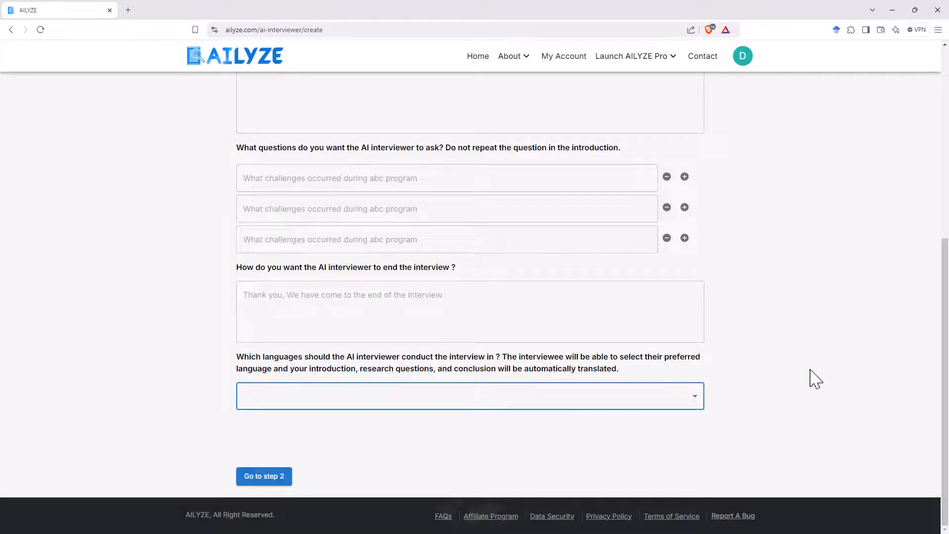
{"action": "mouse_move", "coordinate": [760, 387]}
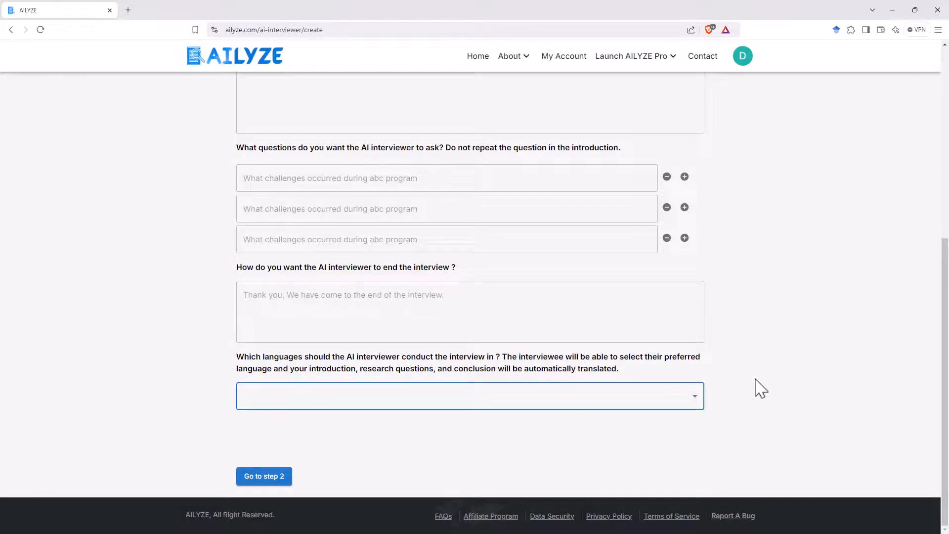
{"action": "mouse_move", "coordinate": [750, 380]}
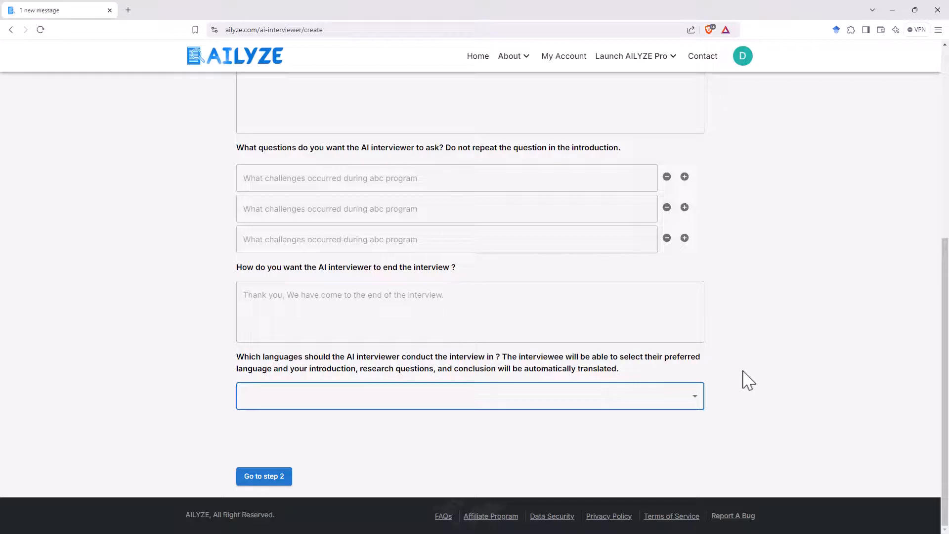
{"action": "mouse_move", "coordinate": [808, 363]}
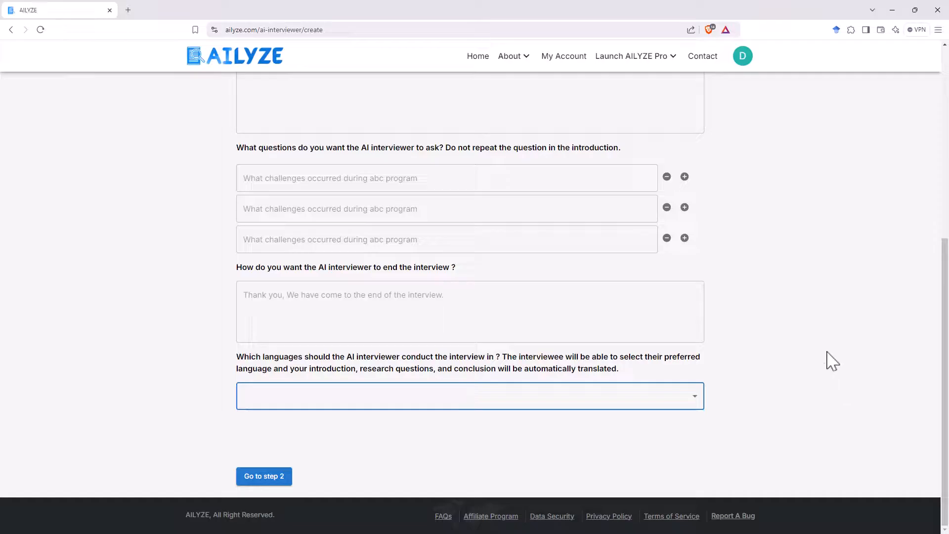
{"action": "mouse_move", "coordinate": [818, 276]}
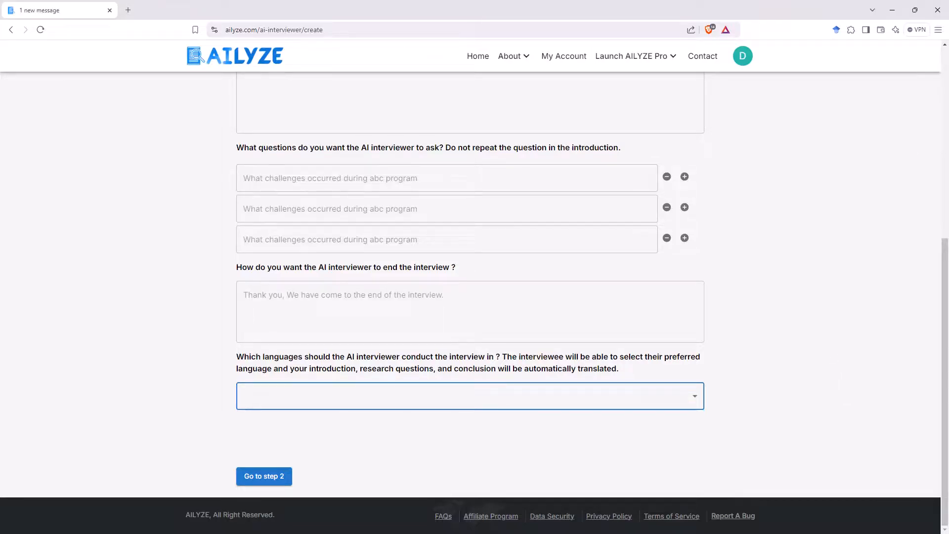
{"action": "left_click", "coordinate": [478, 55]}
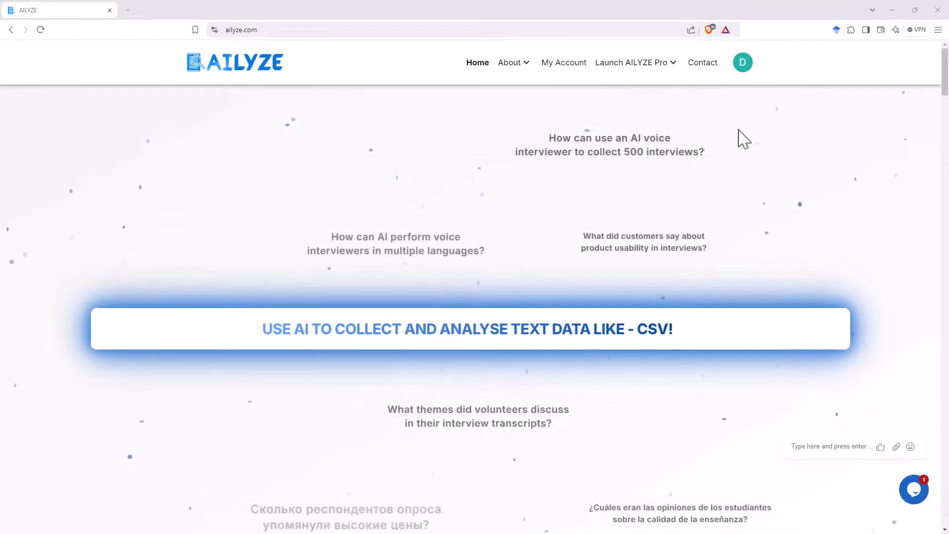
{"action": "mouse_move", "coordinate": [838, 133]}
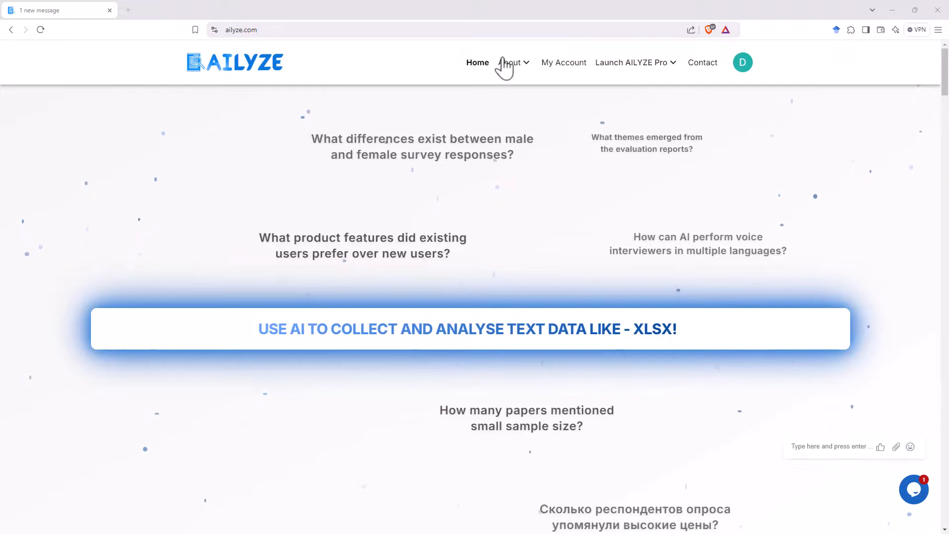
- Show the Launch AILYZE Pro menu listing Basic Analysis, Advanced Analysis and AI Interviewer
{"action": "left_click", "coordinate": [632, 63]}
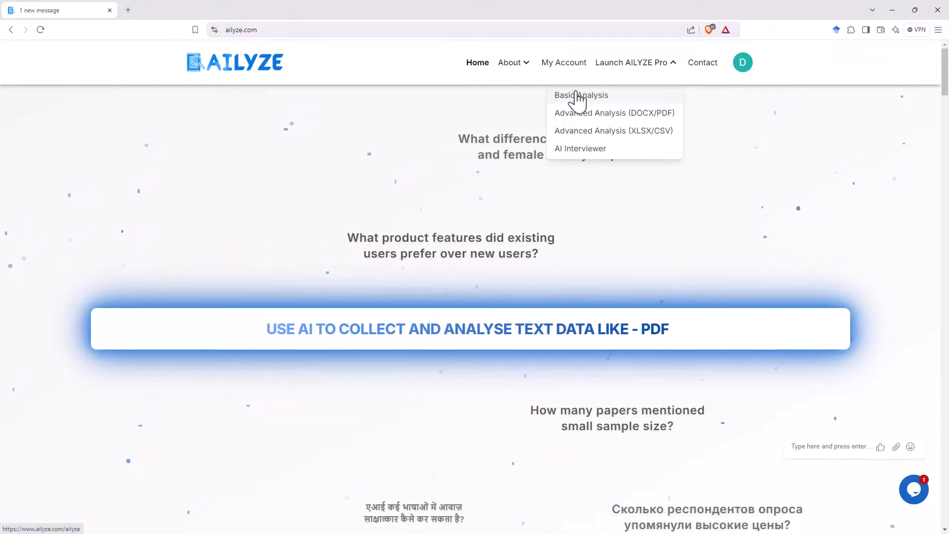